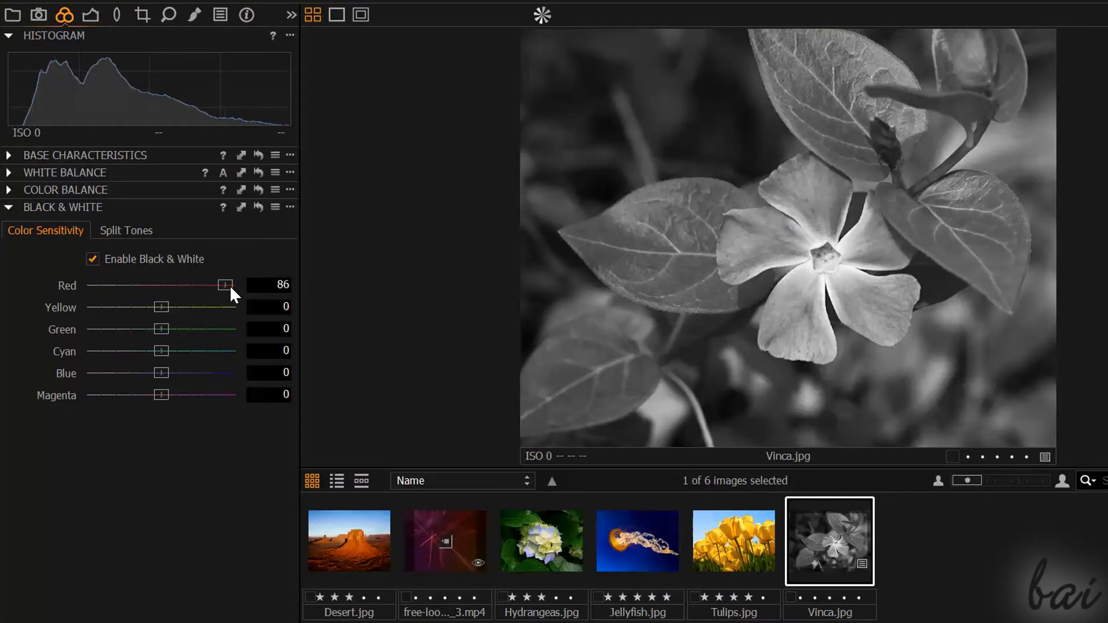
Lower Color Sensitivity red to 15 and settle yellow at 22 for darker leaves and a bright flower
left_click_drag(226, 285, 160, 285)
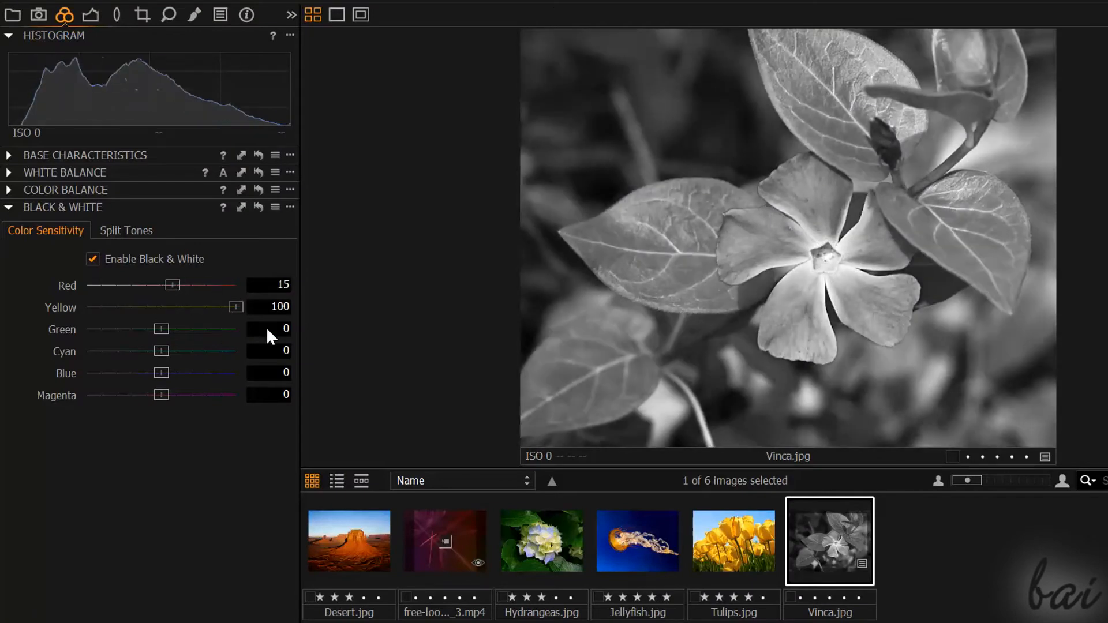
left_click_drag(234, 307, 87, 307)
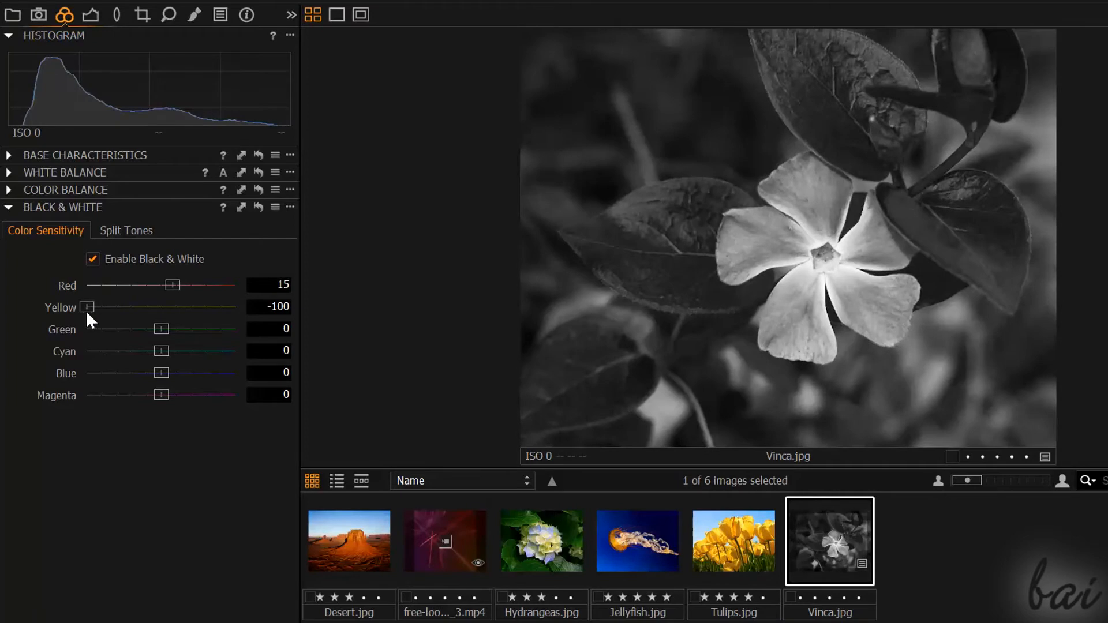
left_click_drag(87, 307, 176, 307)
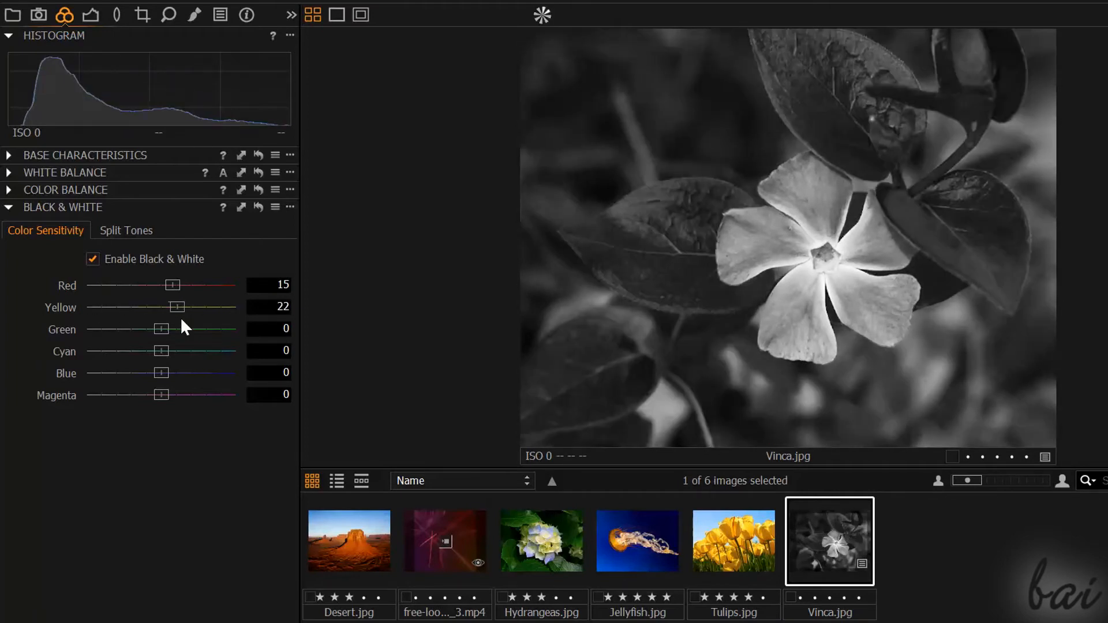
left_click_drag(177, 307, 133, 307)
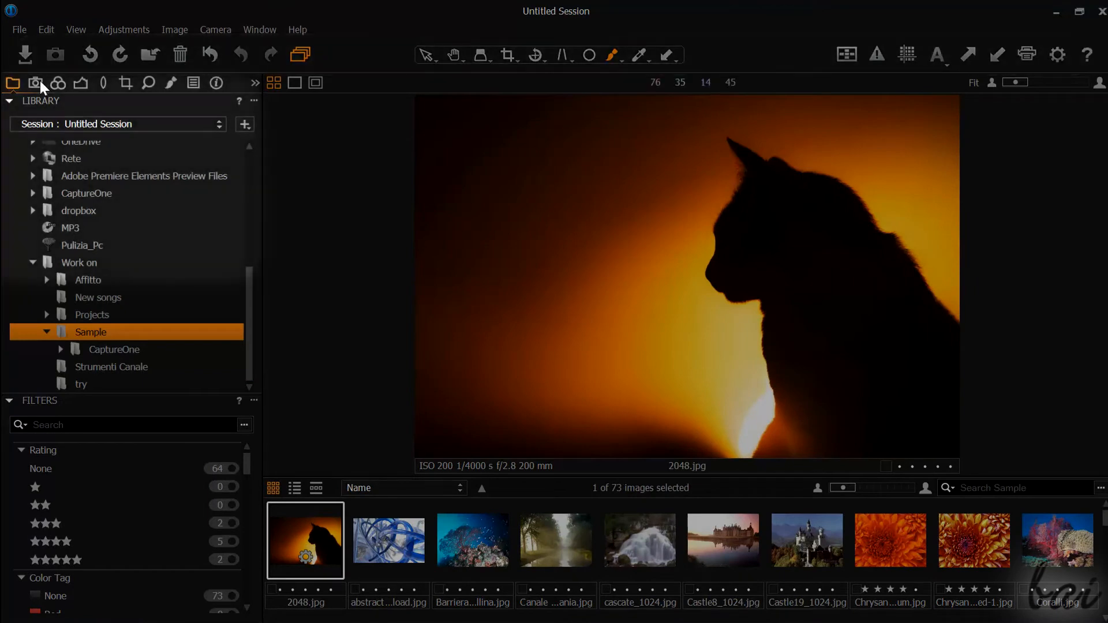
Switch through the Capture, Color and Lens tool panels for the cat silhouette photo
left_click(36, 83)
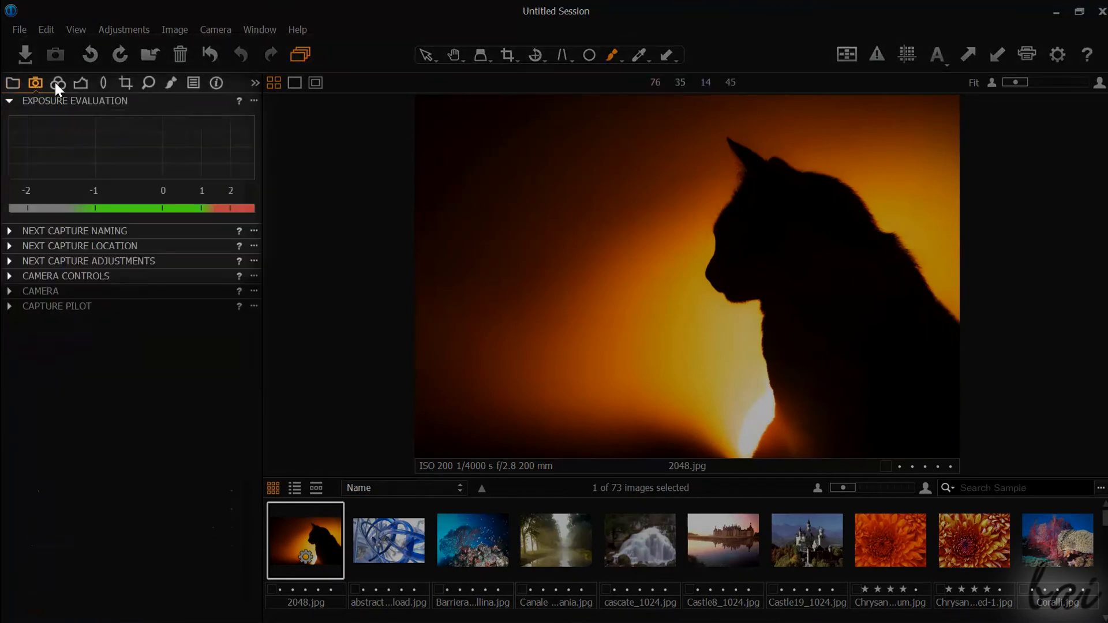
left_click(56, 83)
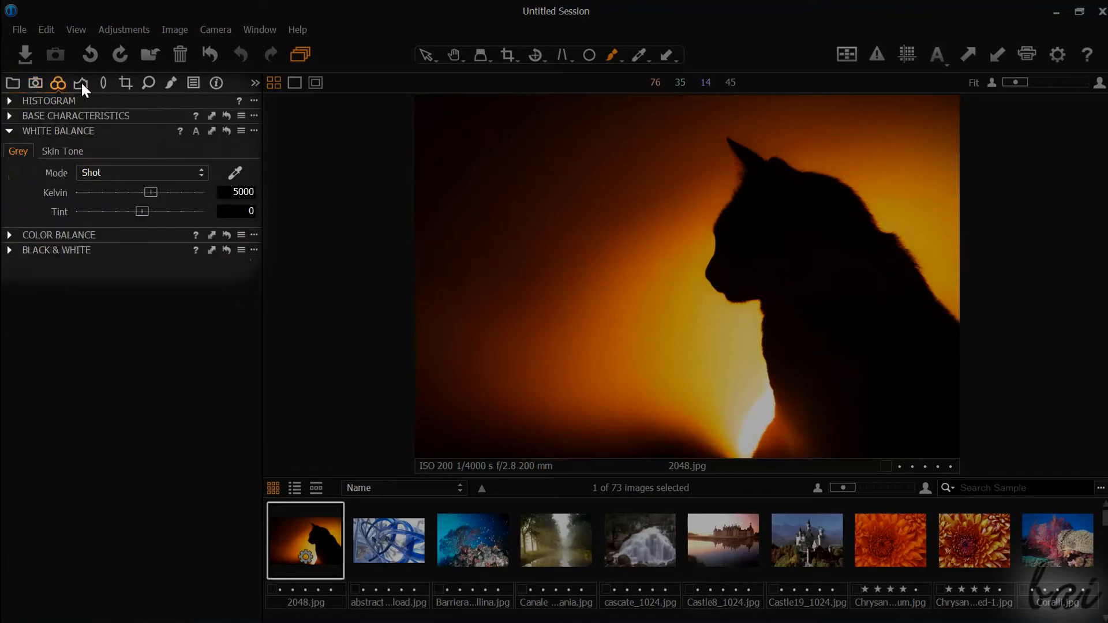
left_click(82, 83)
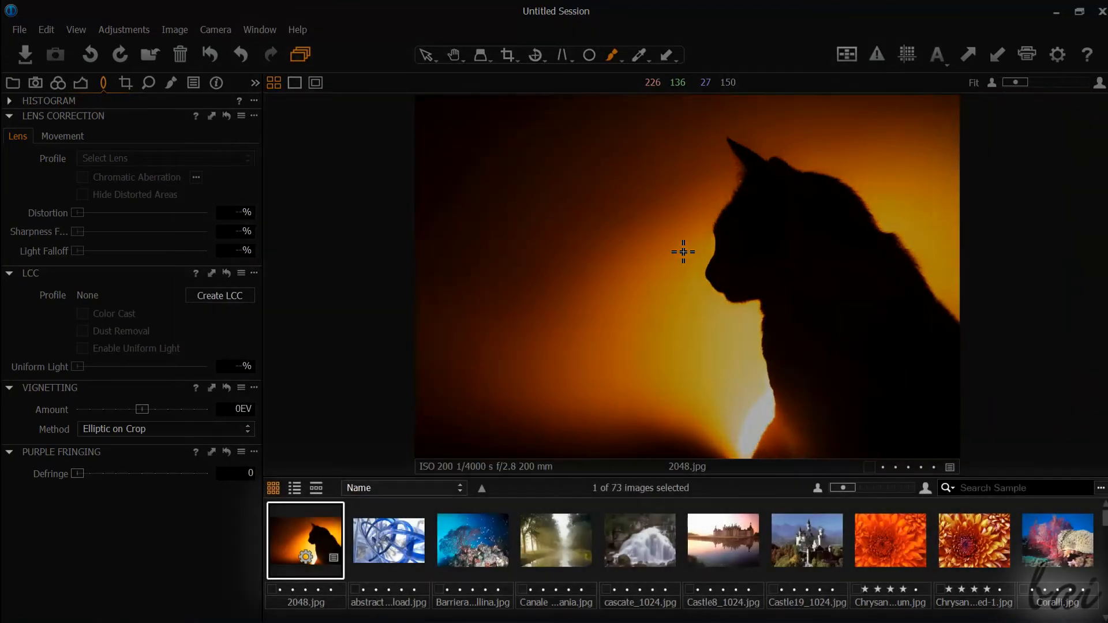
mouse_move(792, 557)
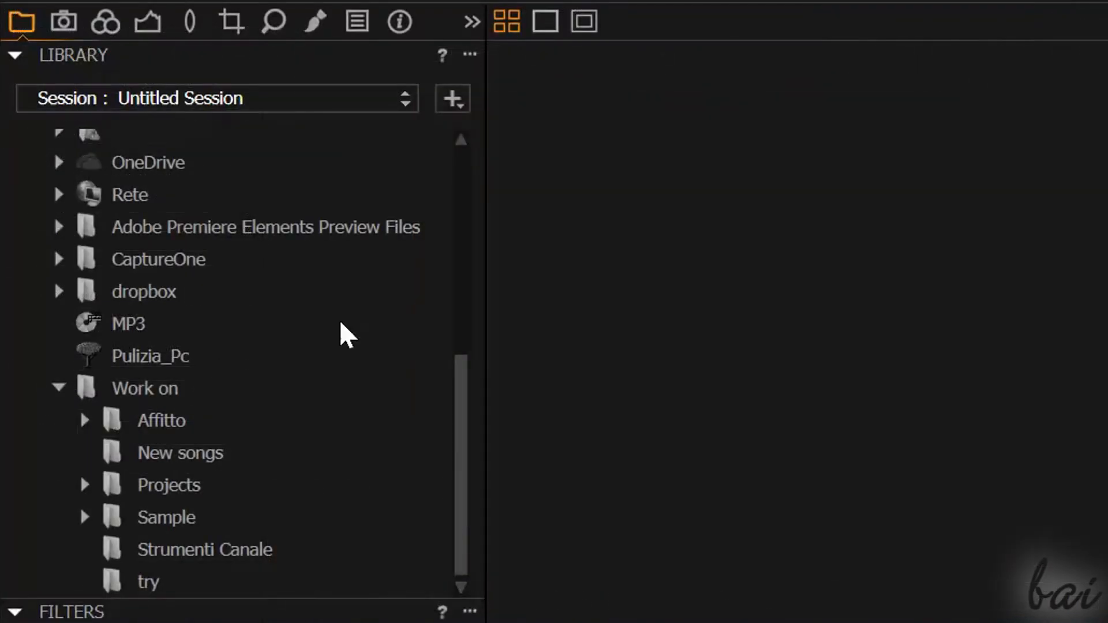
Select the try folder under Work on in the library tree
left_click(145, 582)
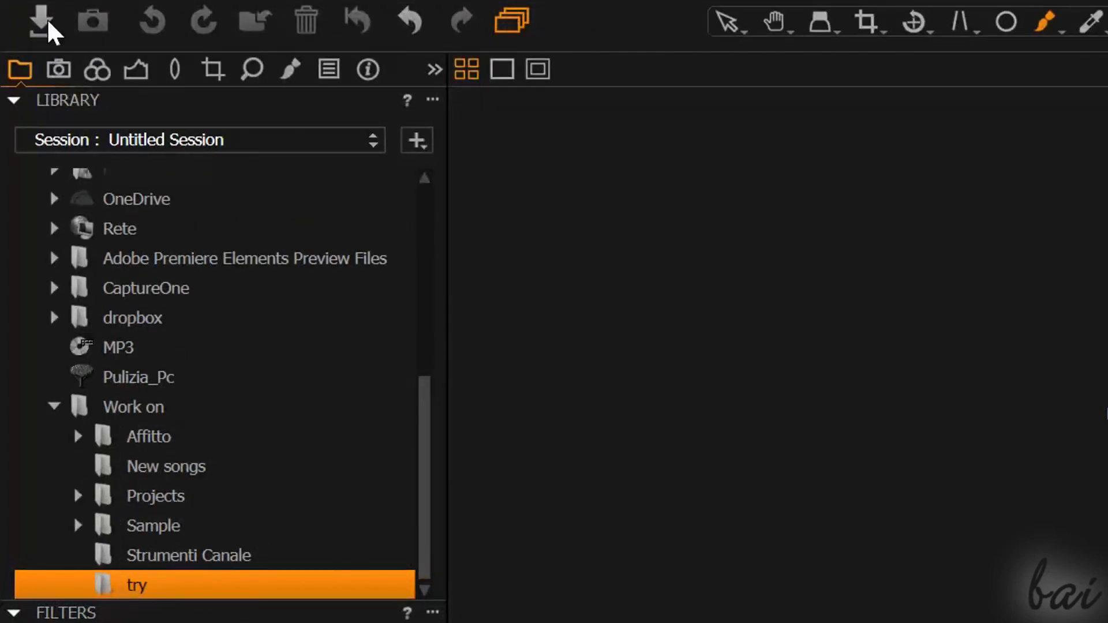
mouse_move(49, 32)
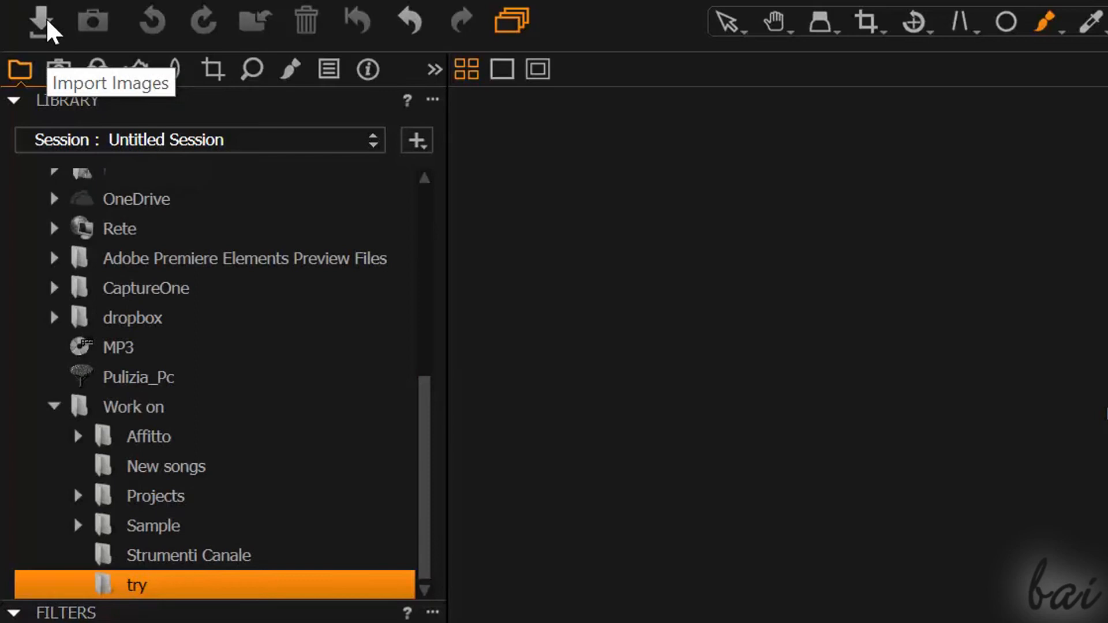
Start an import and select the free-loops video clip and Hydrangeas.jpg
left_click(38, 21)
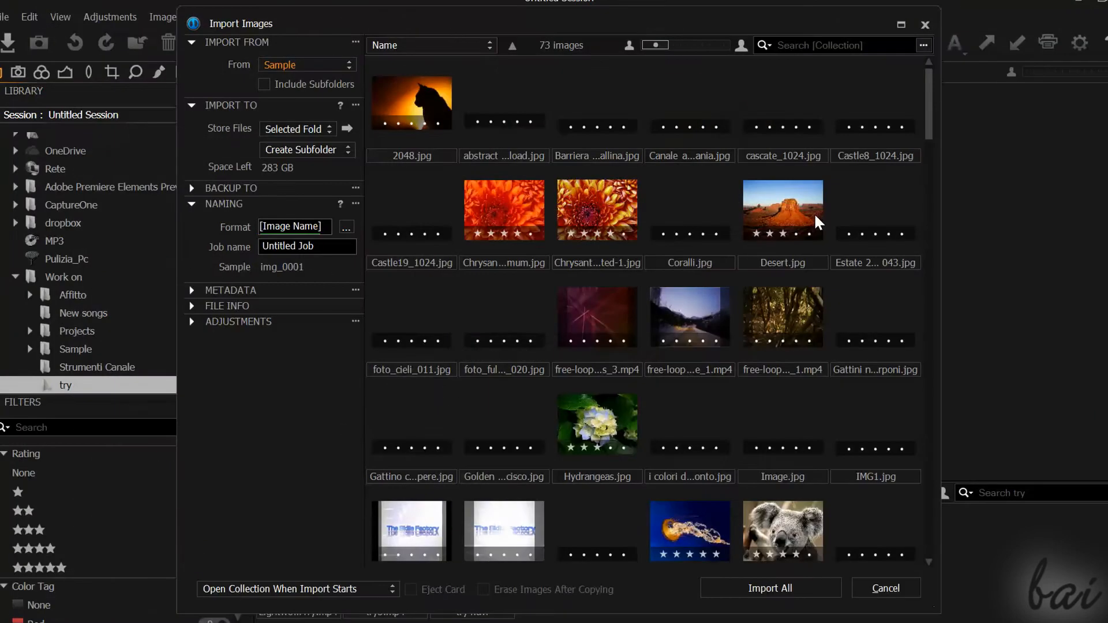
mouse_move(606, 291)
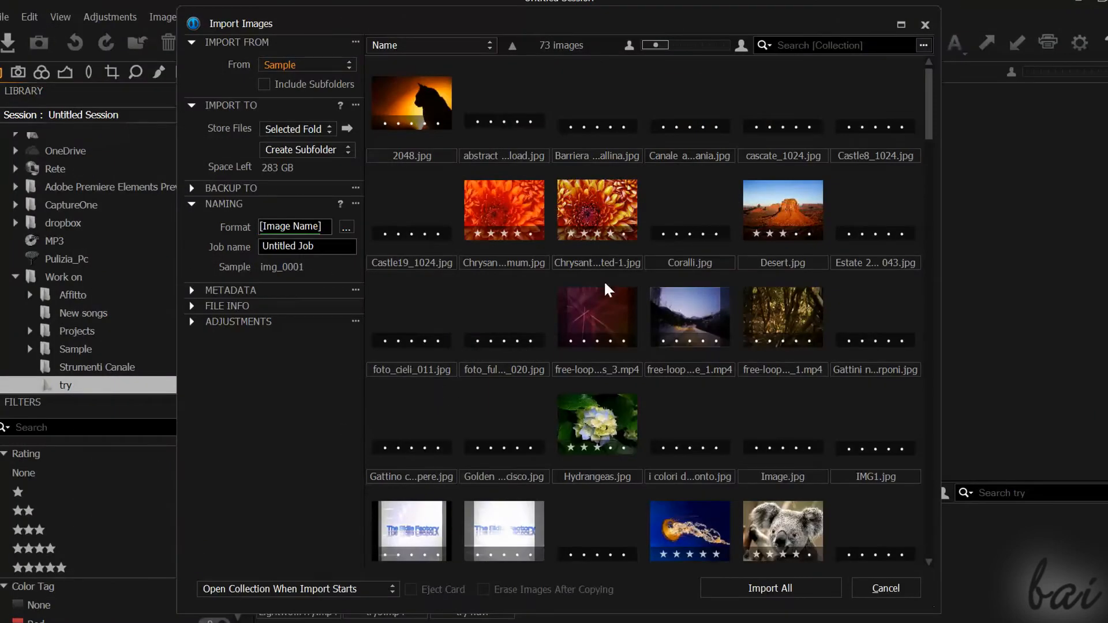
left_click(597, 317)
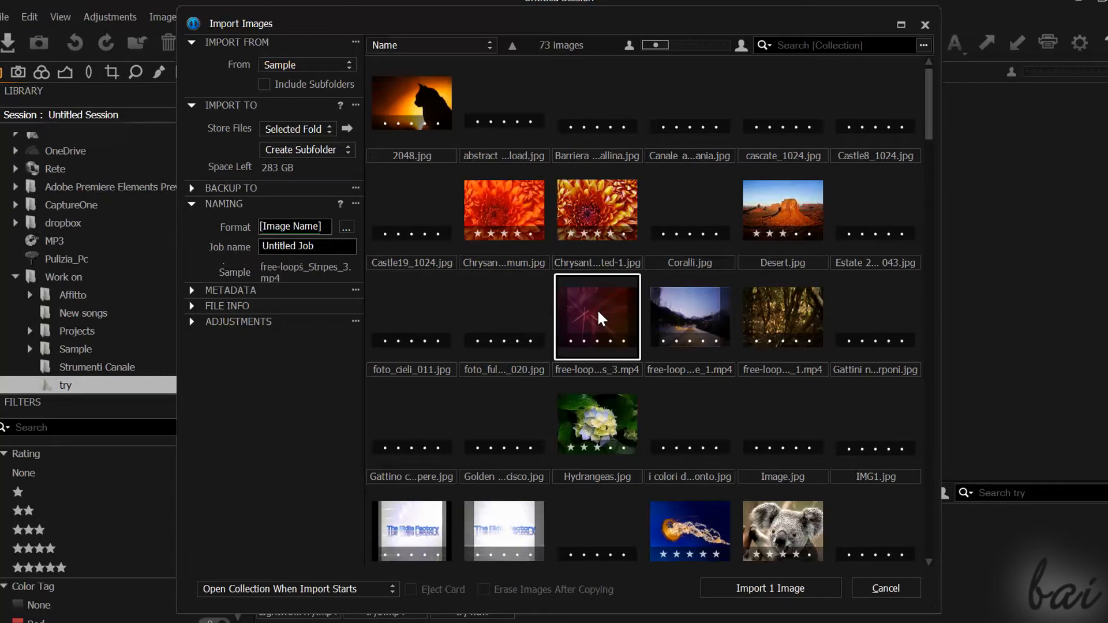
mouse_move(753, 246)
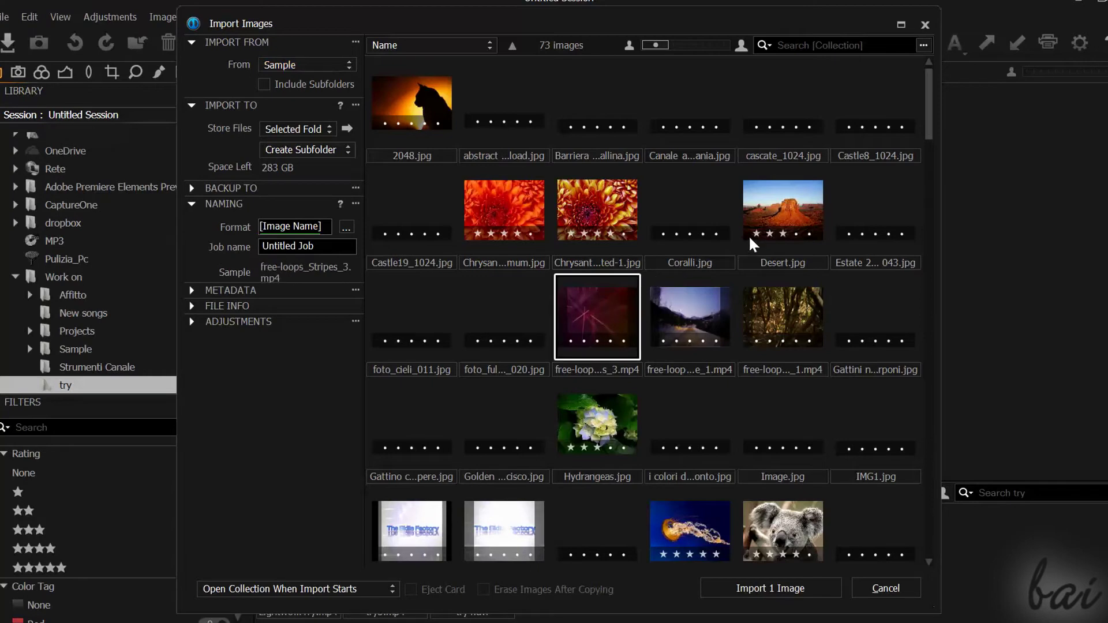
left_click(596, 209)
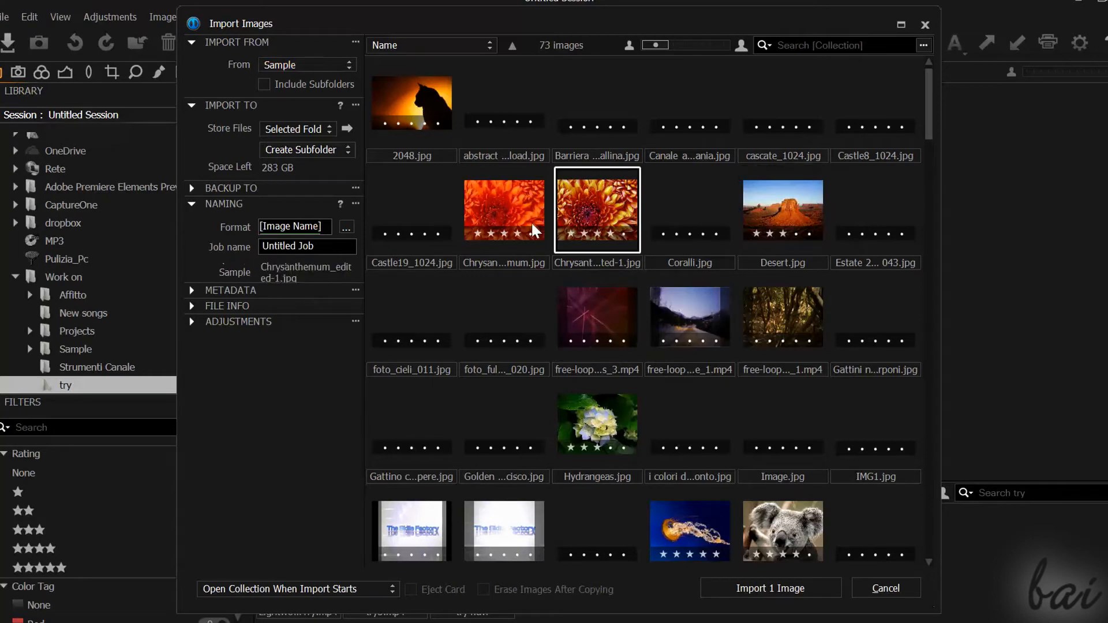
left_click(597, 316)
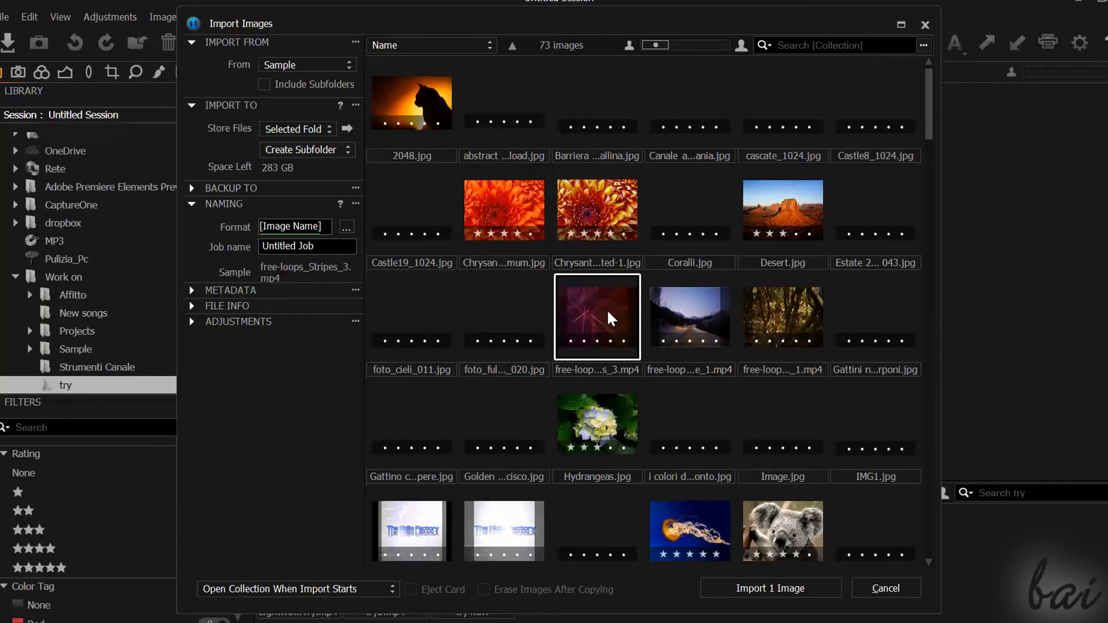
left_click(597, 424)
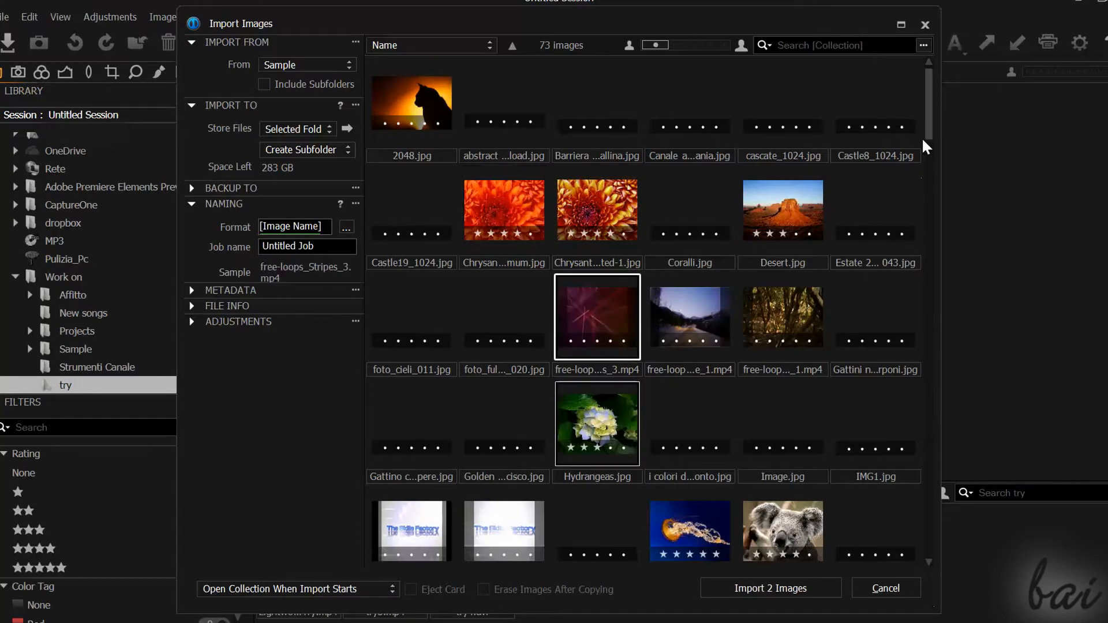
Add Tulips.jpg and Vinca.jpg and import the four files into the session
scroll("down", 3)
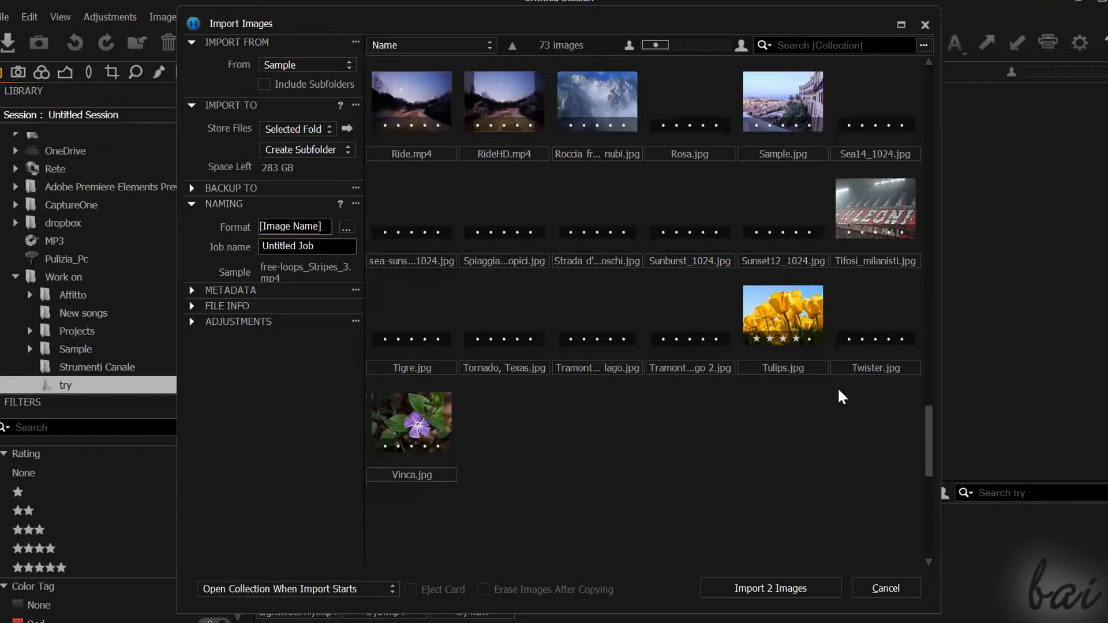
left_click(783, 315)
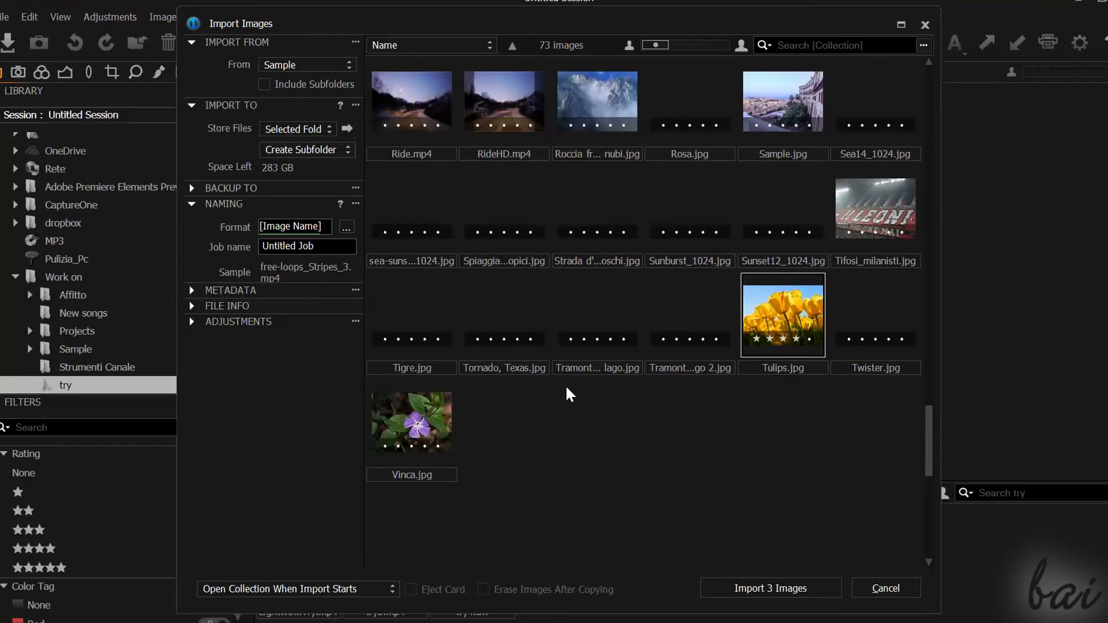
left_click(411, 422)
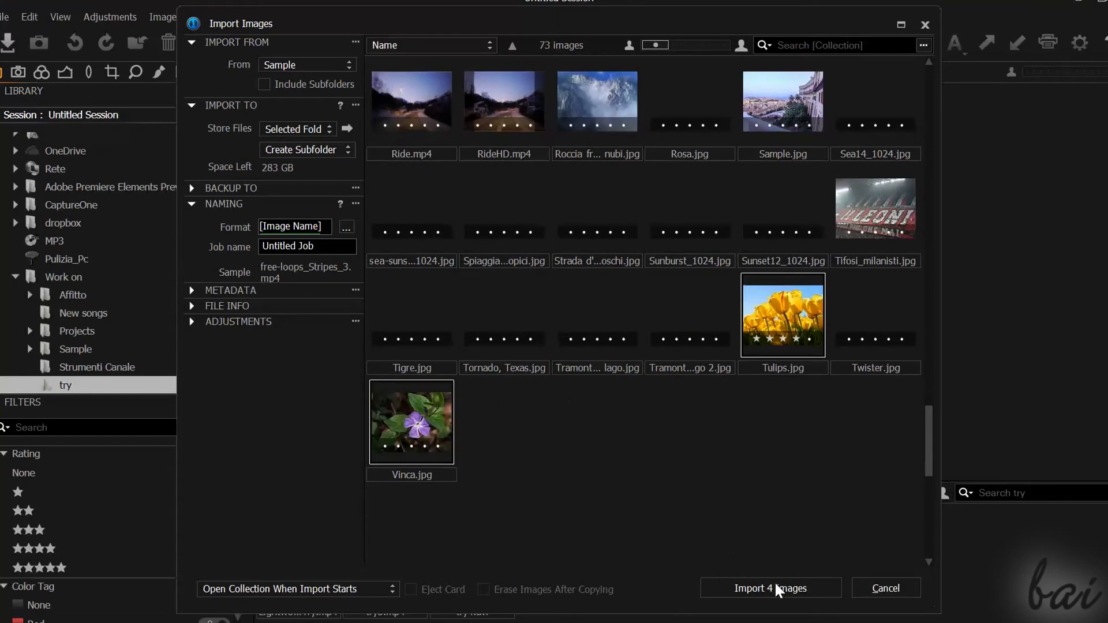
left_click(771, 588)
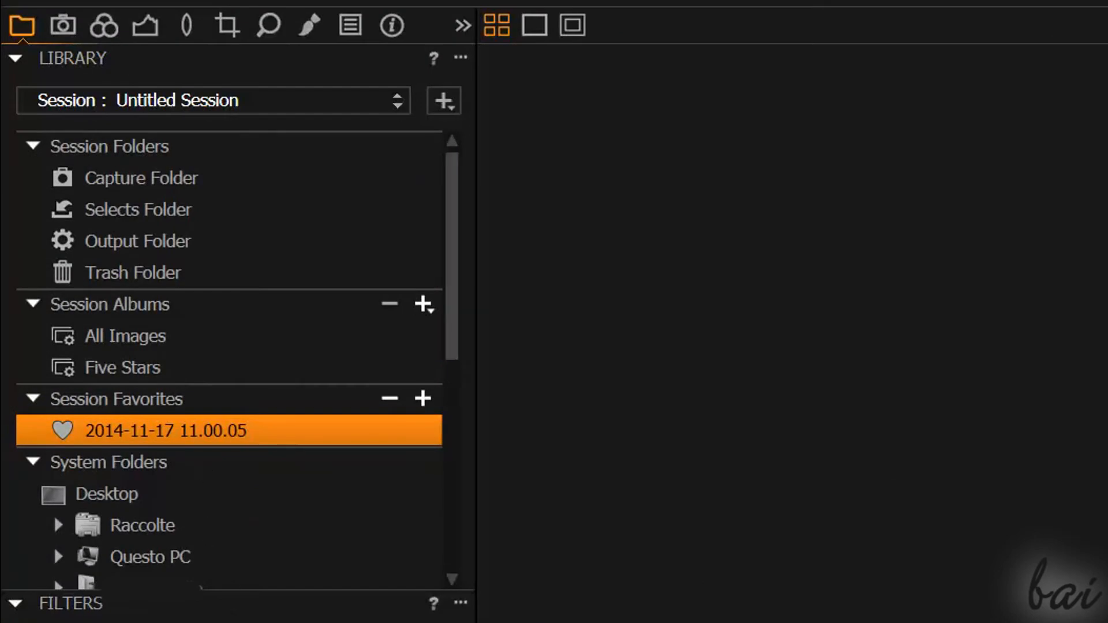
Show the imported favorite and view Hydrangeas then Vinca in the viewer
left_click(162, 431)
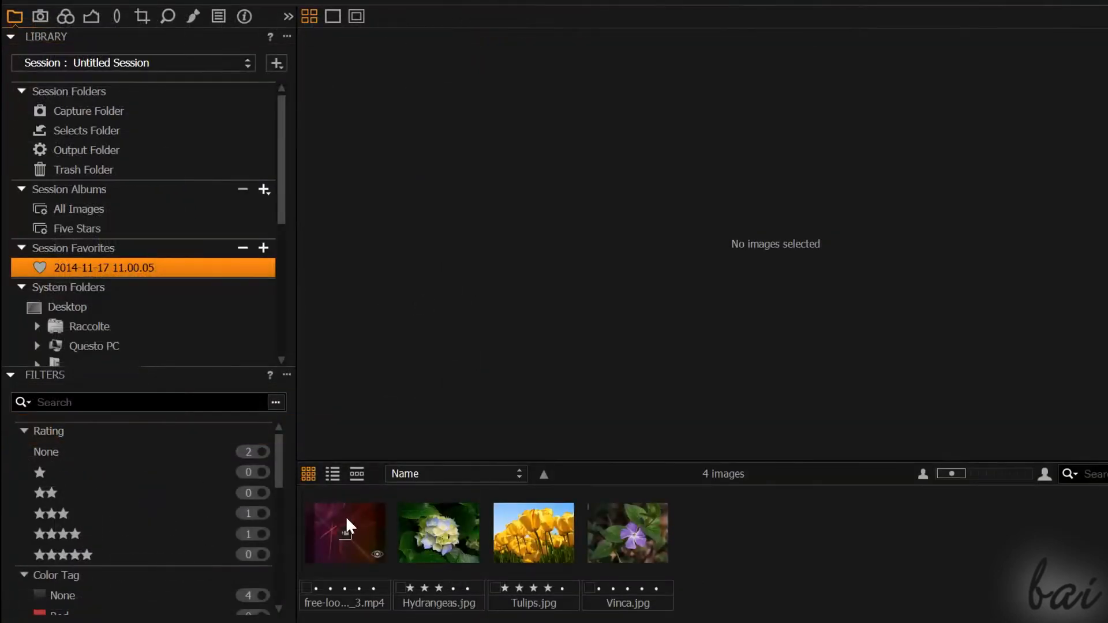
left_click(439, 533)
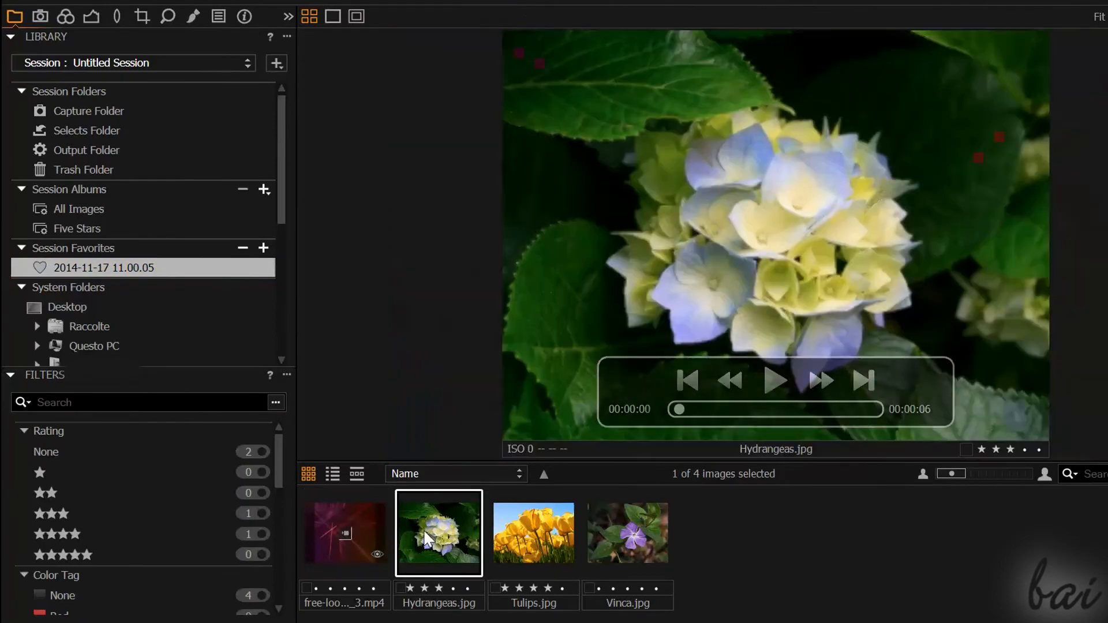
left_click(628, 534)
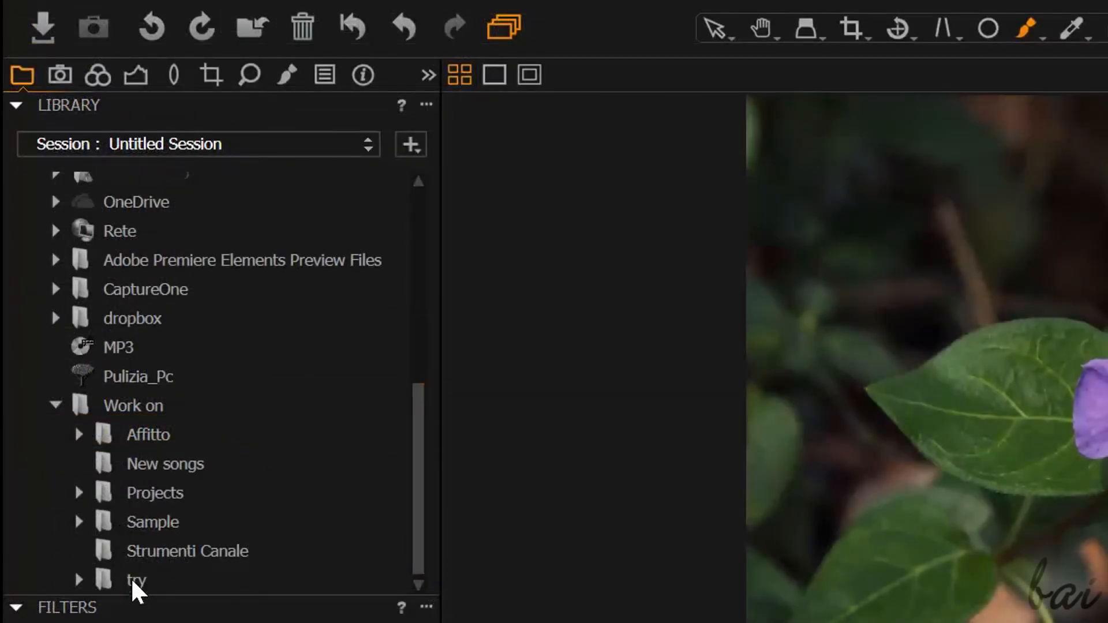
Import Desert and Jellyfish into try and confirm moving Desert into the first favorite
left_click(137, 579)
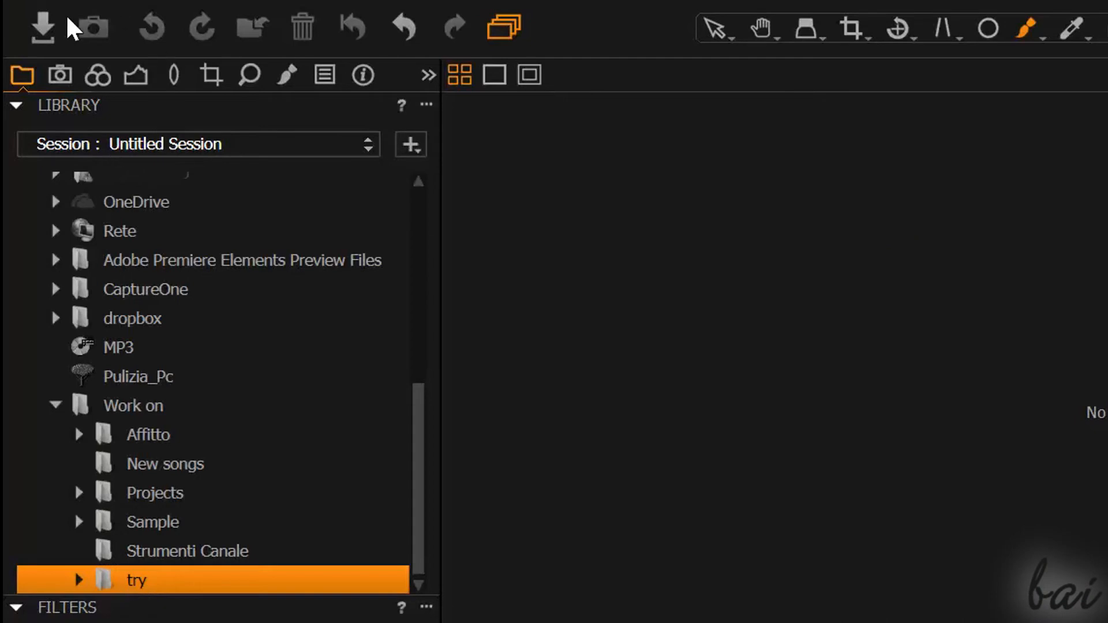
mouse_move(46, 32)
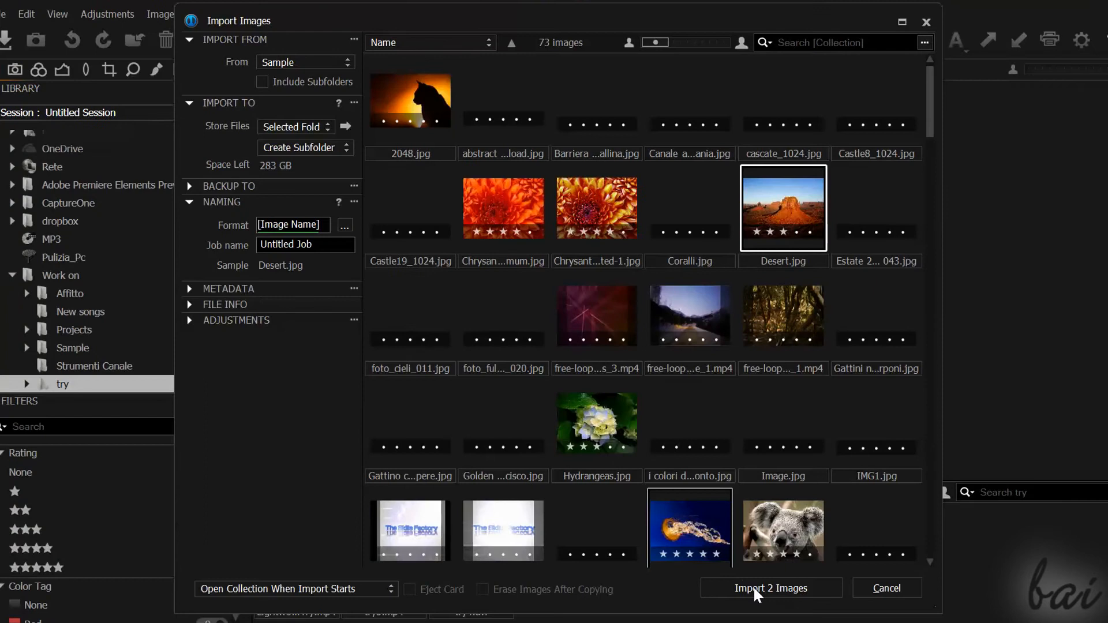
left_click(771, 588)
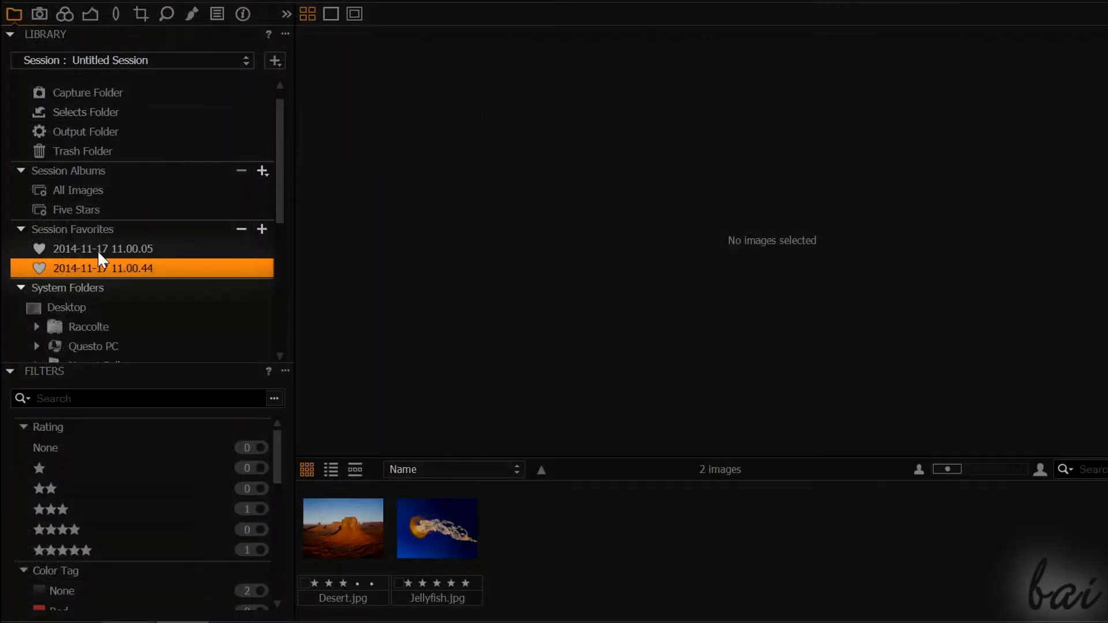
left_click(437, 529)
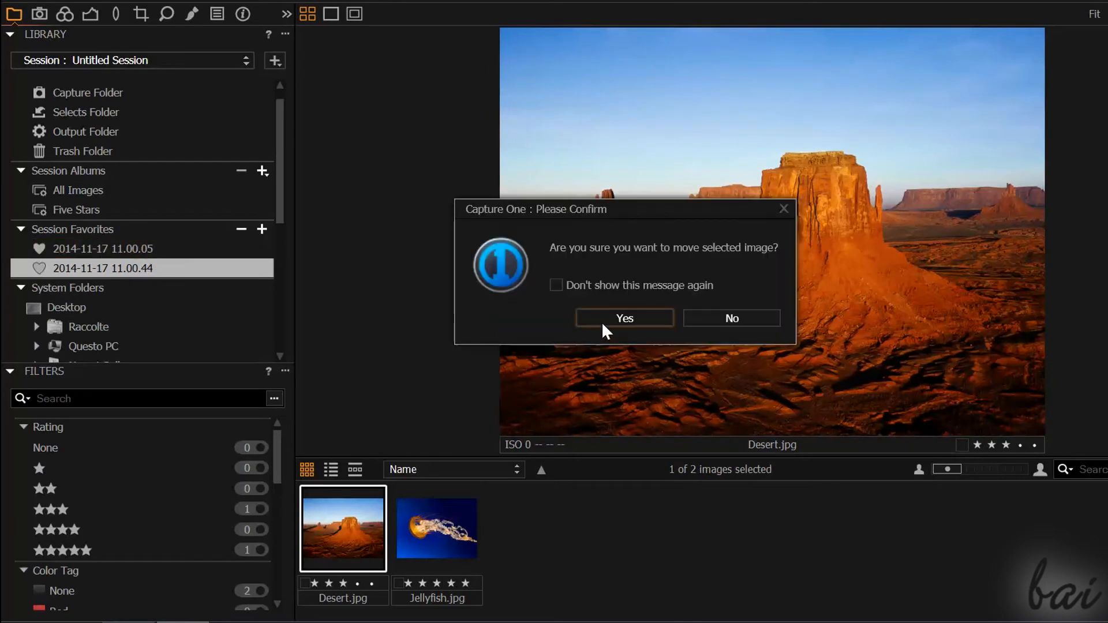
left_click(625, 319)
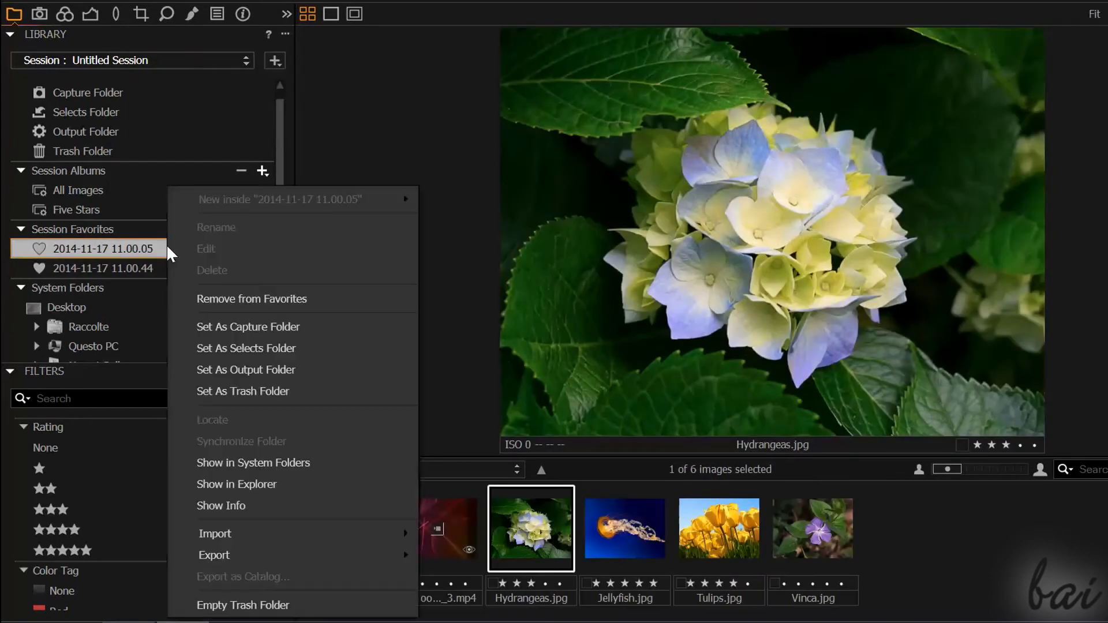
mouse_move(231, 490)
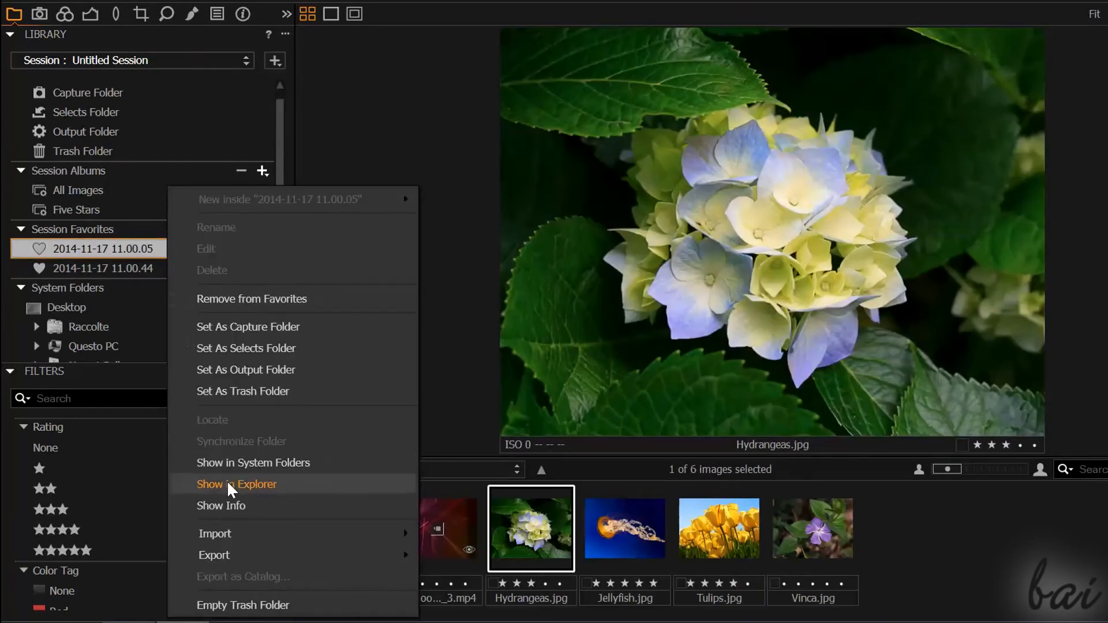
Show the 2014-11-17 11.00.05 favorite folder in File Explorer
left_click(237, 483)
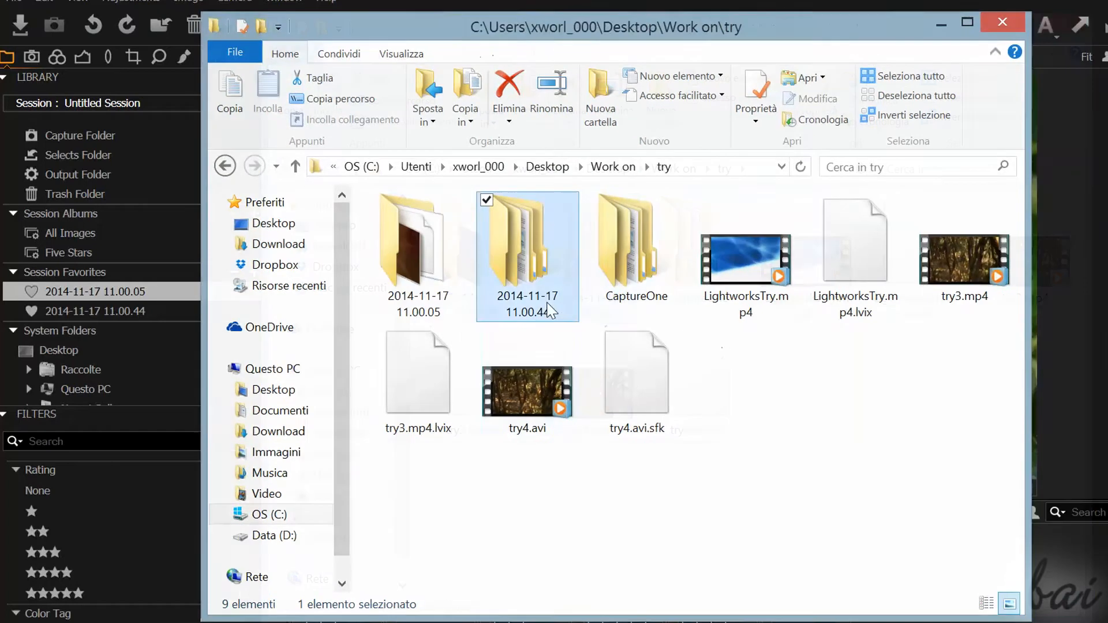
Rename the 11.00.44 import folder to b and delete it from try
type("b")
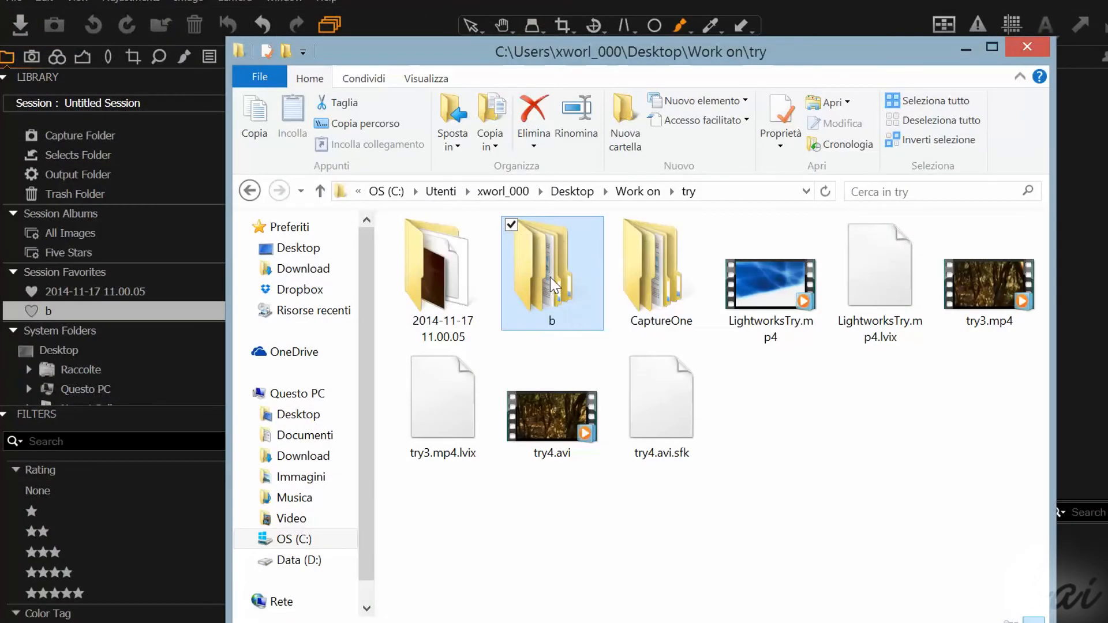
right_click(552, 278)
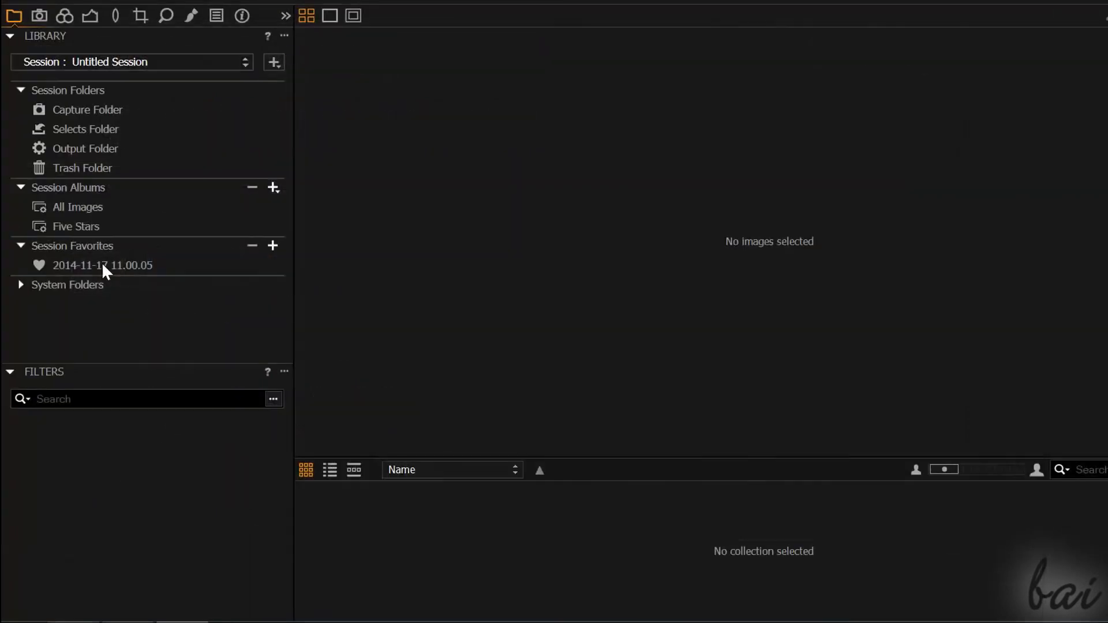
Open the 11.00.05 favorite and preview the video clip, Jellyfish.jpg and Vinca.jpg
left_click(102, 266)
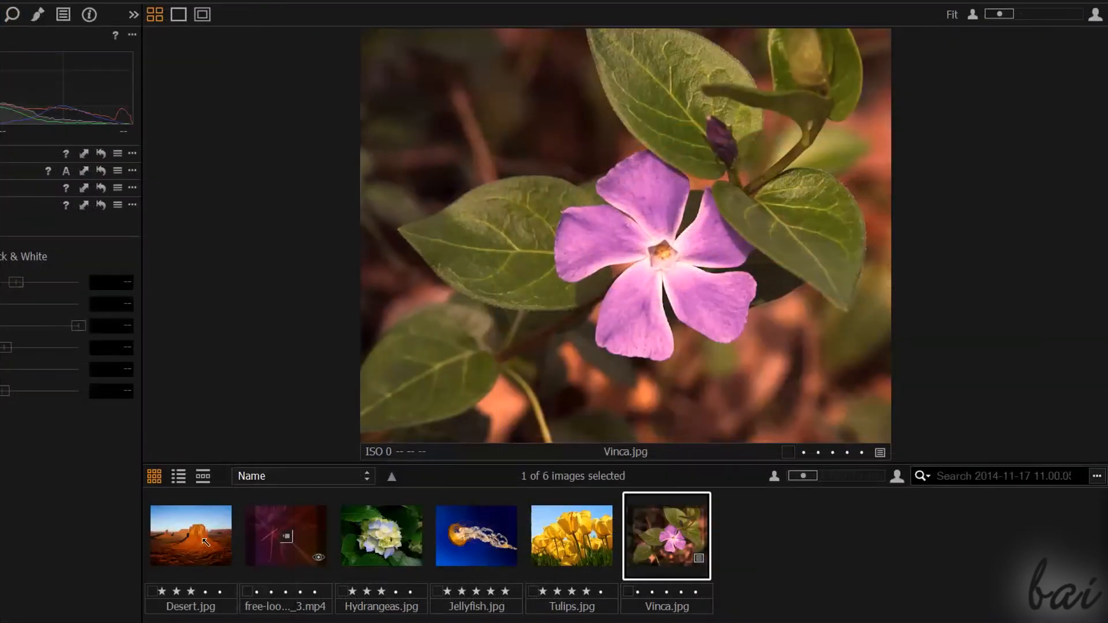
left_click(286, 535)
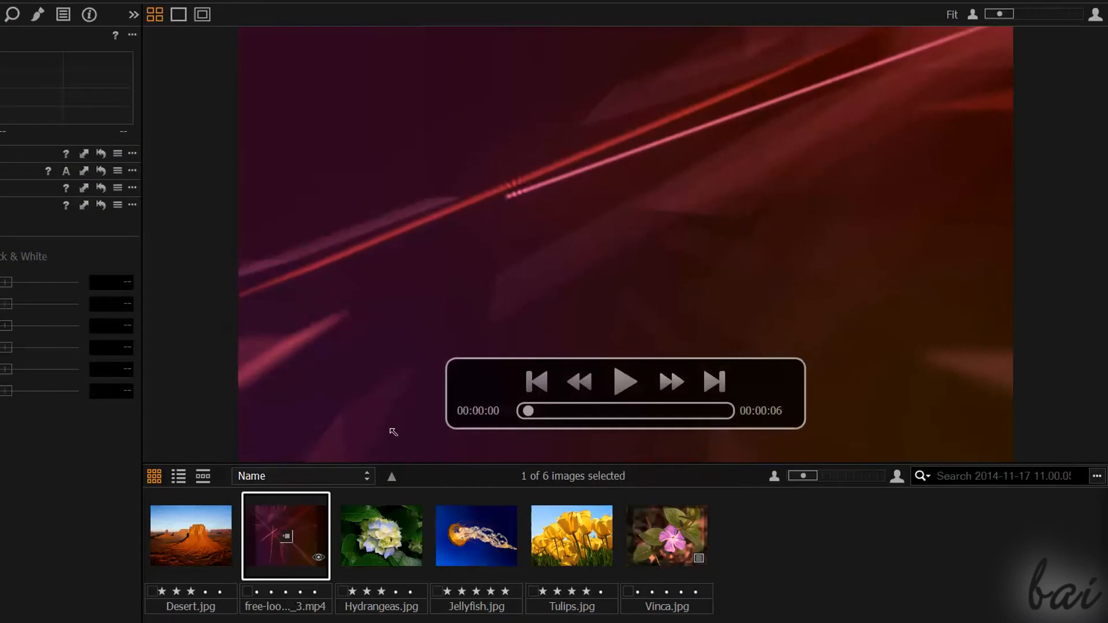
left_click(626, 382)
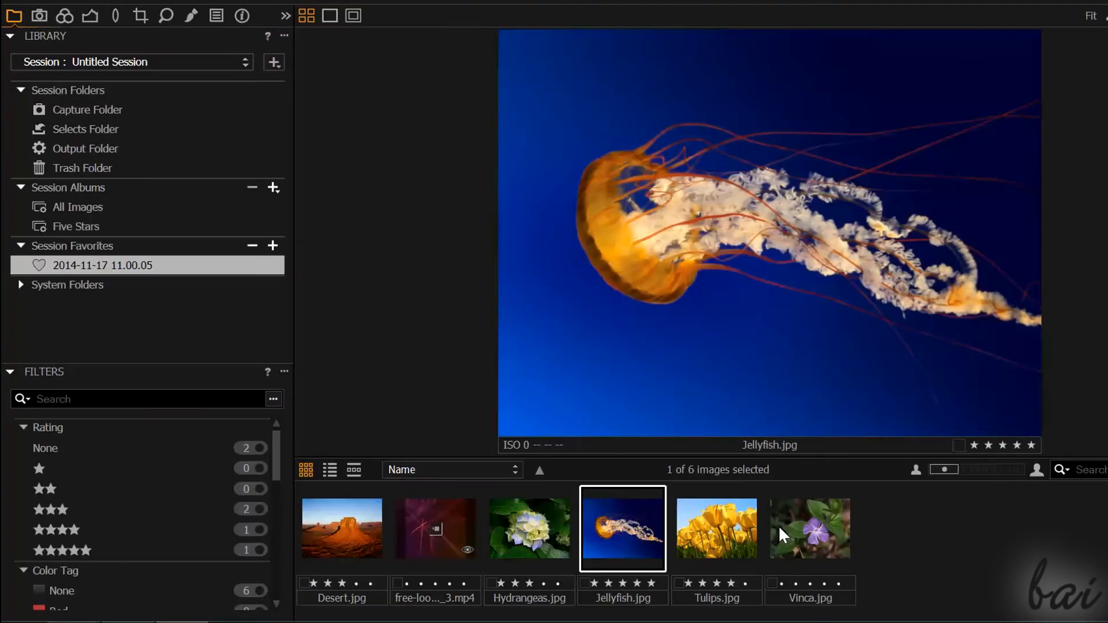
left_click(810, 530)
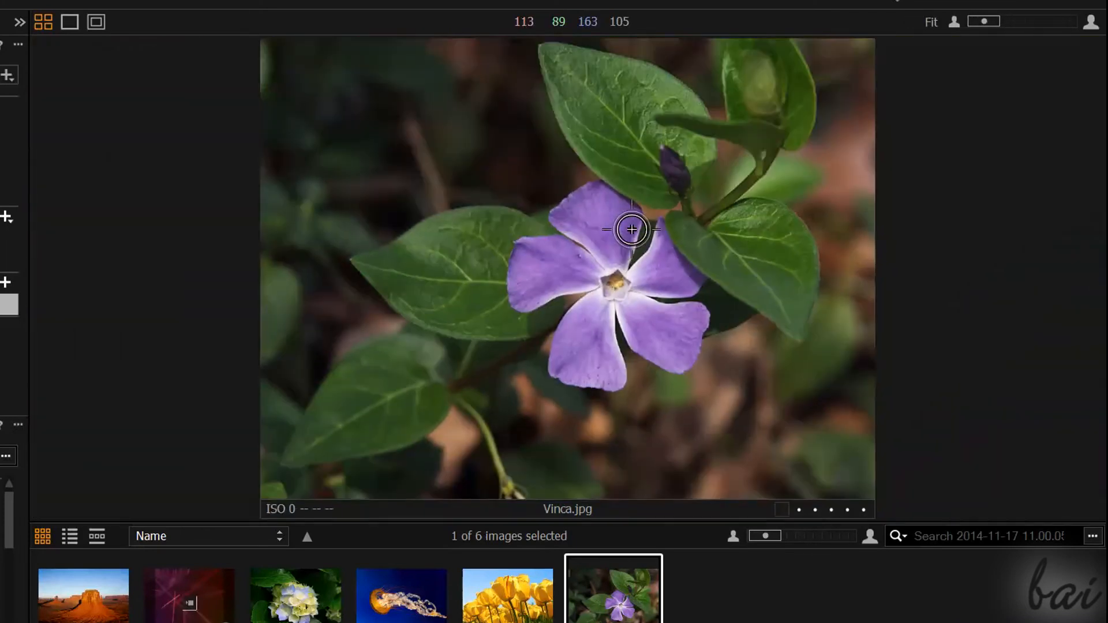
left_click(632, 227)
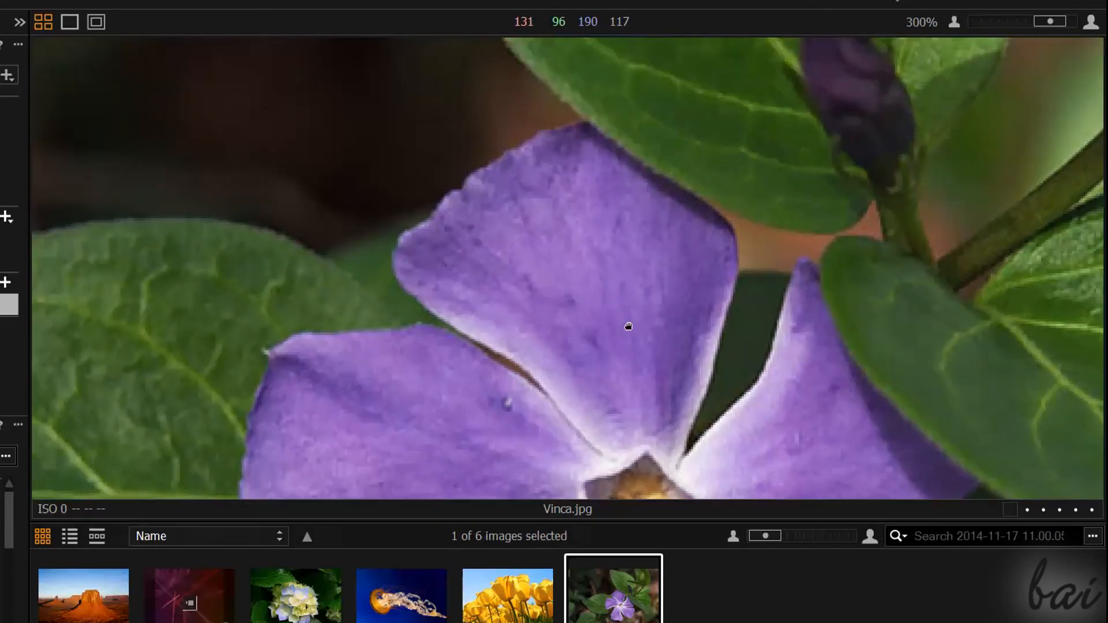
left_click_drag(628, 327, 650, 209)
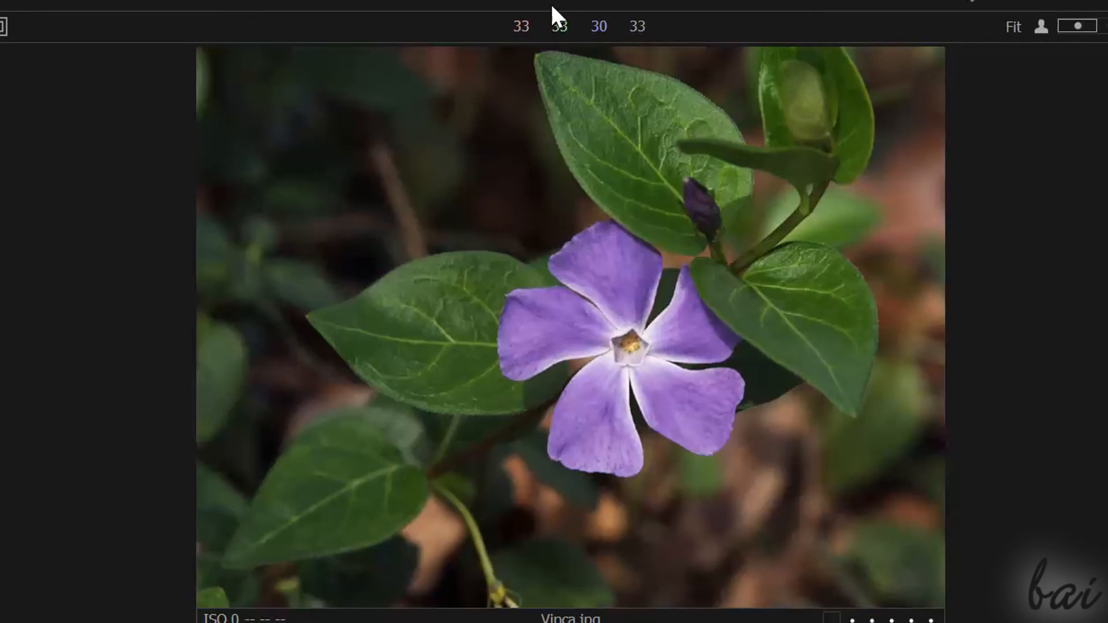
mouse_move(575, 30)
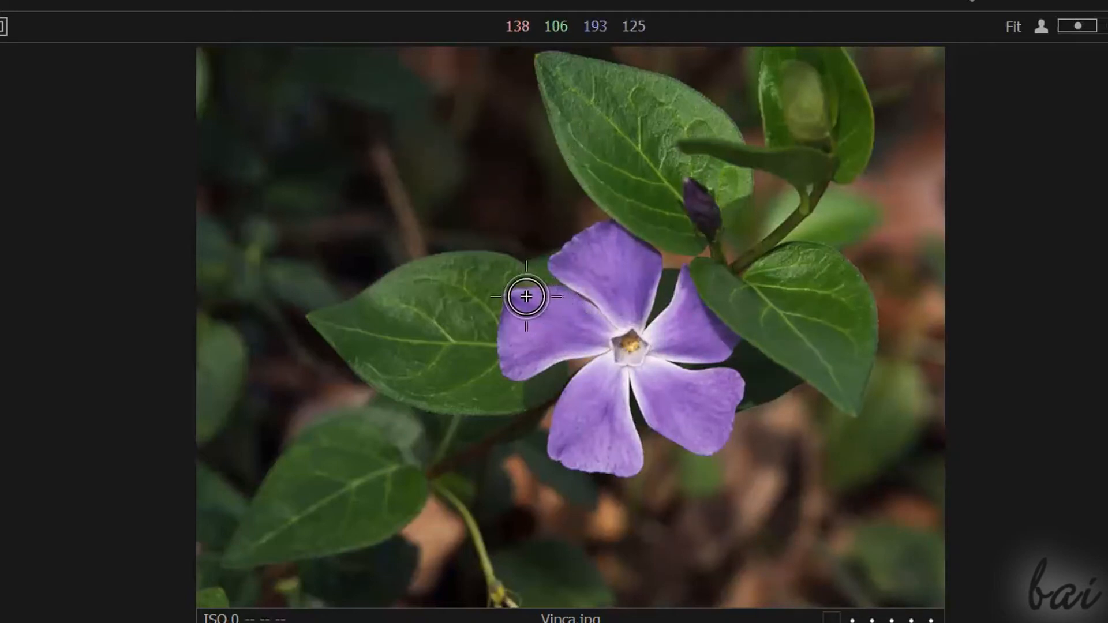
mouse_move(613, 352)
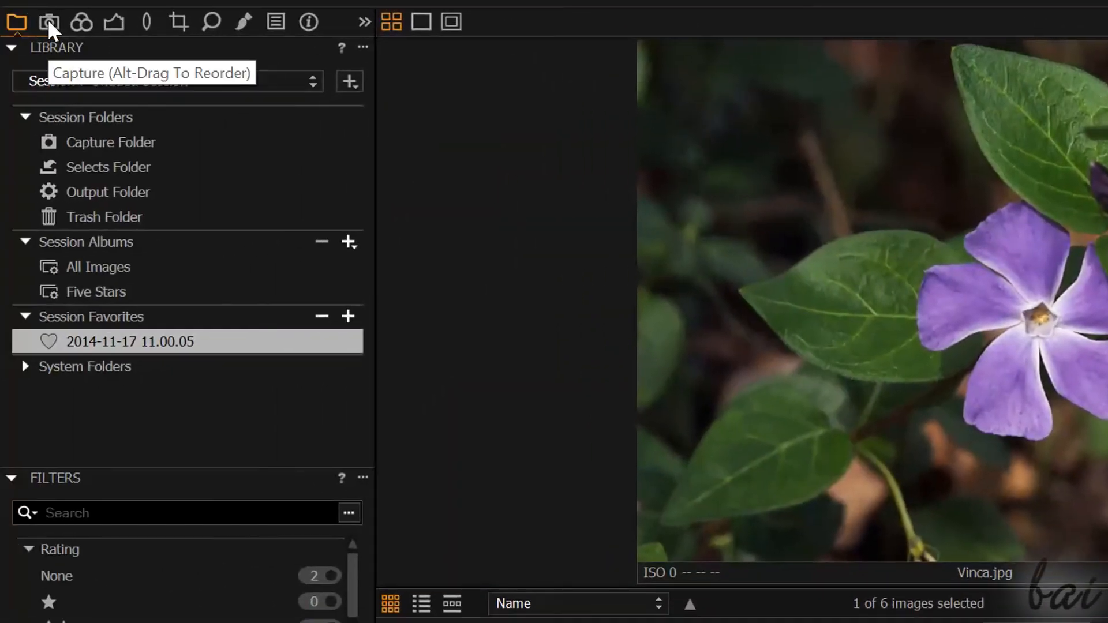
Show the Capture tools with the Exposure Evaluation histogram for Vinca.jpg
left_click(44, 22)
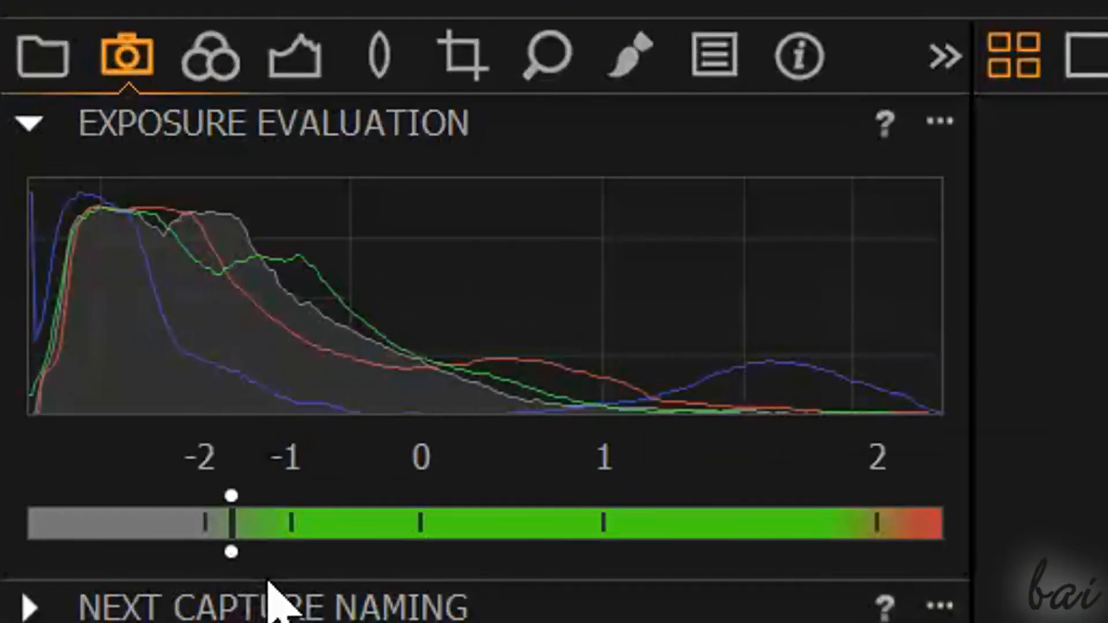
mouse_move(387, 570)
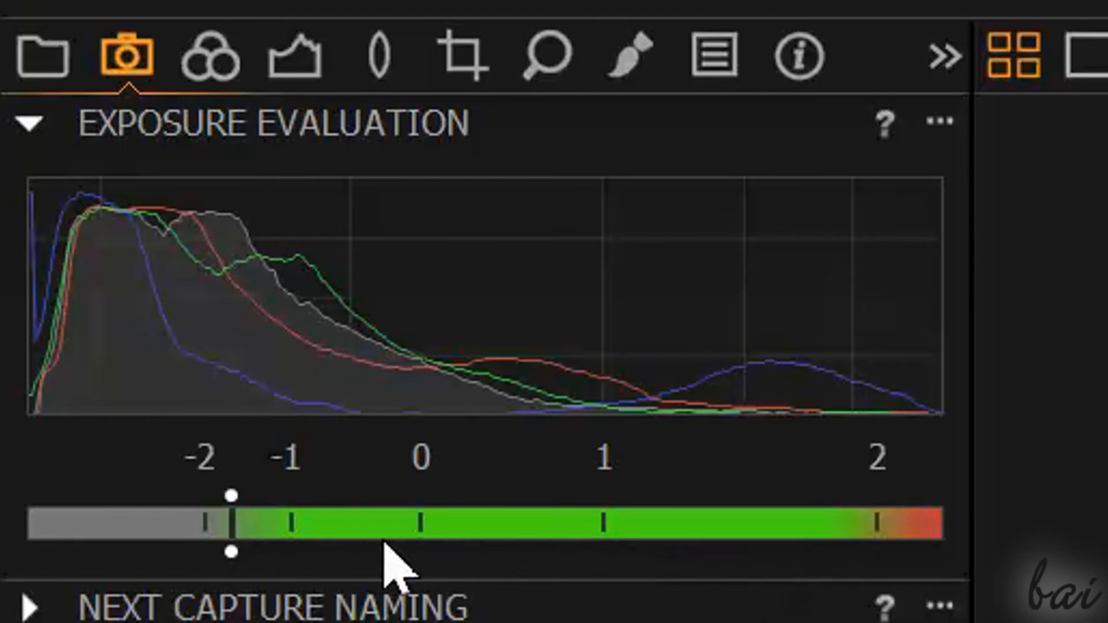
mouse_move(432, 573)
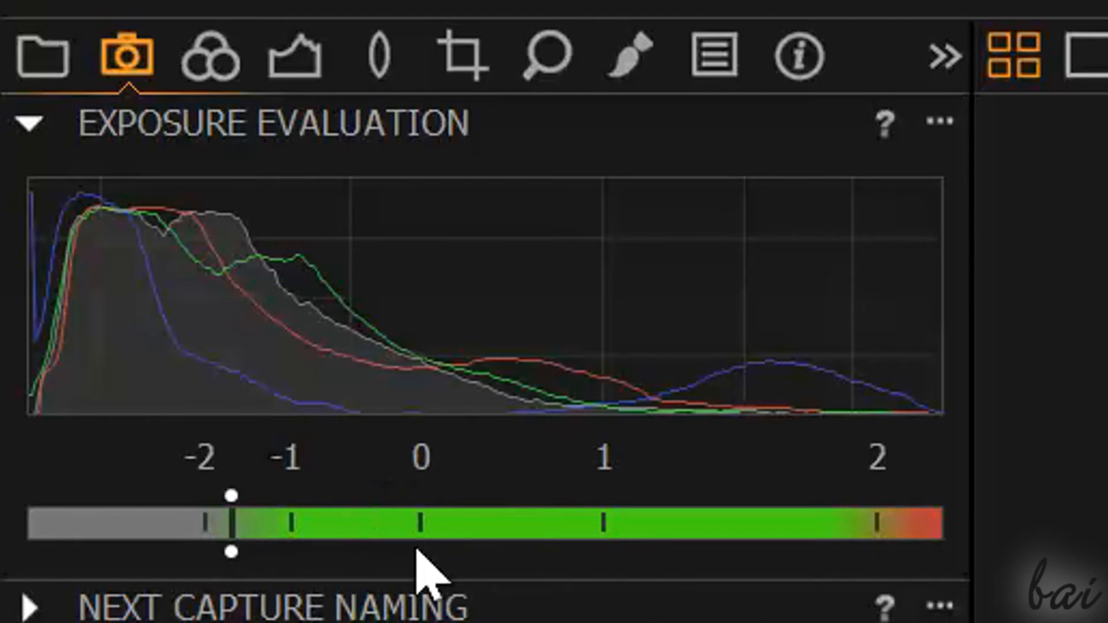
mouse_move(430, 534)
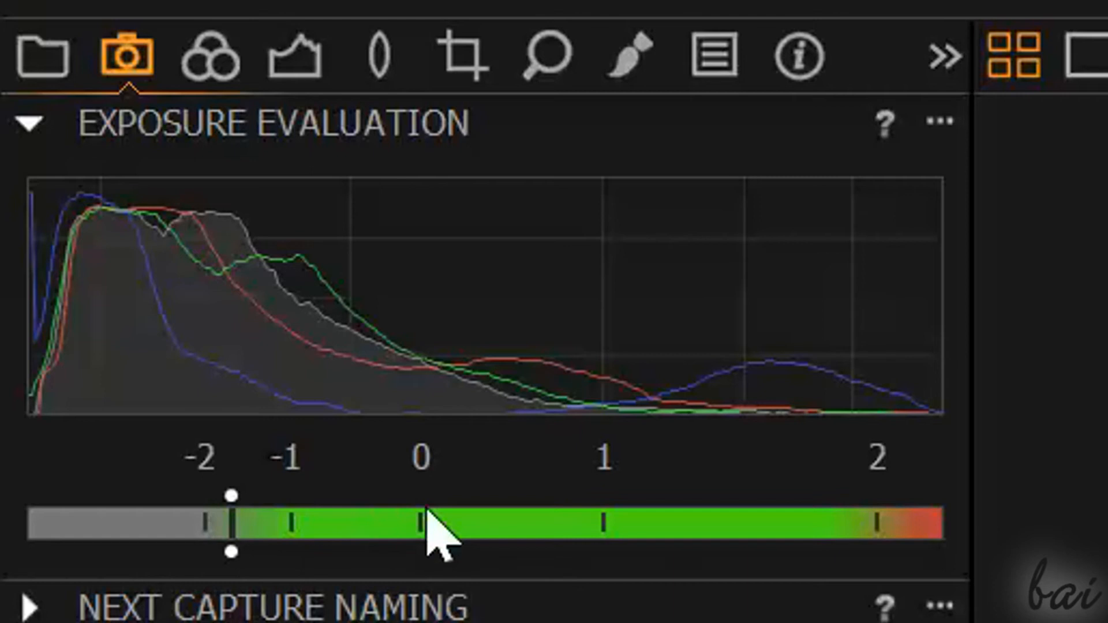
mouse_move(439, 511)
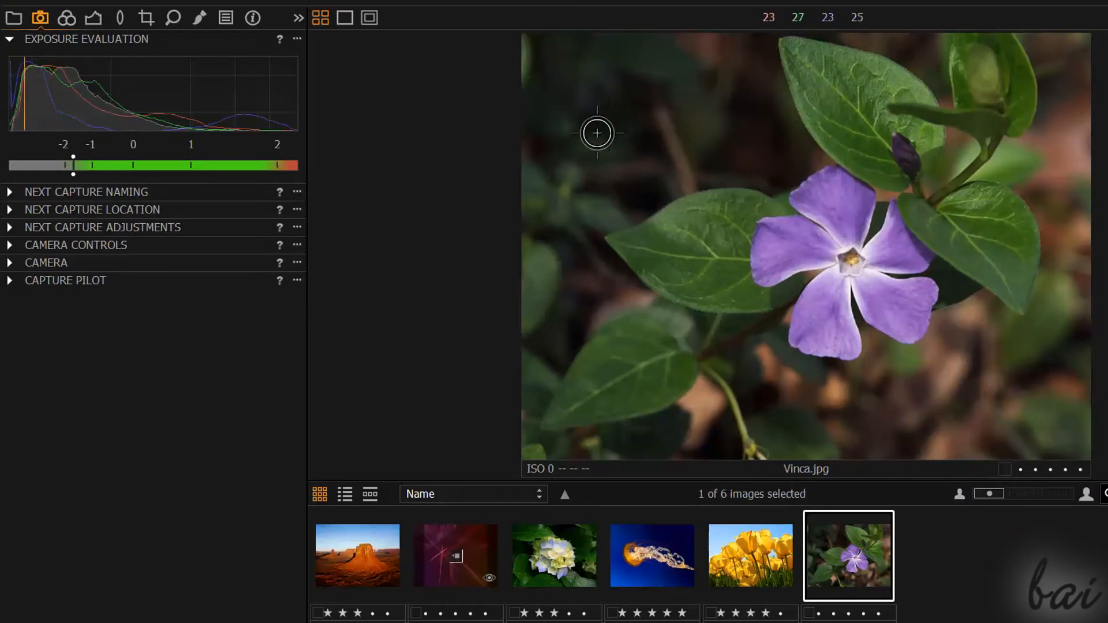
mouse_move(715, 241)
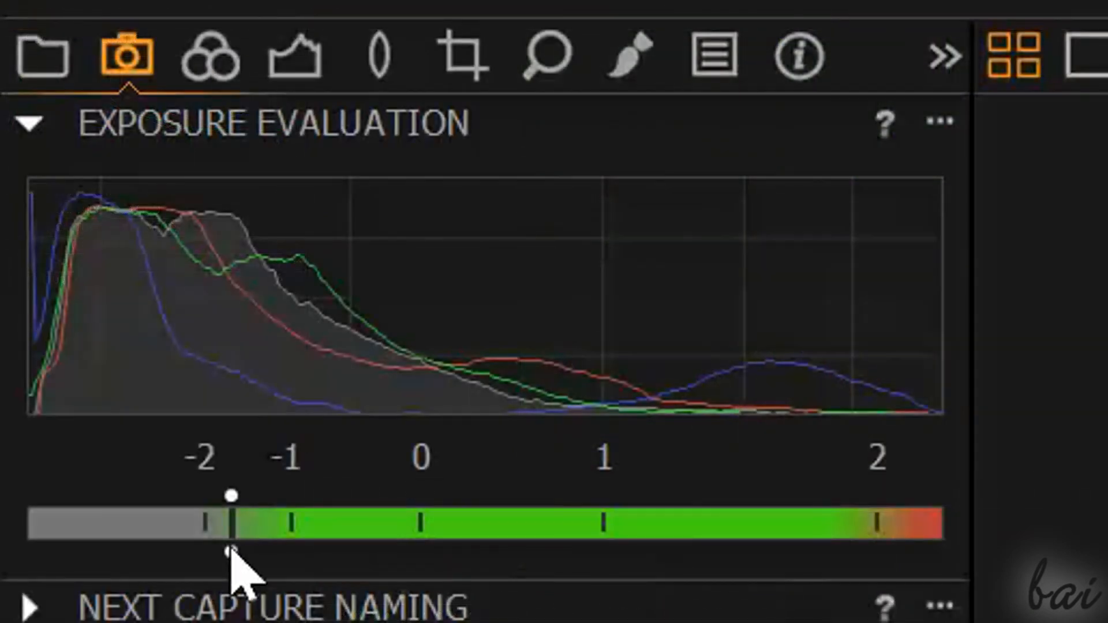
mouse_move(409, 571)
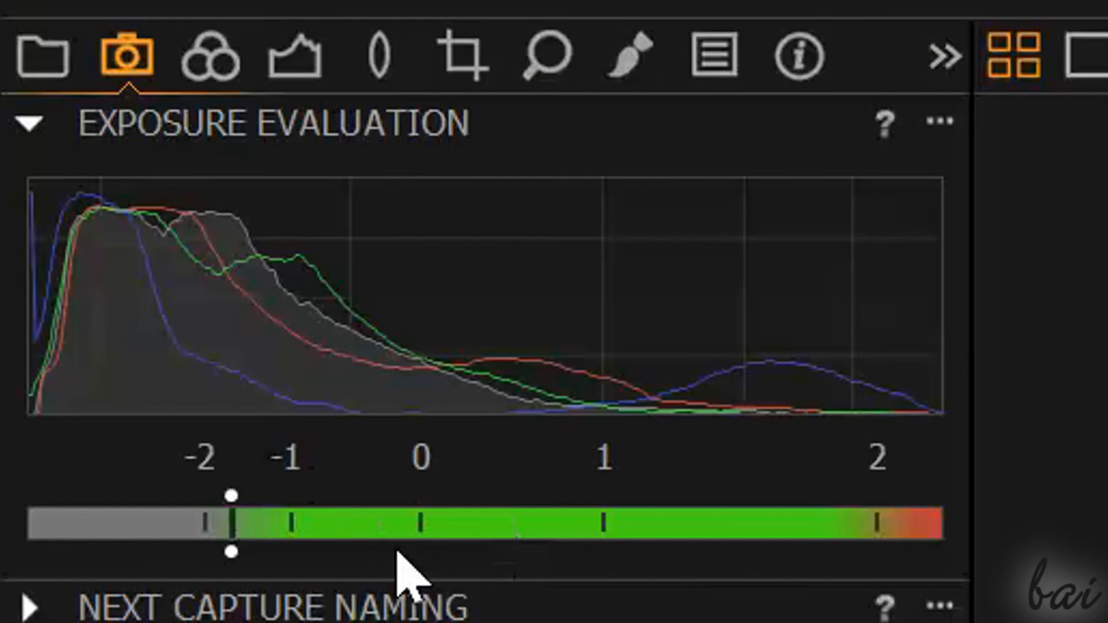
mouse_move(410, 570)
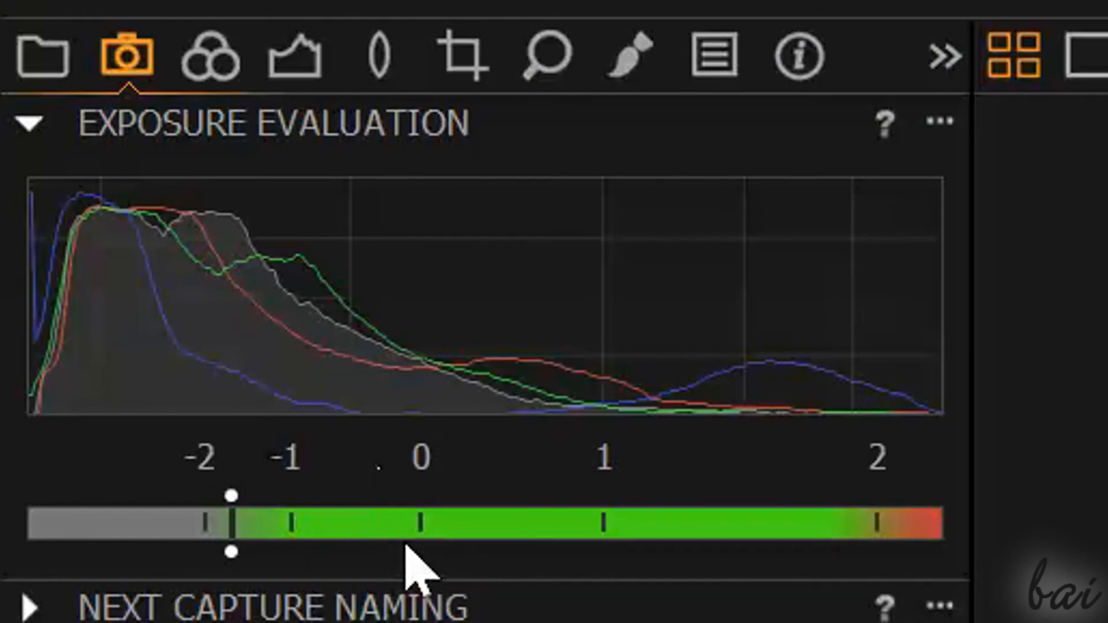
mouse_move(435, 436)
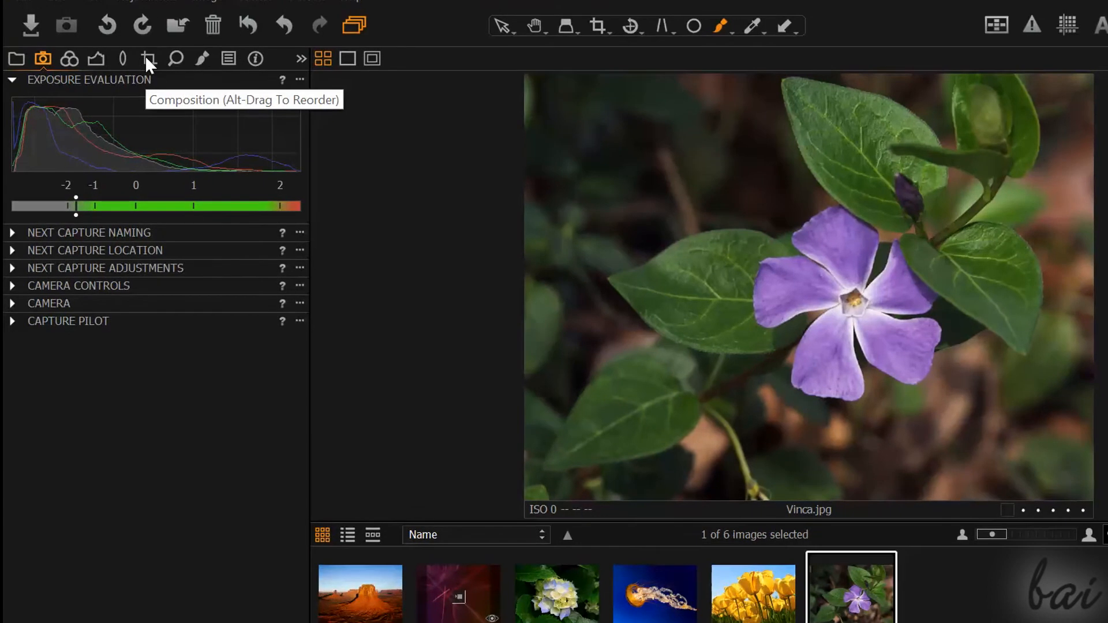
Rotate Vinca.jpg to a negative angle, then to 40°, and reset the rotation to 0°
left_click(149, 59)
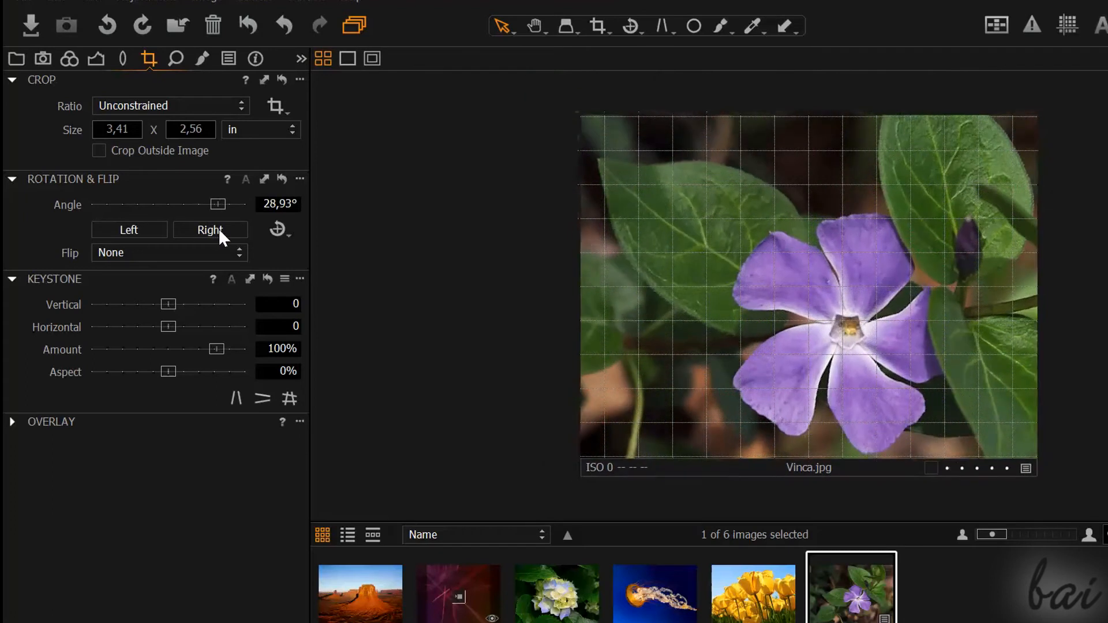
left_click_drag(218, 205, 137, 205)
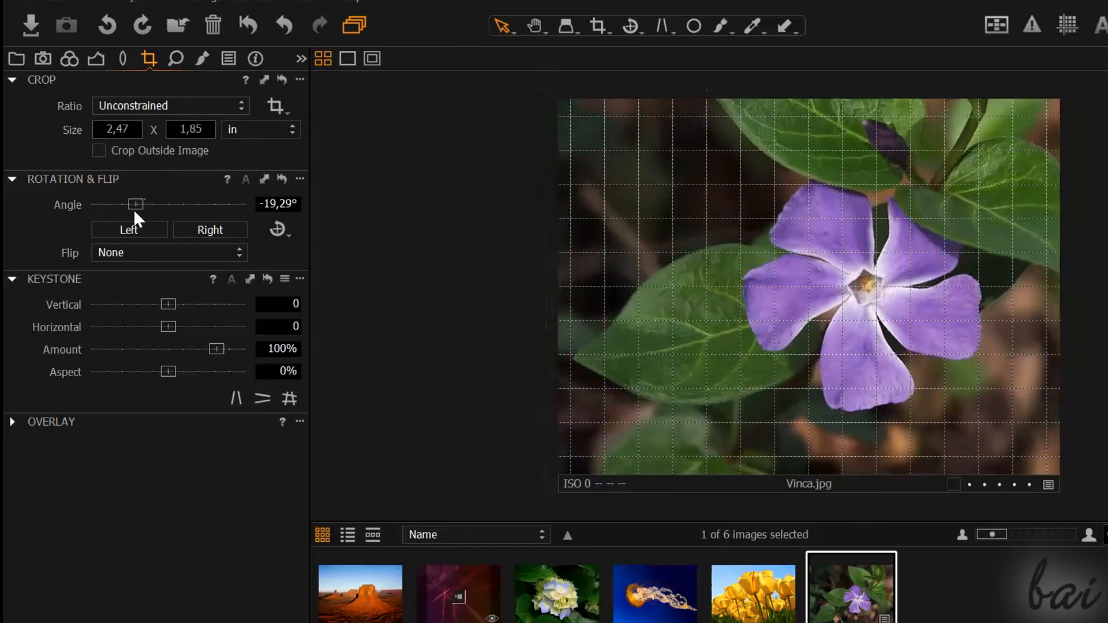
left_click_drag(134, 205, 221, 204)
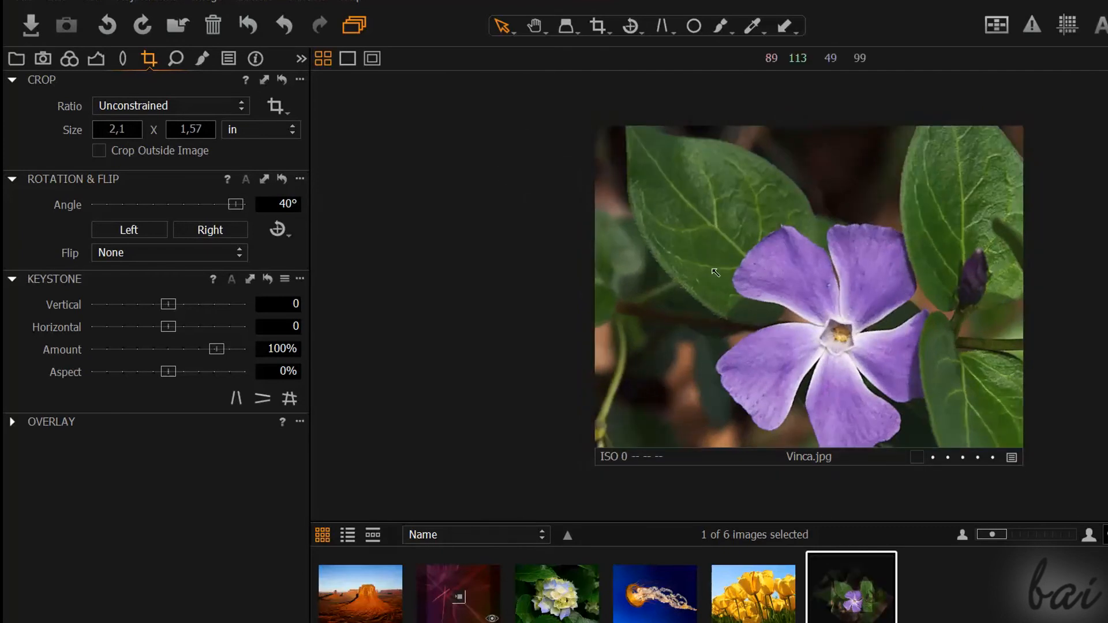
left_click(169, 252)
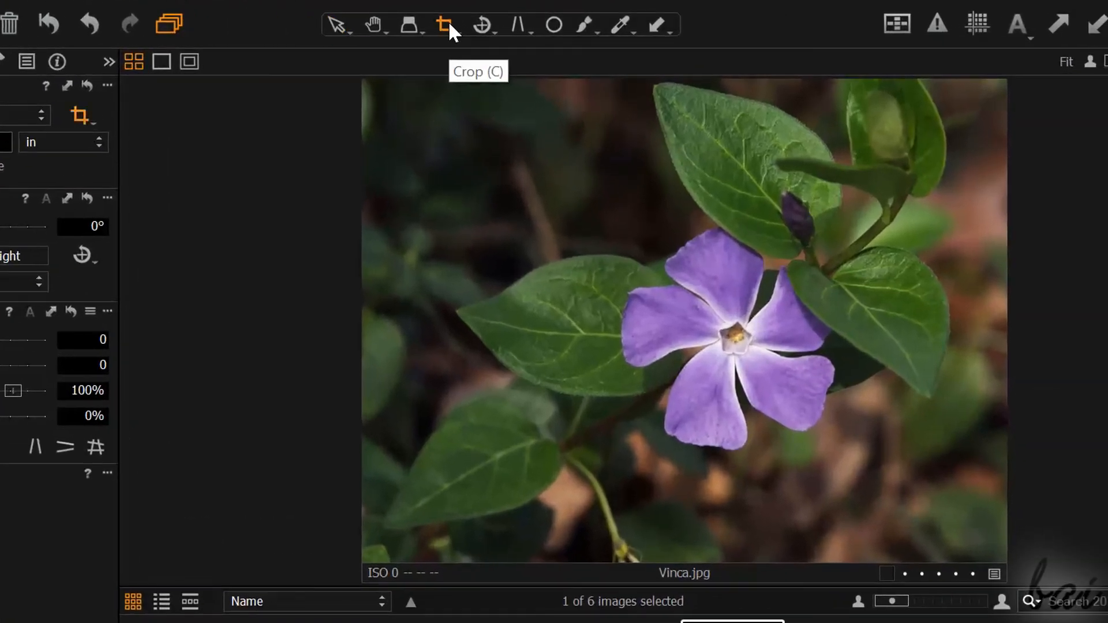
Draw a crop rectangle of about 2.96 by 2.3 inches over the photo with the Crop tool
left_click(450, 25)
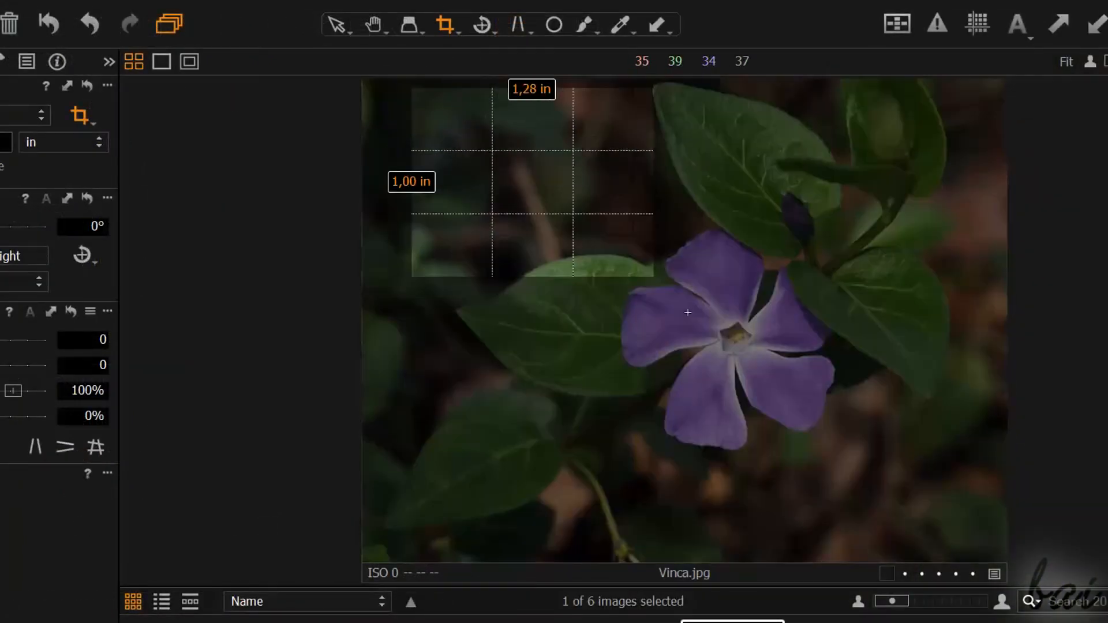
left_click_drag(636, 279, 969, 520)
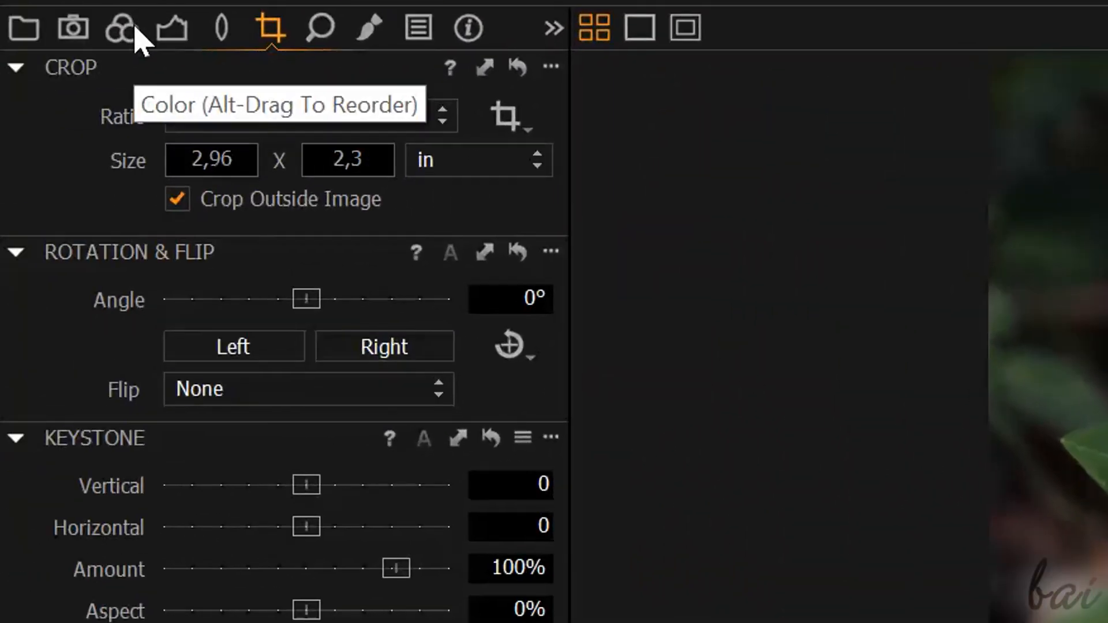
Show the Color tools and expand the Histogram above the 5000 K White Balance
left_click(118, 29)
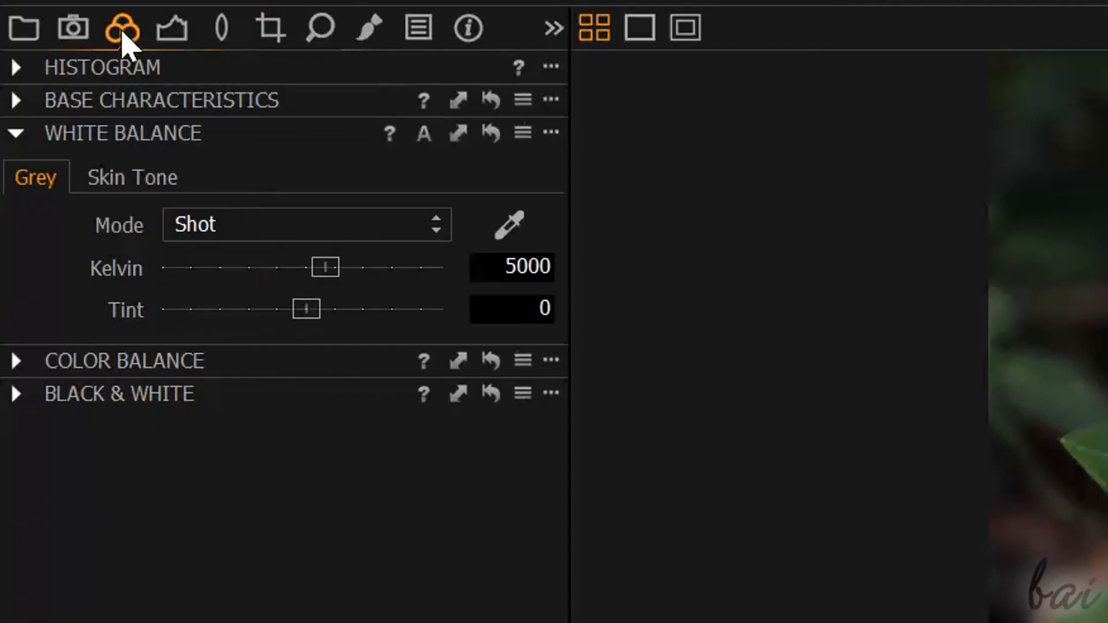
left_click(17, 67)
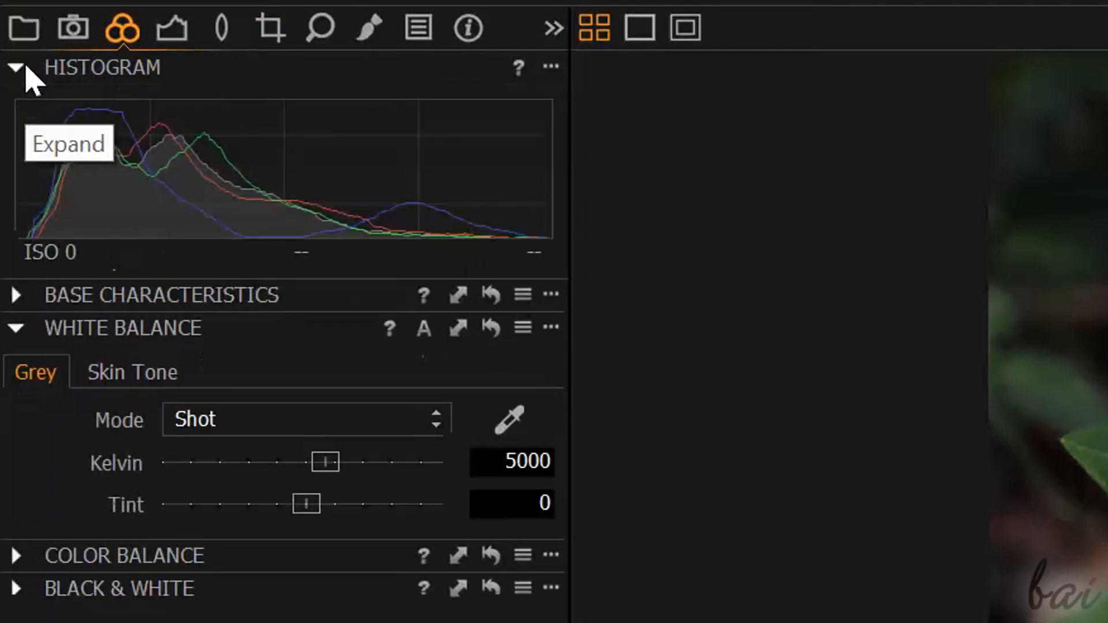
mouse_move(183, 179)
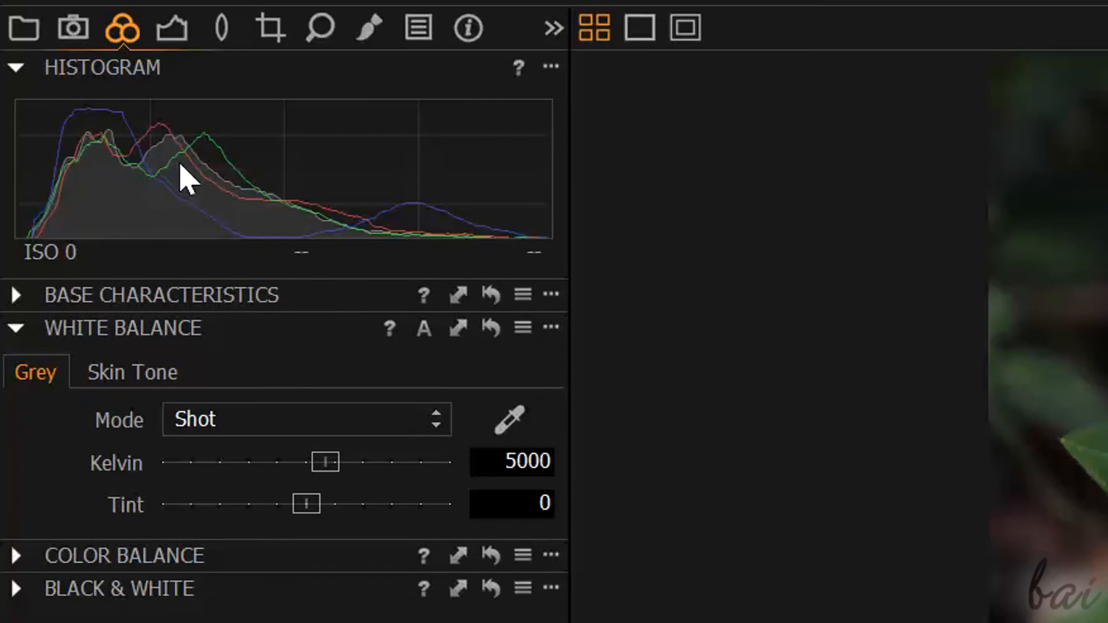
mouse_move(246, 160)
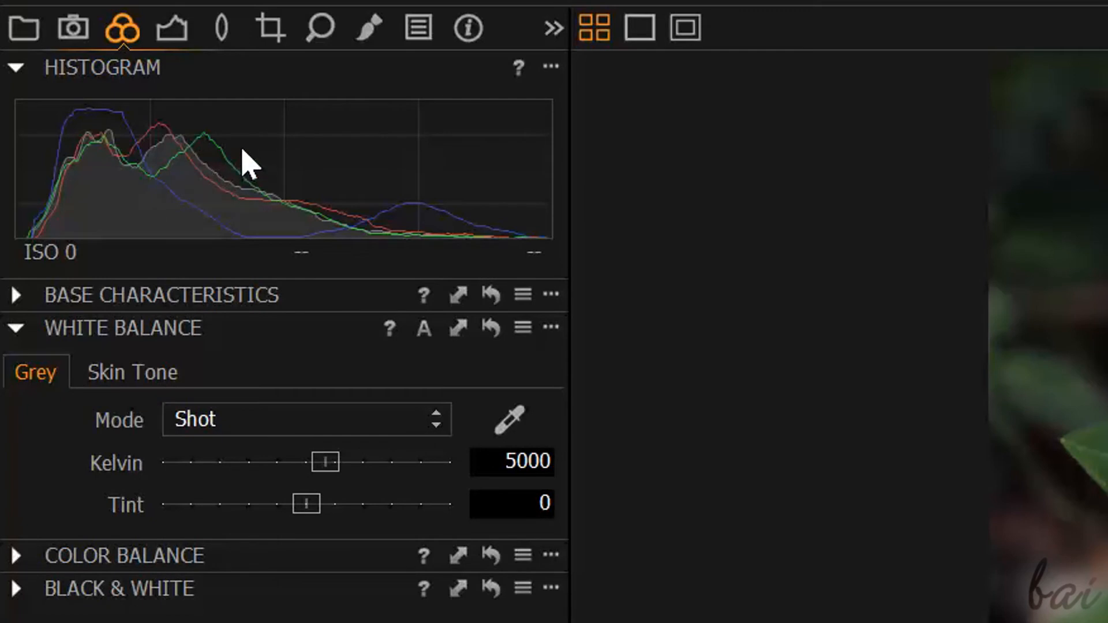
mouse_move(247, 158)
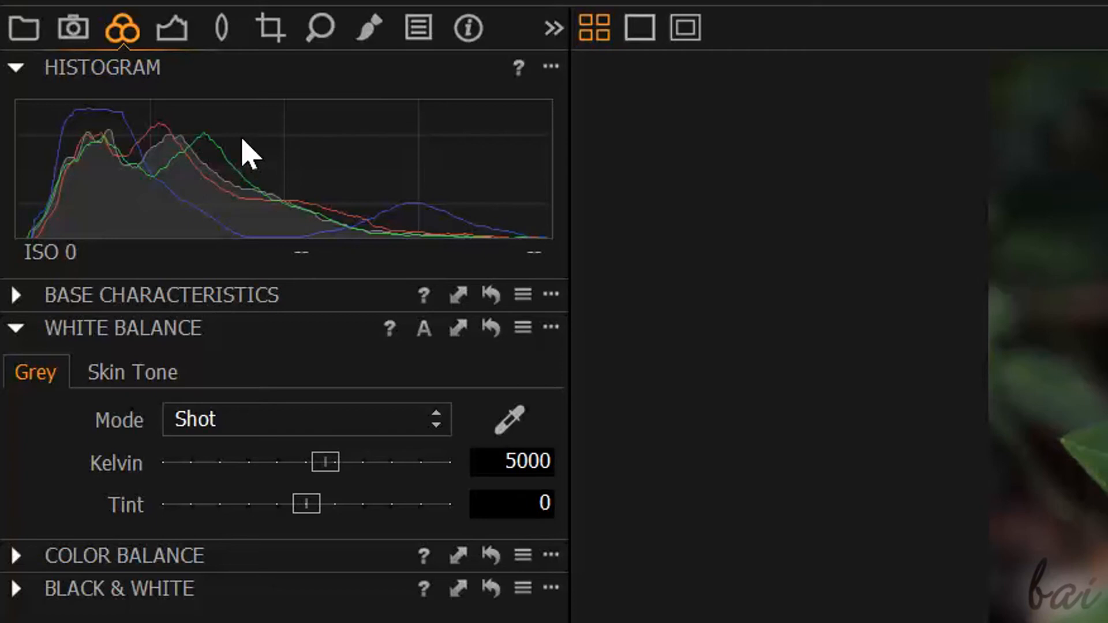
mouse_move(106, 215)
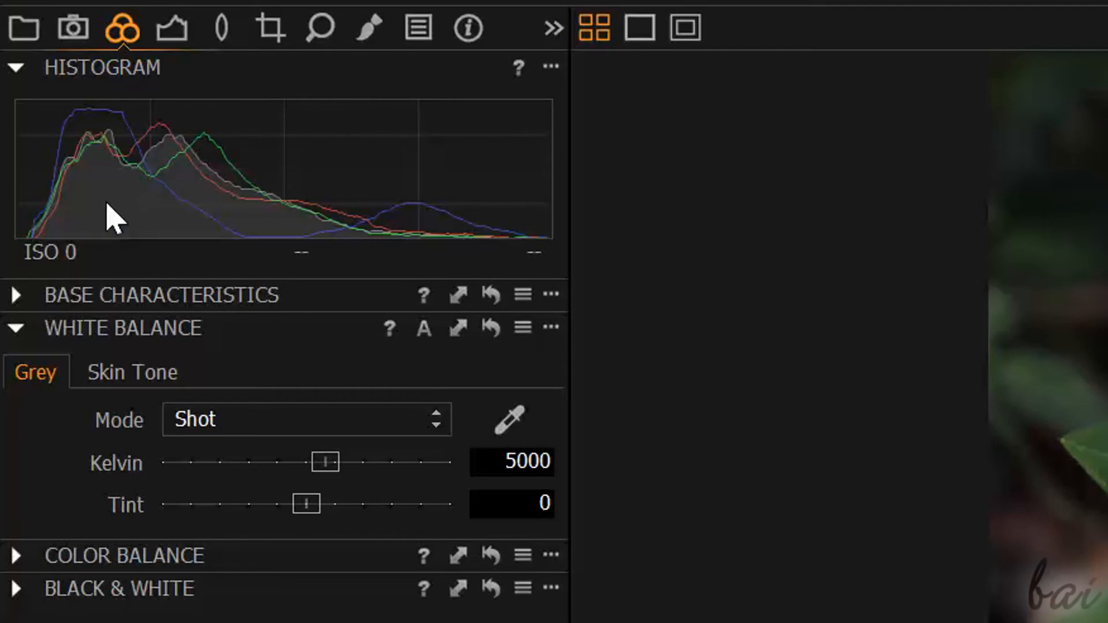
mouse_move(49, 270)
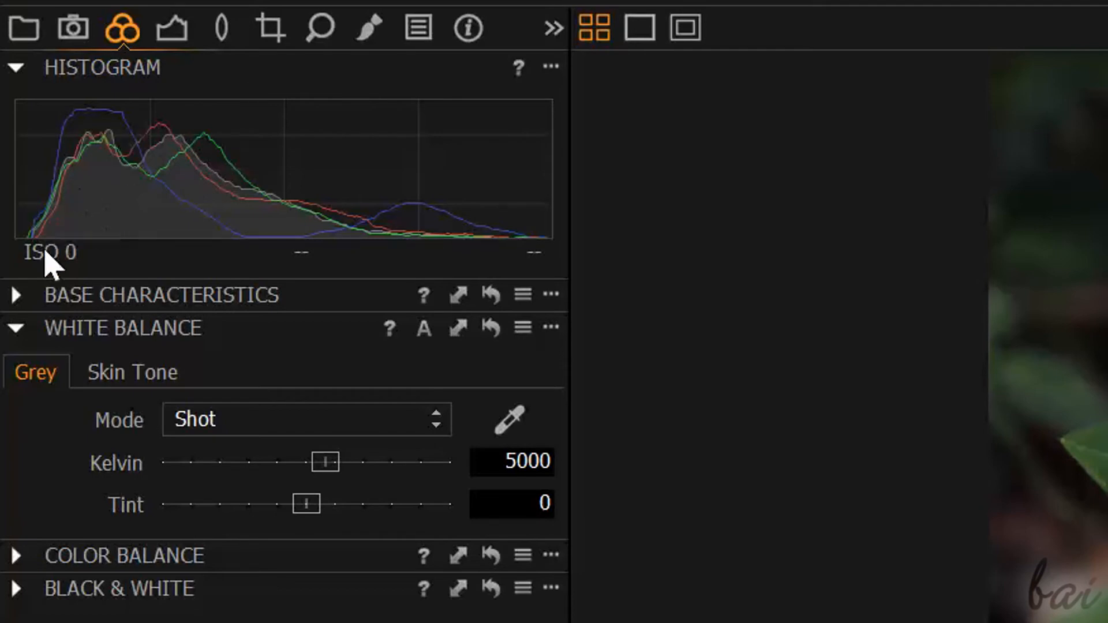
mouse_move(44, 240)
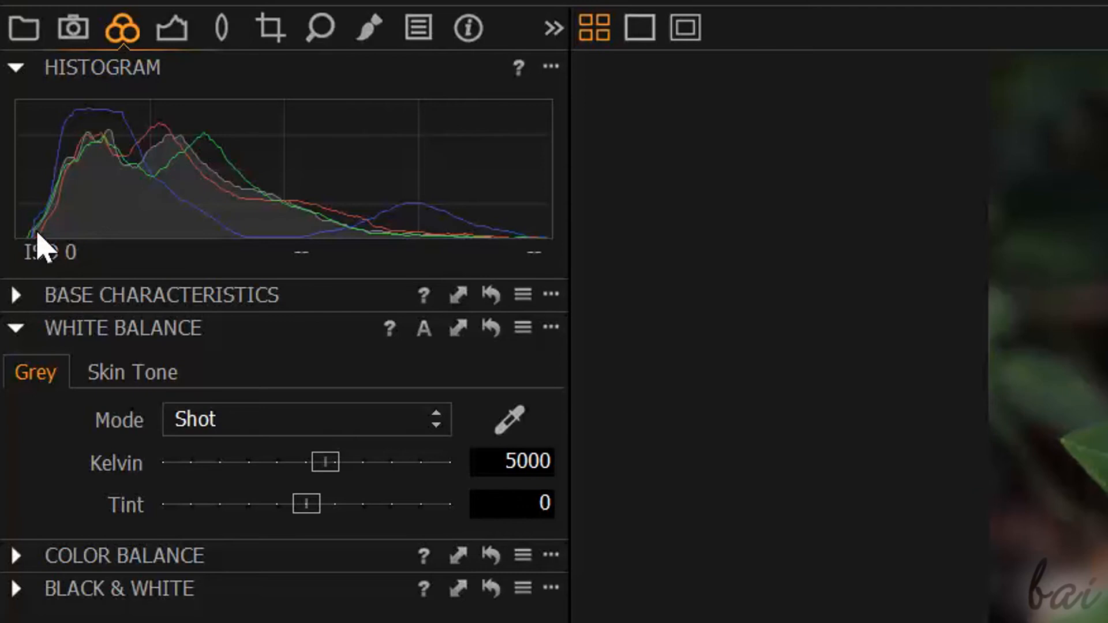
mouse_move(48, 207)
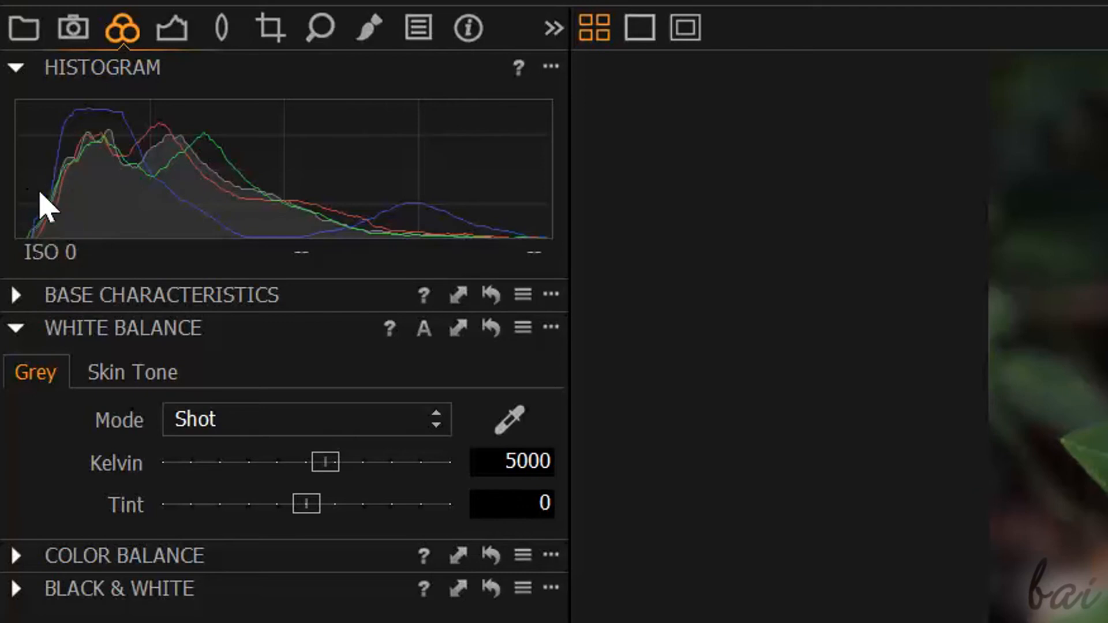
mouse_move(156, 231)
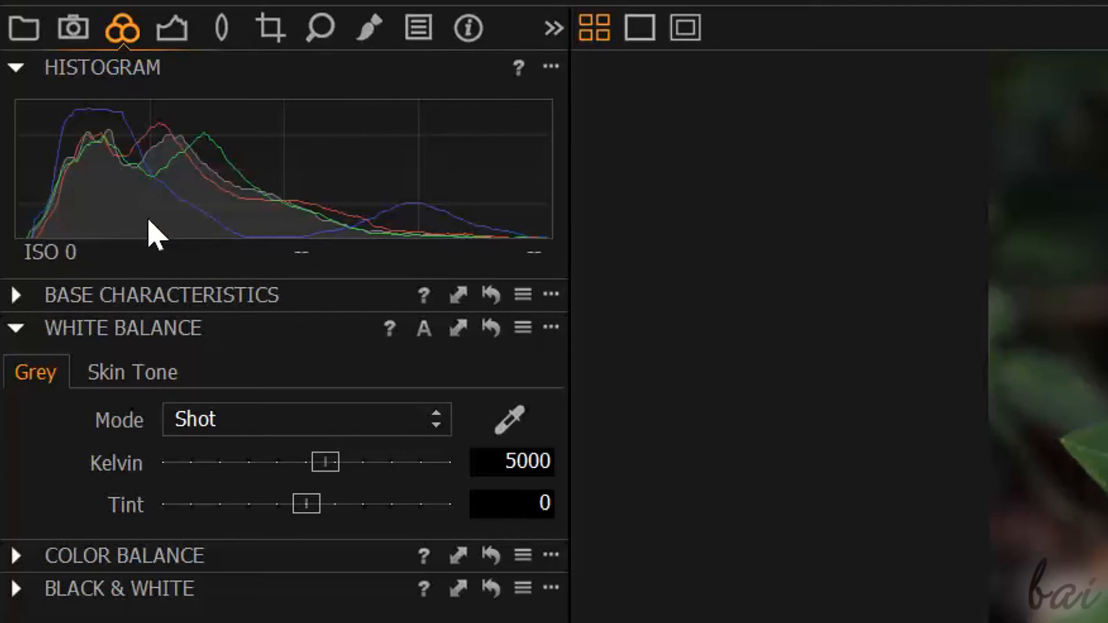
mouse_move(389, 221)
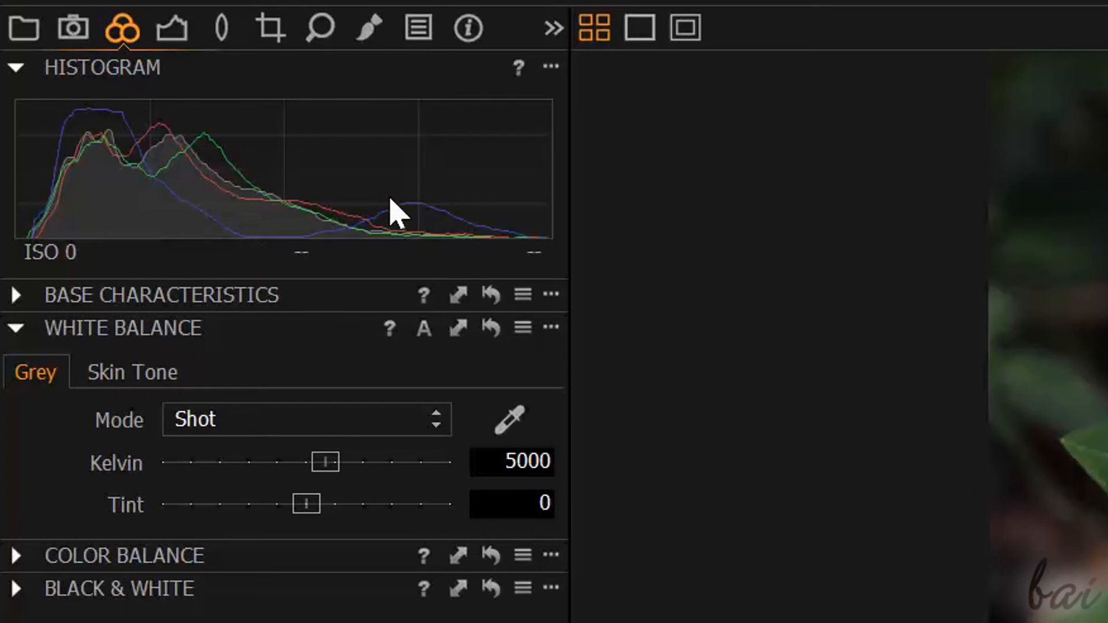
mouse_move(528, 155)
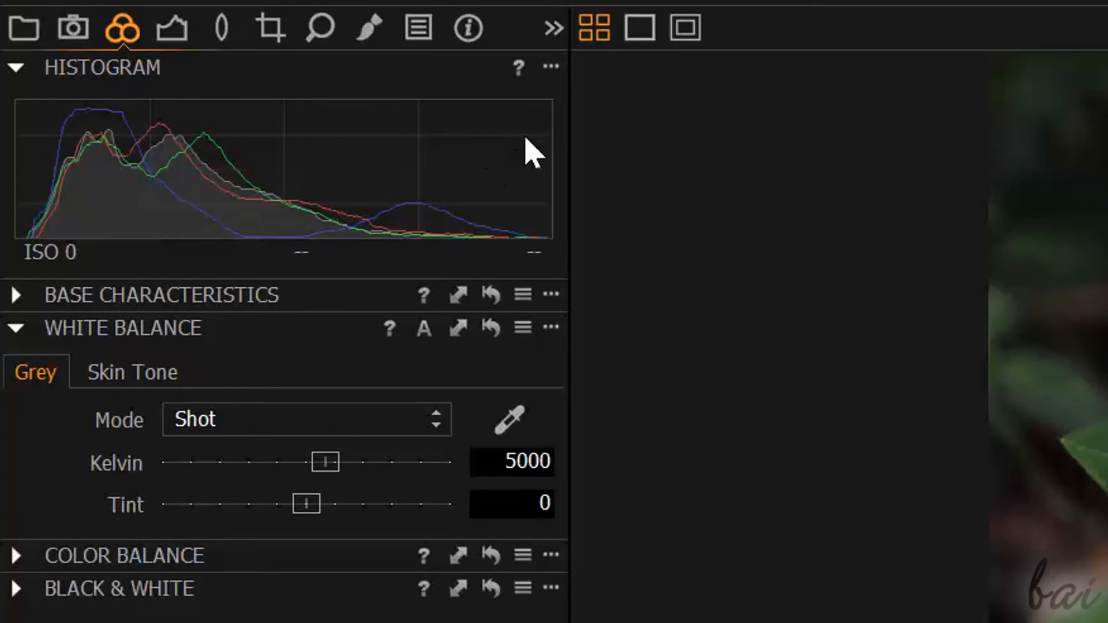
mouse_move(545, 173)
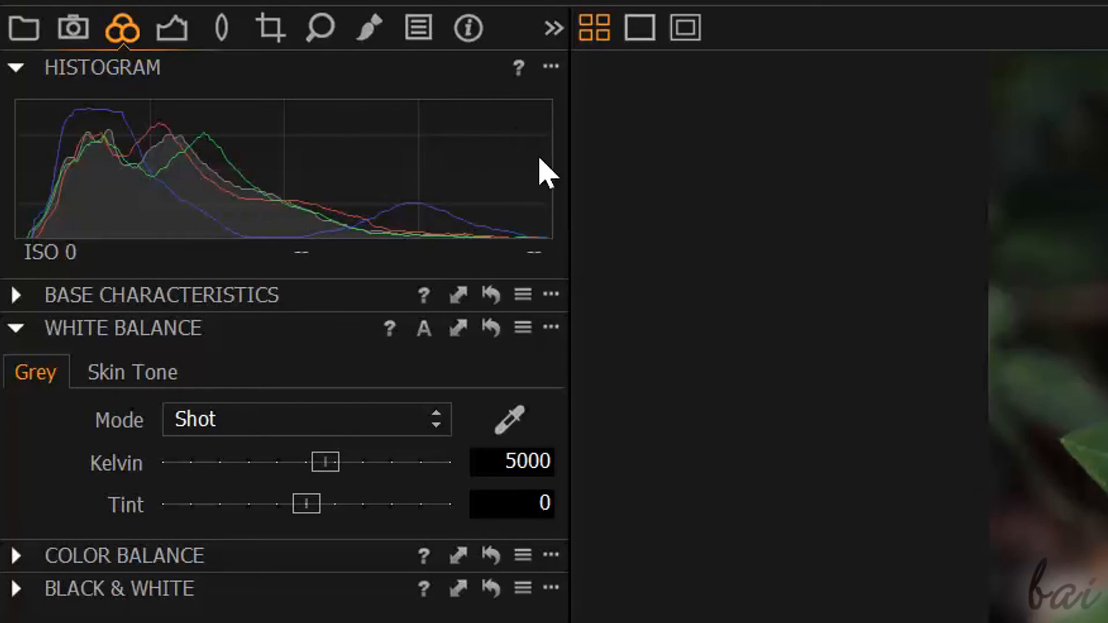
mouse_move(524, 168)
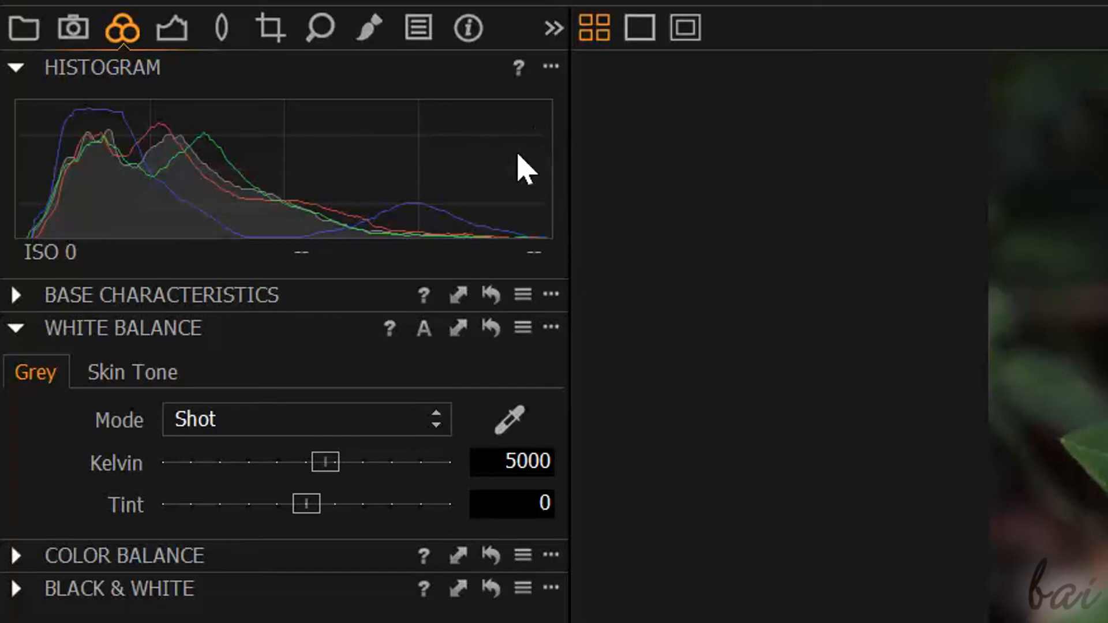
mouse_move(538, 180)
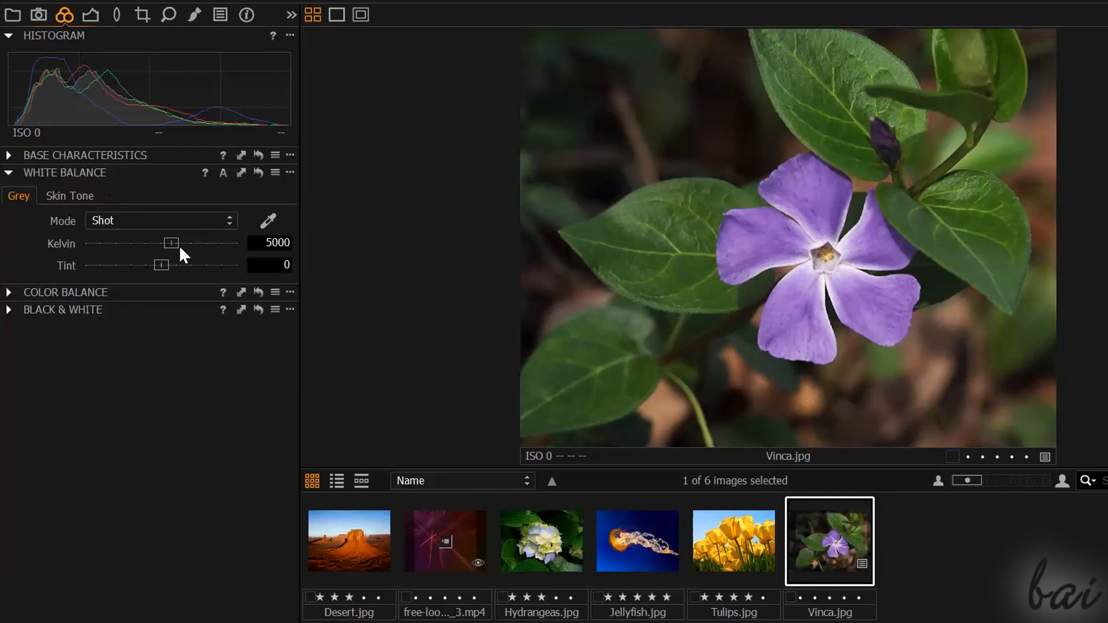
Set White Balance to 8400 K with a tint of about 12.4
left_click_drag(171, 243, 184, 243)
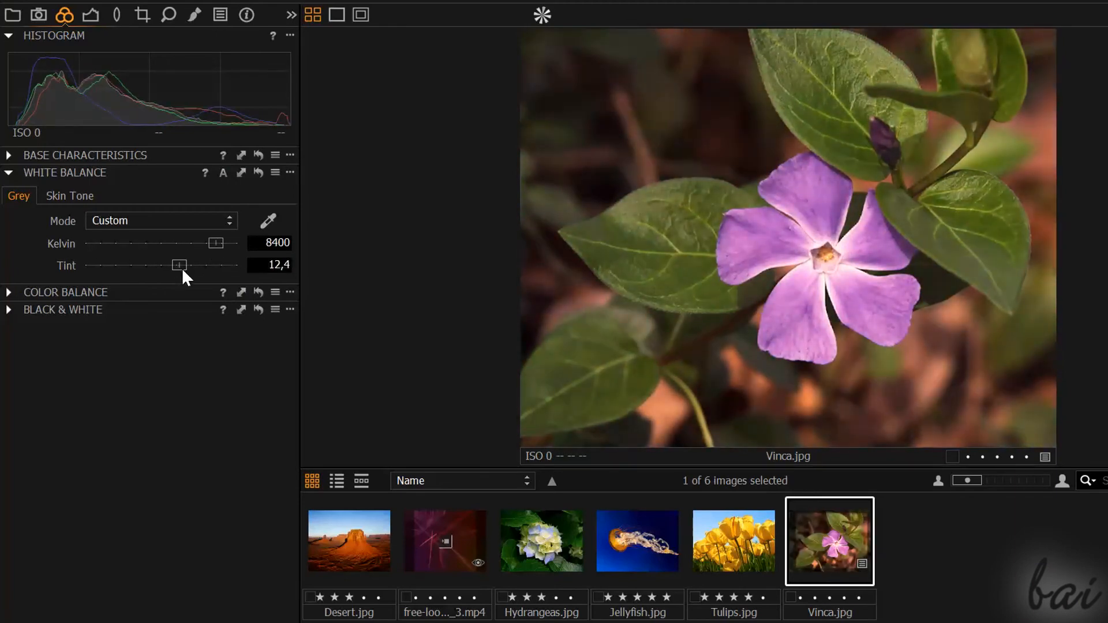
left_click_drag(179, 265, 235, 265)
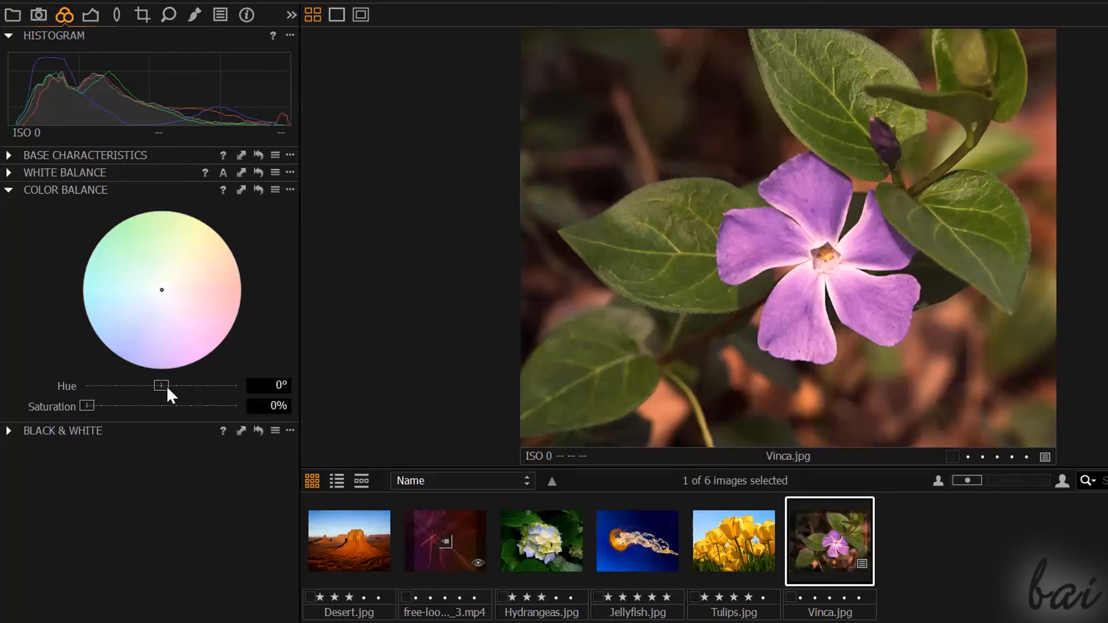
Shift the Color Balance hue and wheel toward warm tones at about 23% saturation
left_click_drag(161, 386, 205, 386)
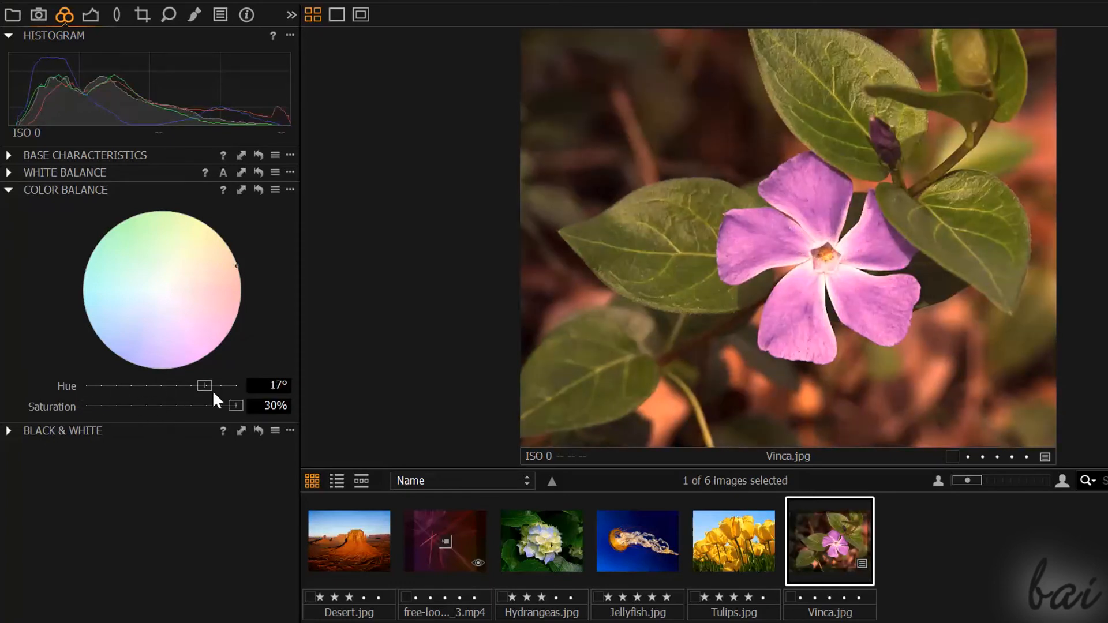
left_click_drag(204, 386, 88, 386)
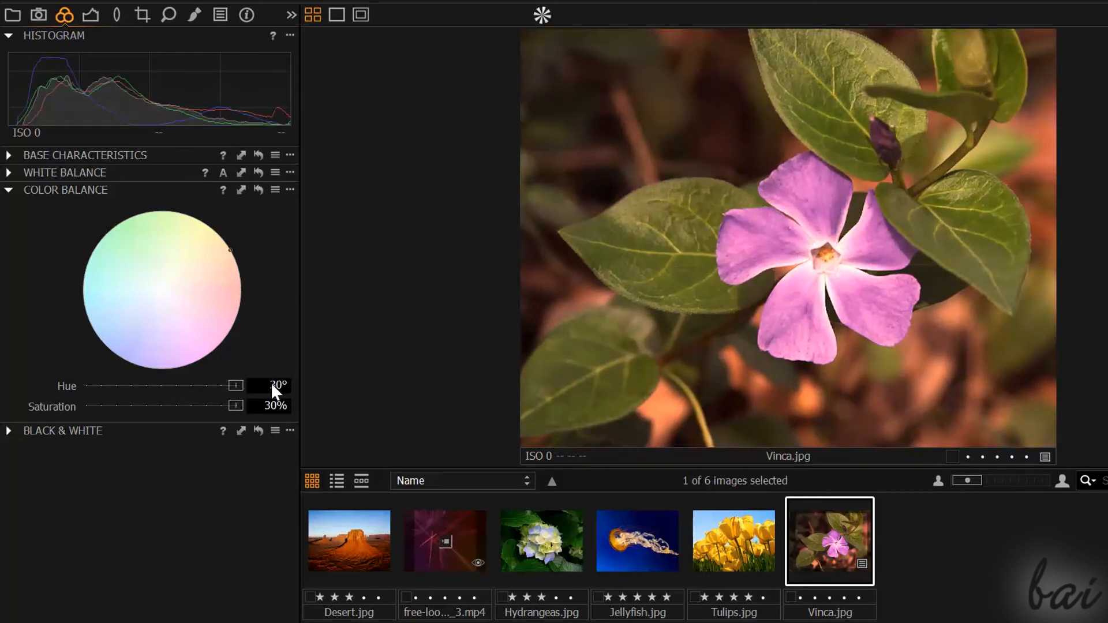
left_click_drag(226, 250, 196, 246)
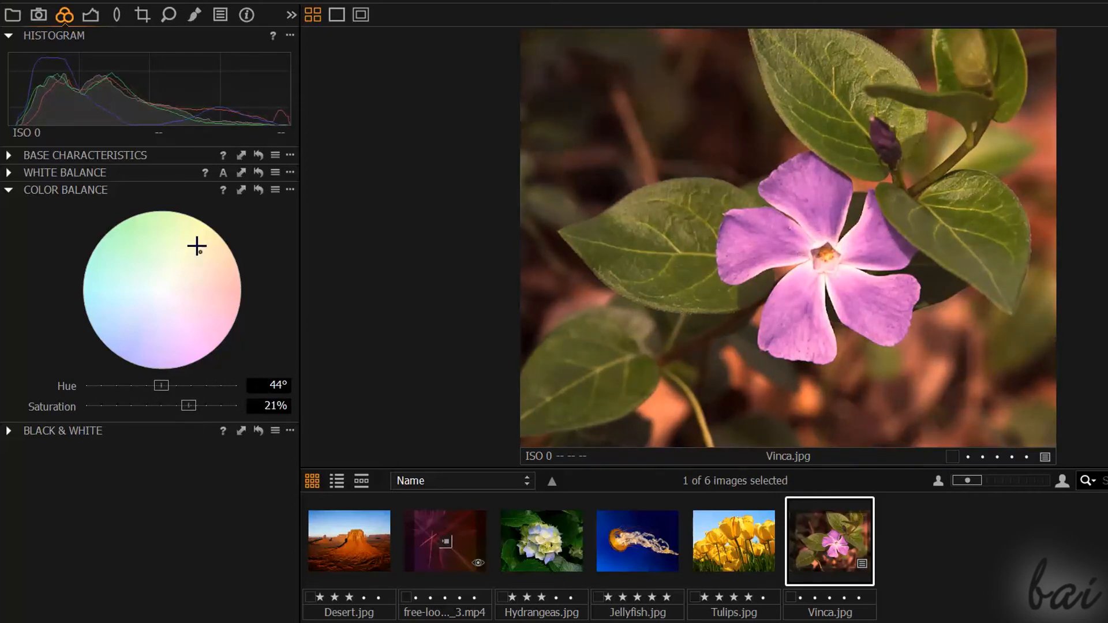
left_click_drag(197, 246, 221, 281)
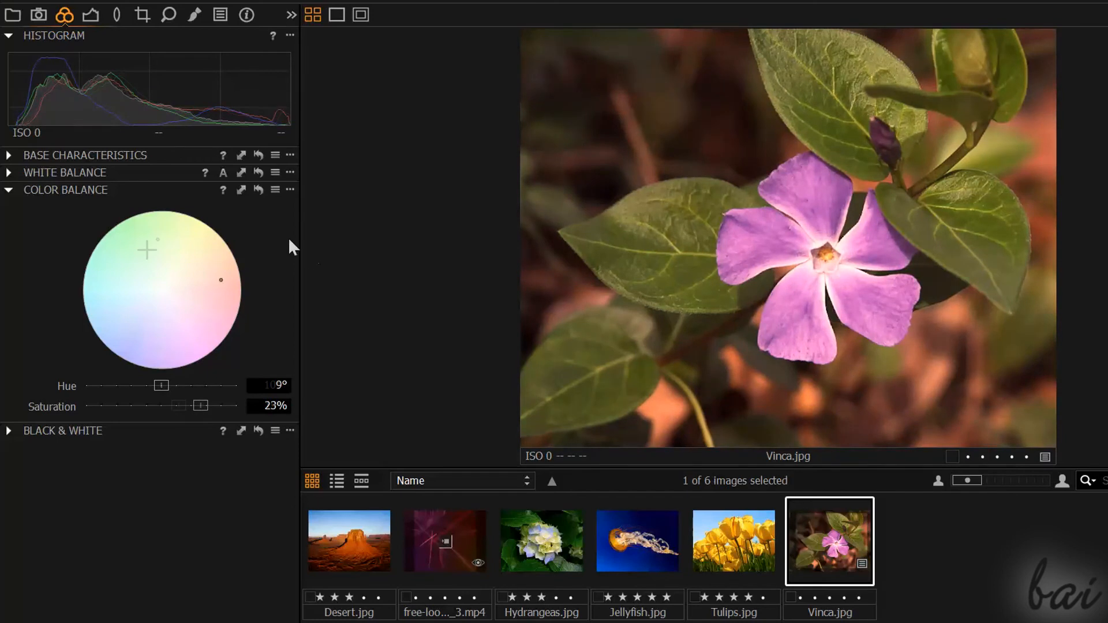
left_click(7, 190)
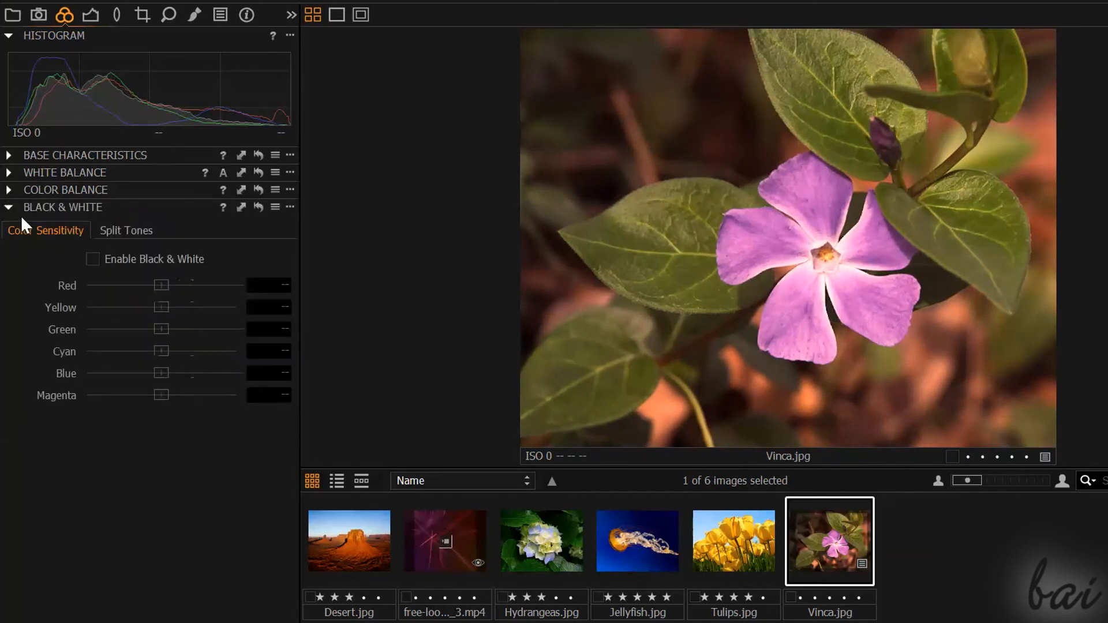
mouse_move(93, 261)
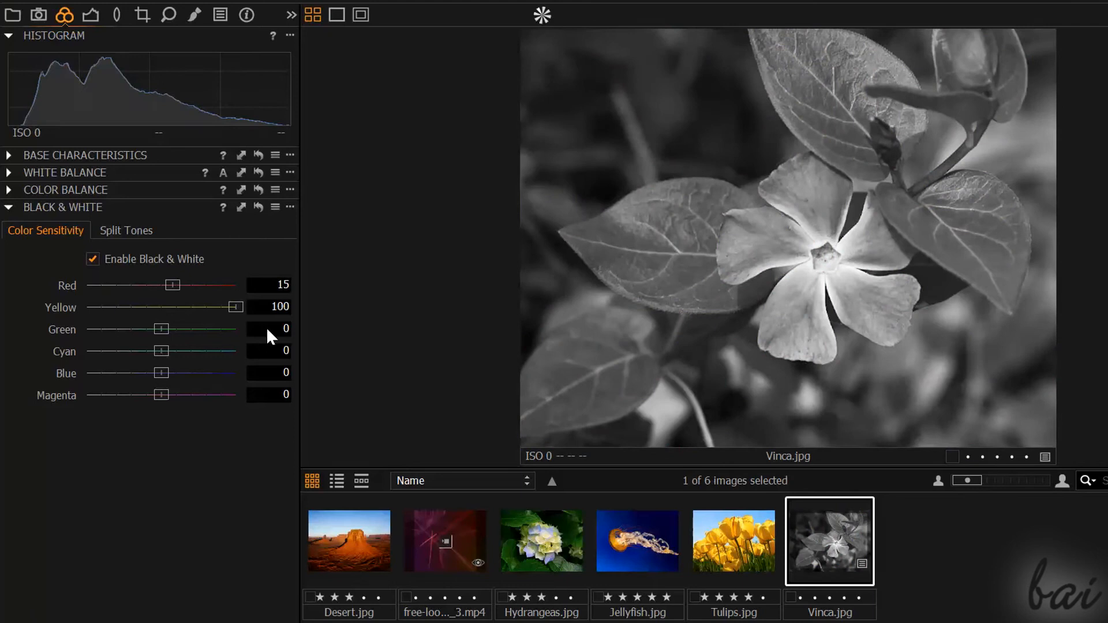
Tune the black-and-white green, blue and magenta sensitivities, then disable Black & White
left_click_drag(236, 307, 123, 307)
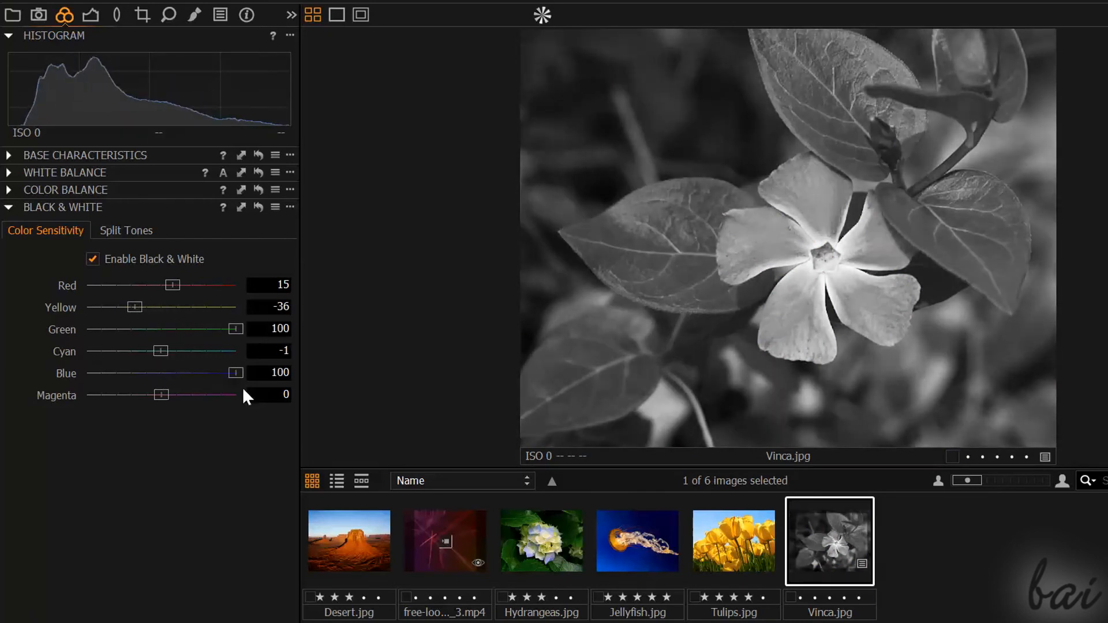
left_click_drag(160, 395, 104, 394)
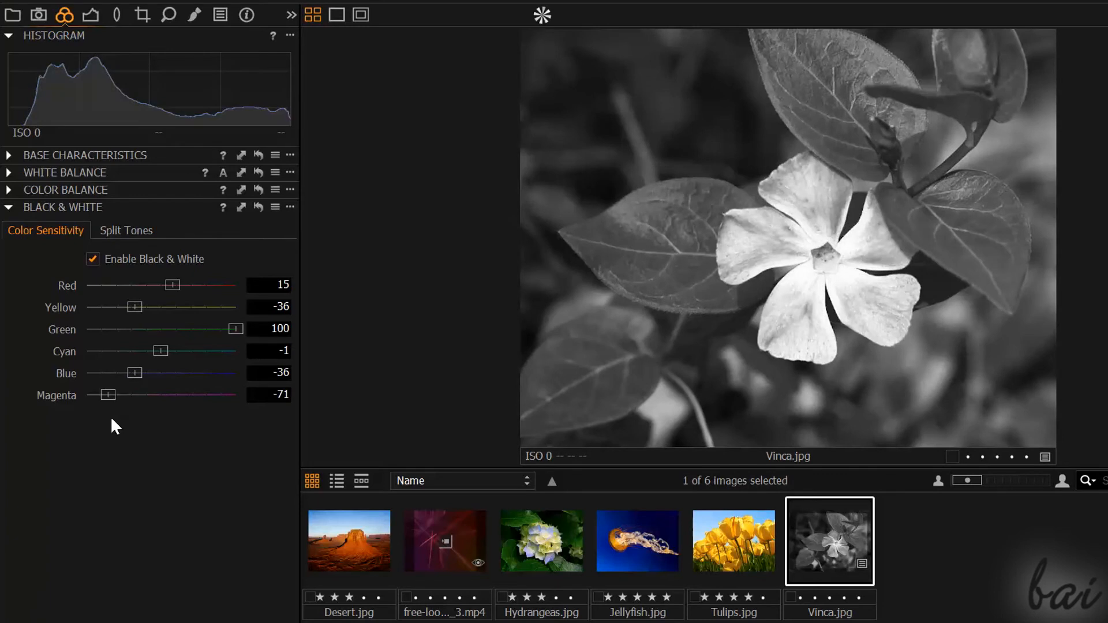
left_click(93, 258)
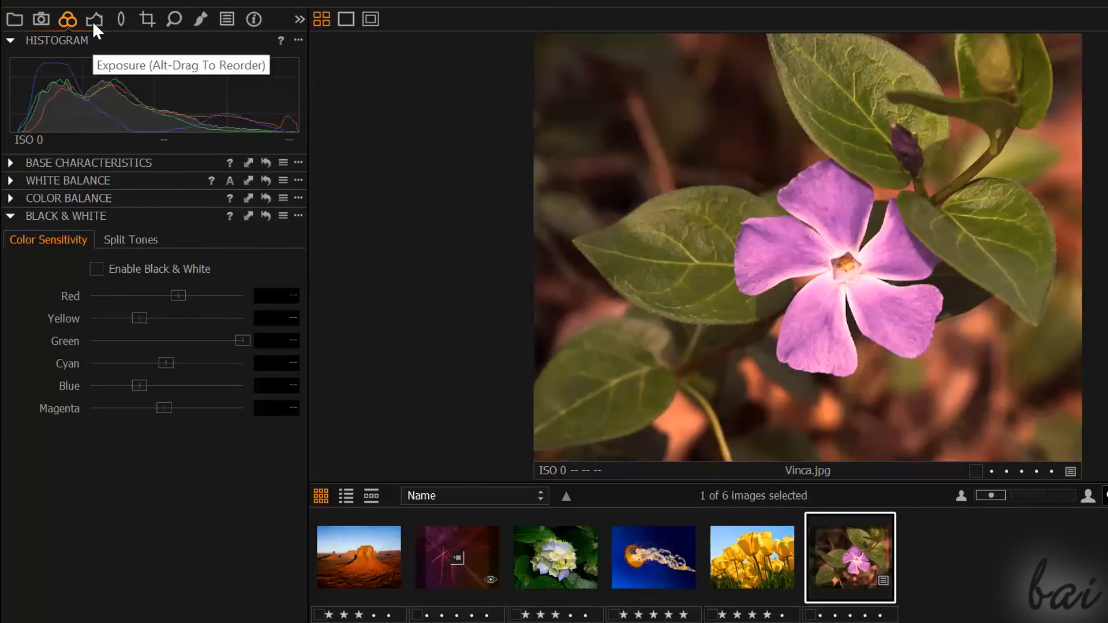
Set exposure 1, contrast 8, brightness -15, saturation 27 and highlight recovery 100
left_click(90, 20)
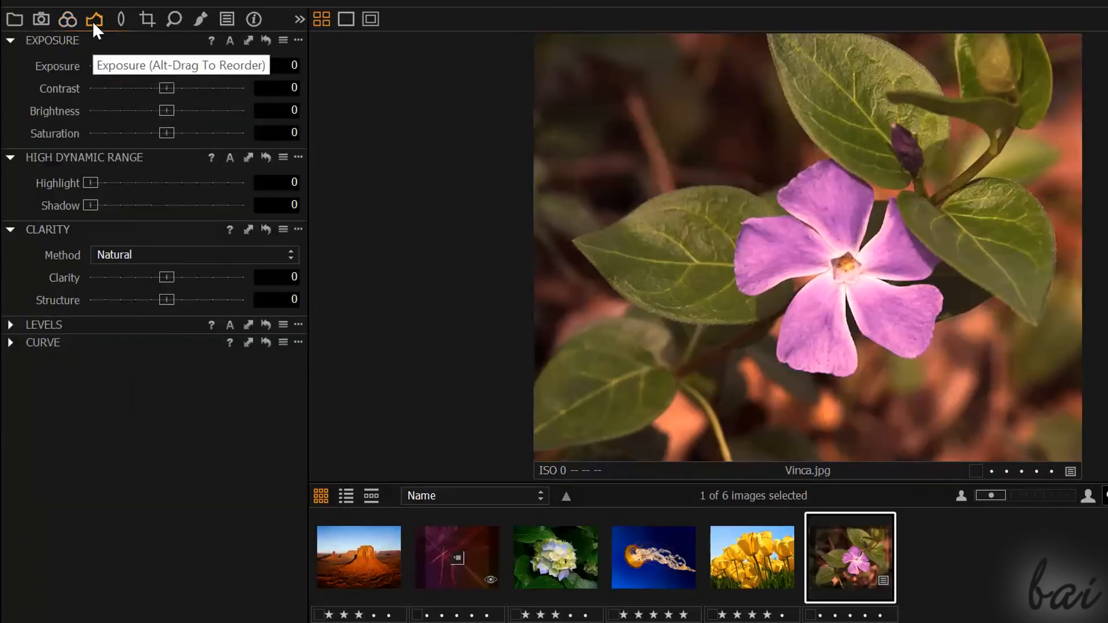
left_click_drag(167, 65, 173, 65)
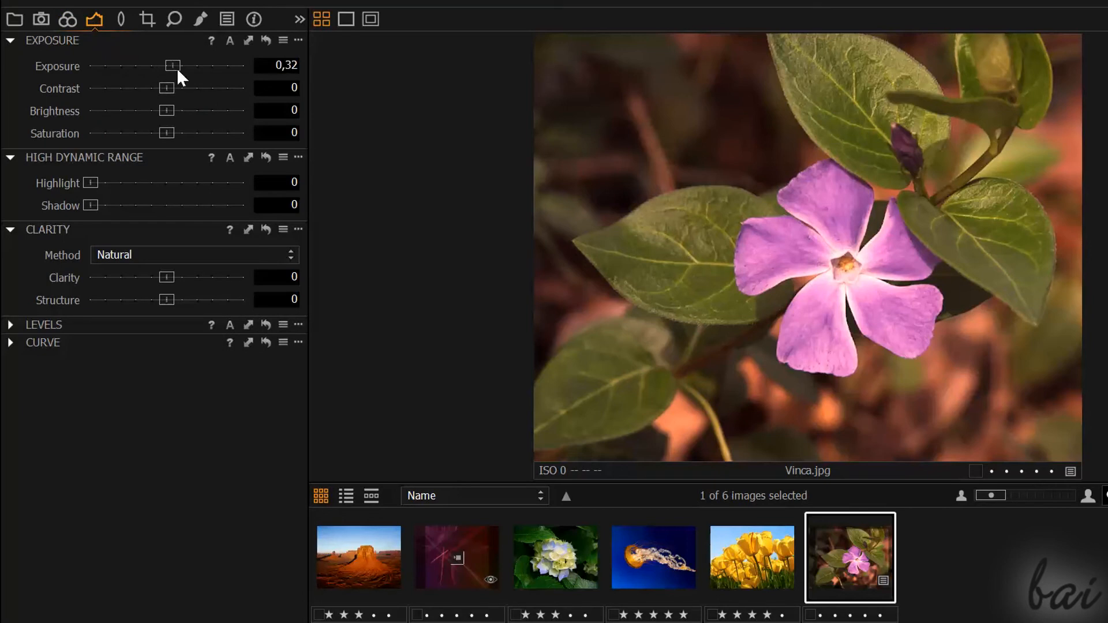
left_click_drag(172, 65, 182, 65)
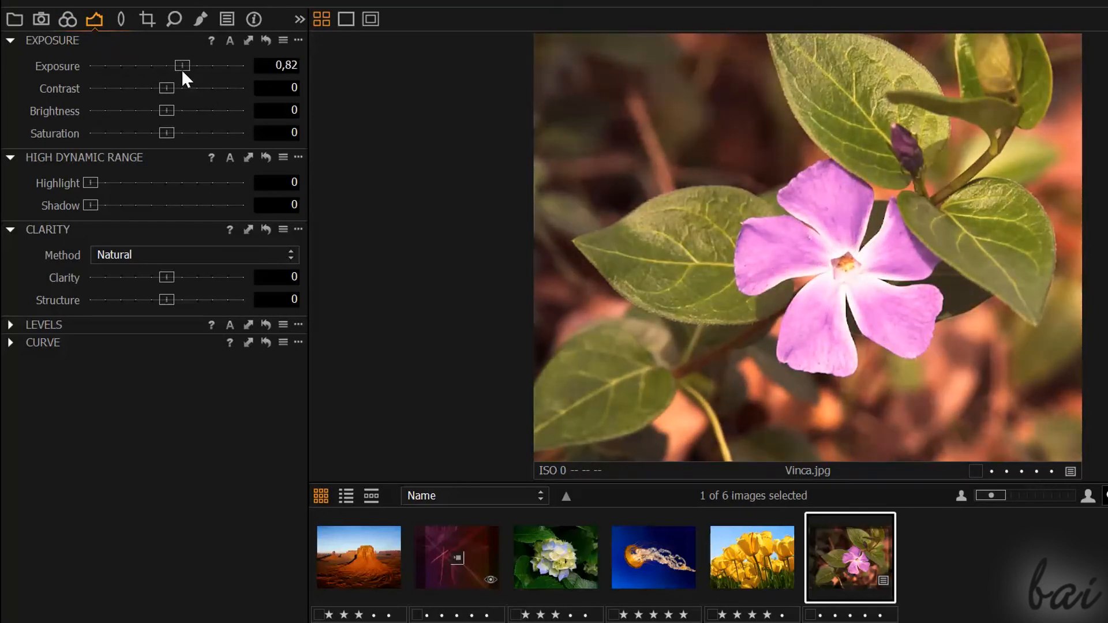
left_click_drag(167, 87, 126, 88)
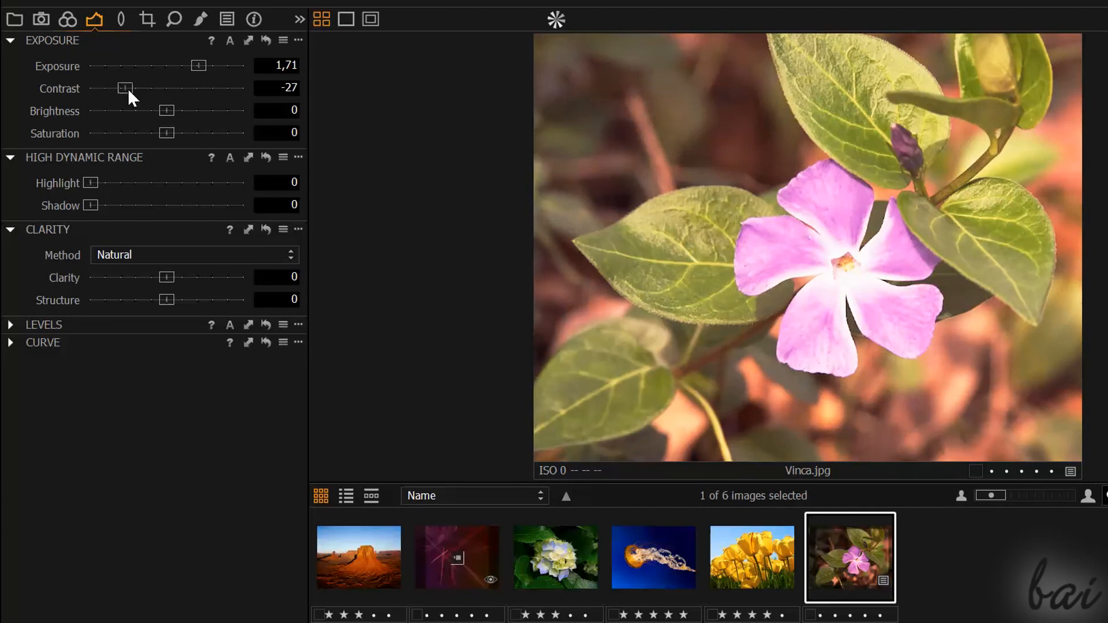
left_click_drag(125, 89, 182, 89)
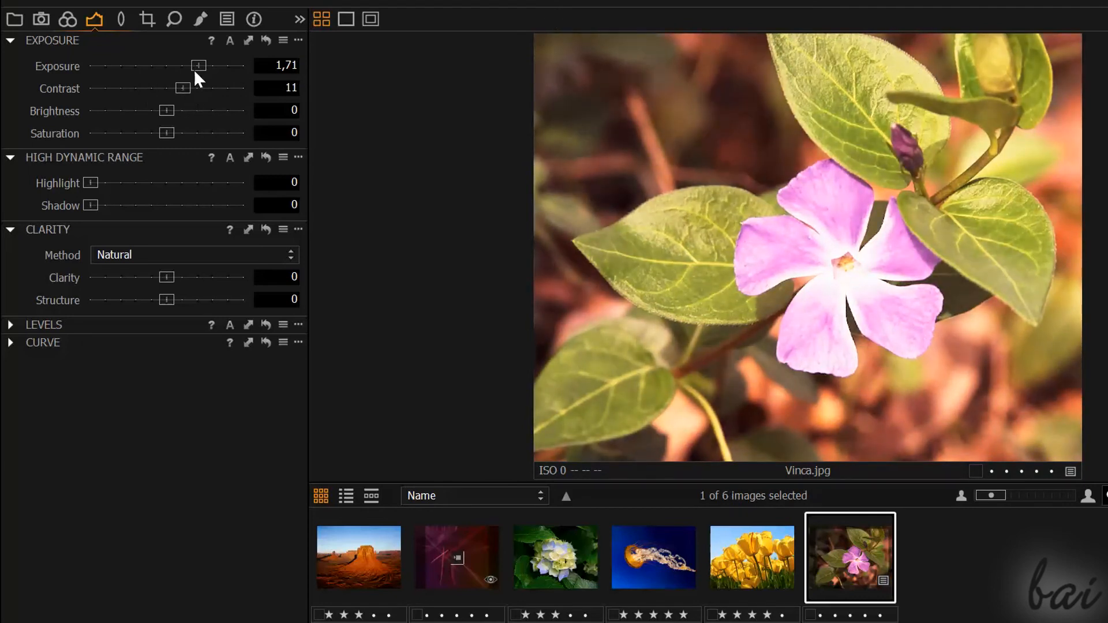
left_click_drag(166, 111, 146, 111)
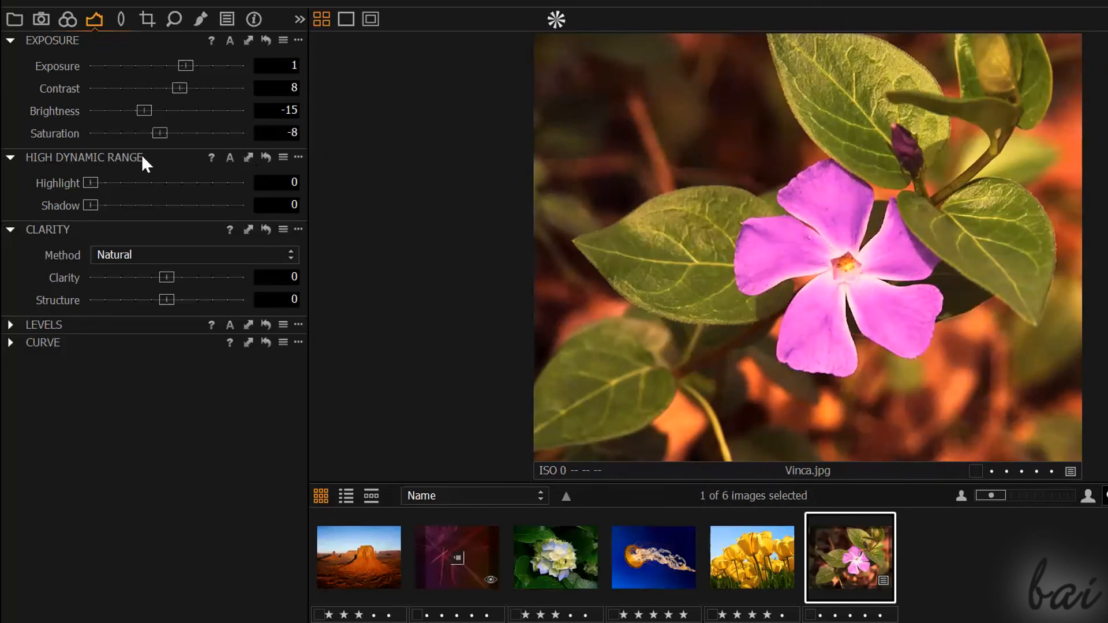
left_click_drag(159, 134, 196, 134)
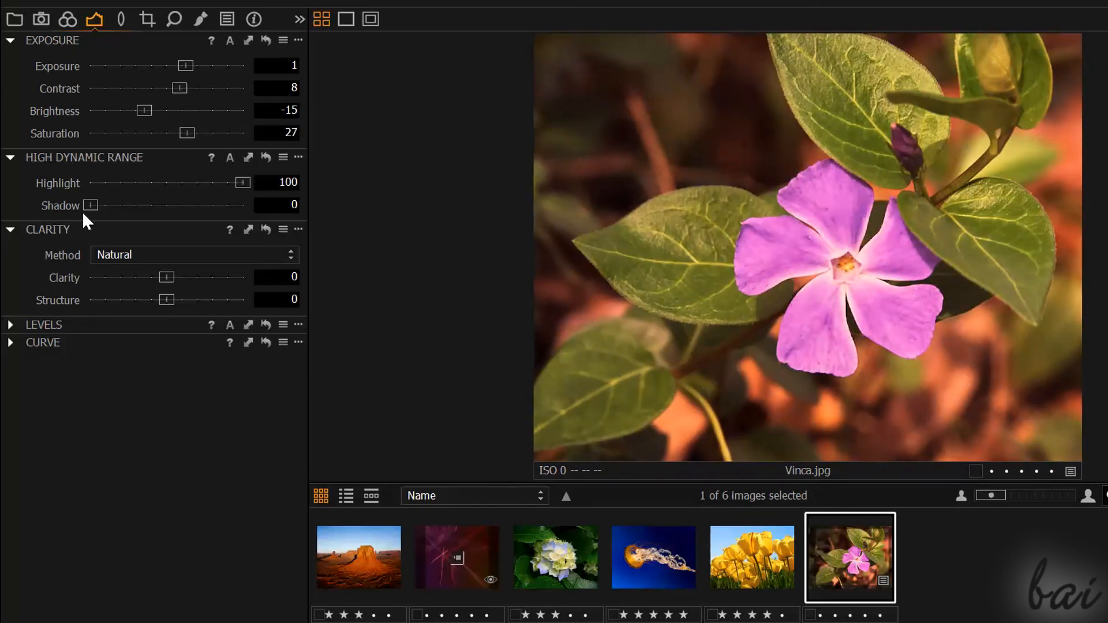
Lift shadows to 54, settle clarity at 3 and soften structure to -30
left_click_drag(91, 206, 217, 205)
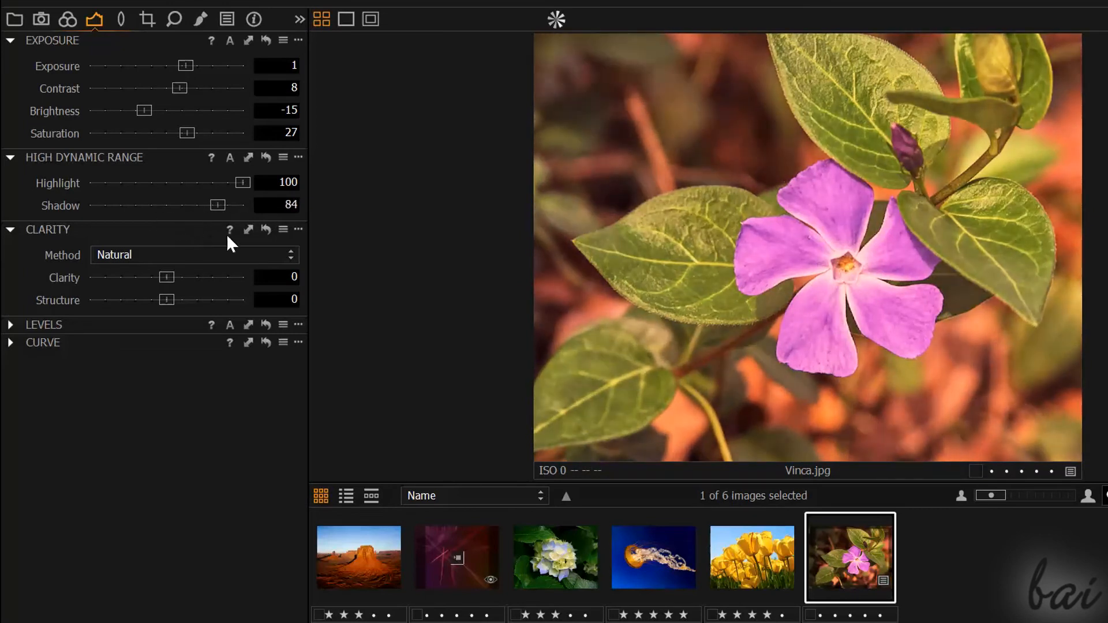
left_click_drag(218, 206, 173, 206)
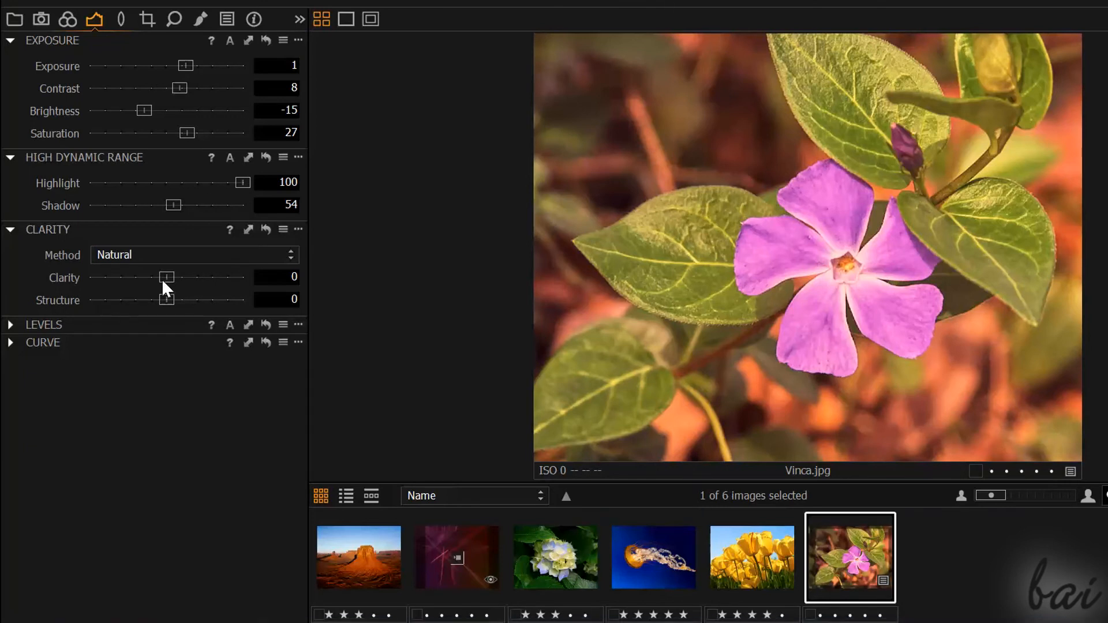
left_click_drag(167, 276, 90, 276)
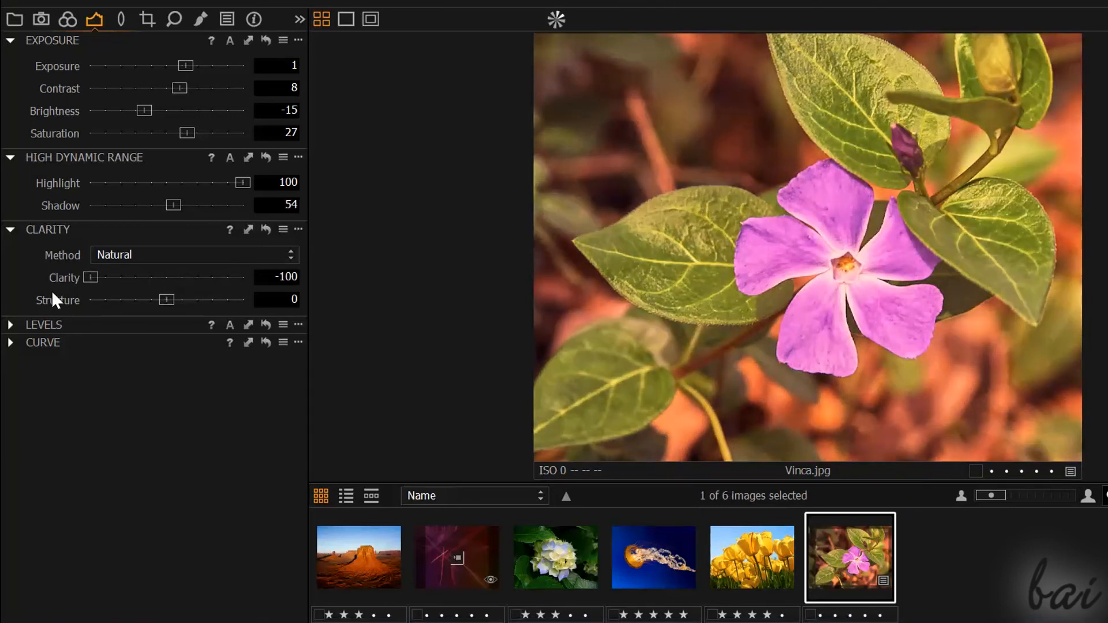
left_click_drag(90, 277, 242, 277)
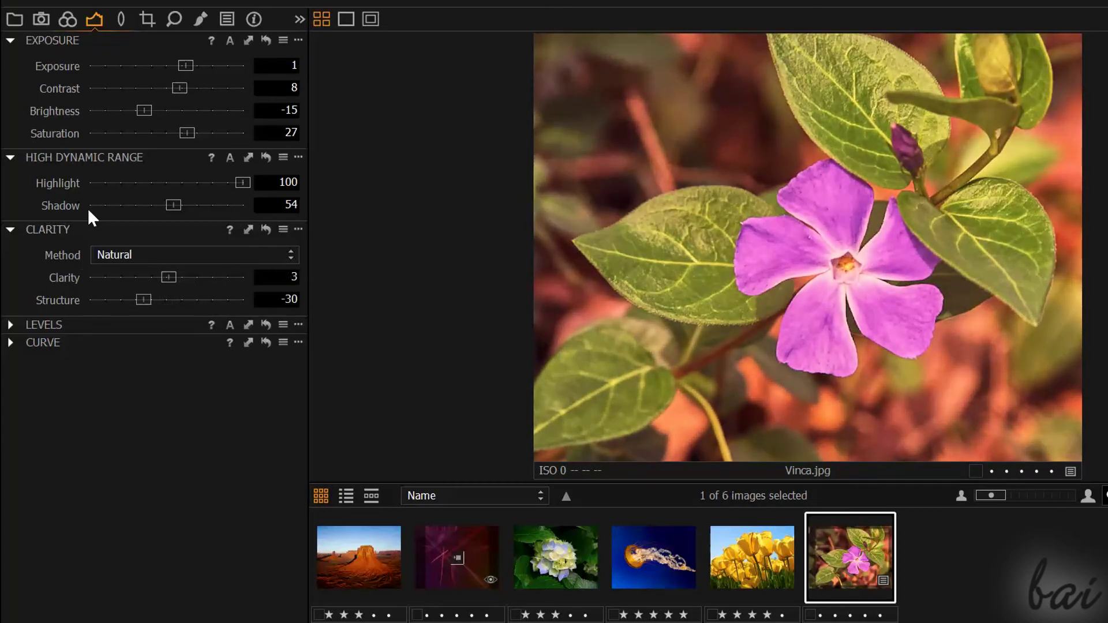
mouse_move(174, 34)
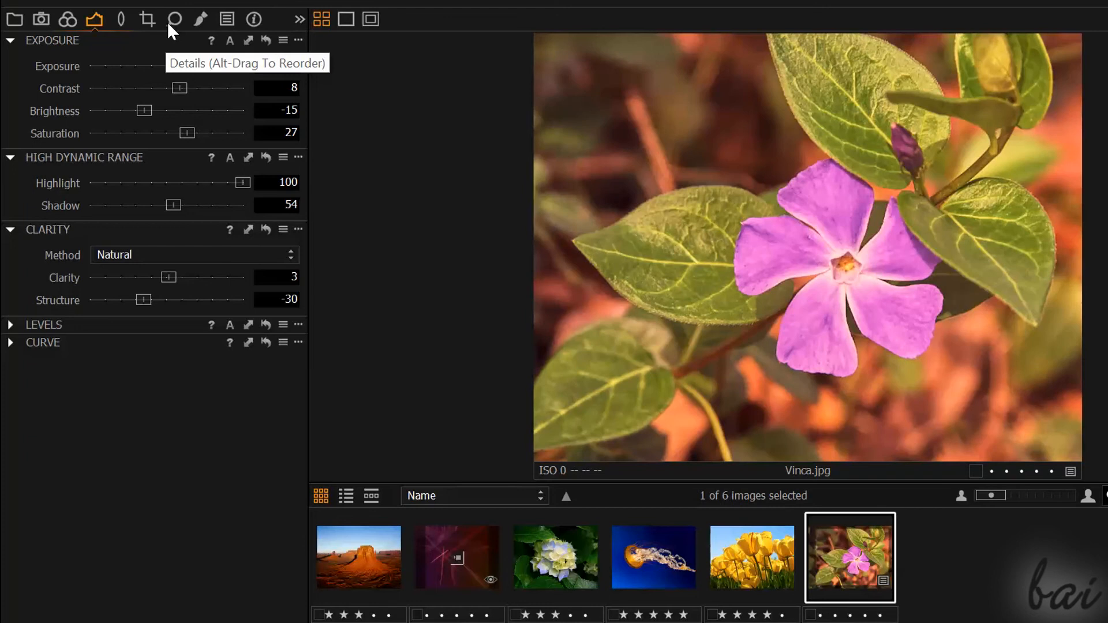
Browse the Details and Capture tools, then set a 2.96 EV vignette in the Lens tools
left_click(175, 18)
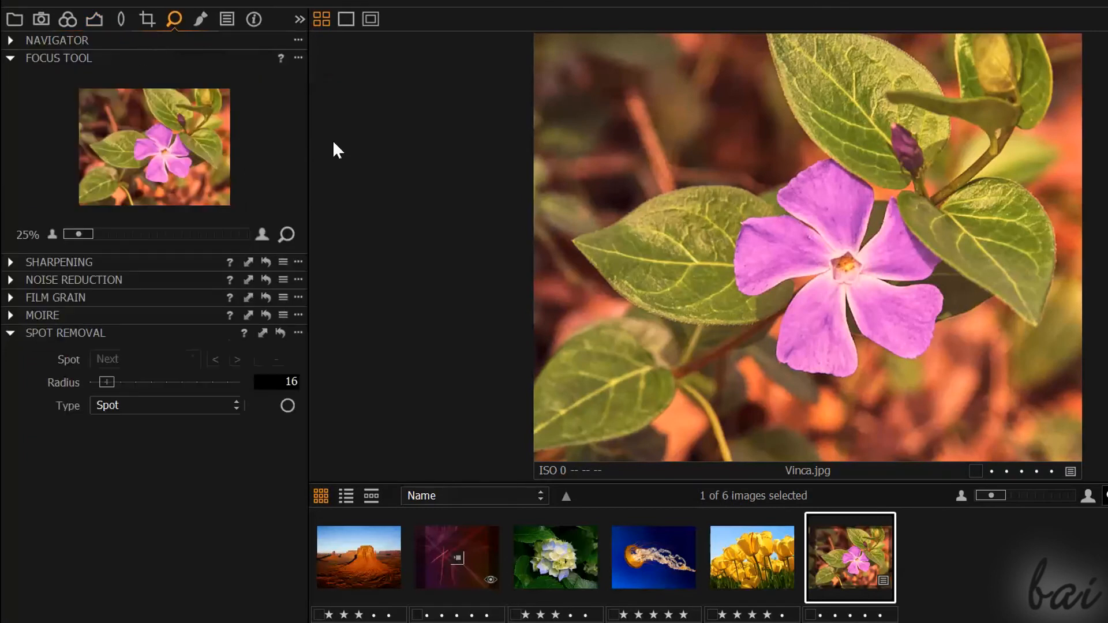
left_click(10, 262)
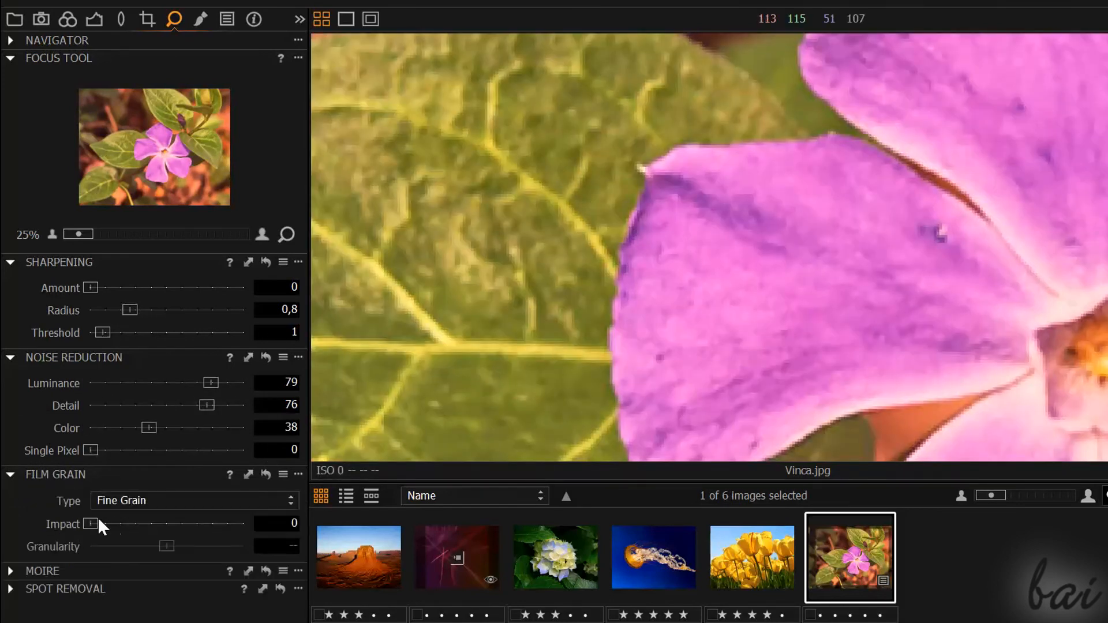
left_click(40, 18)
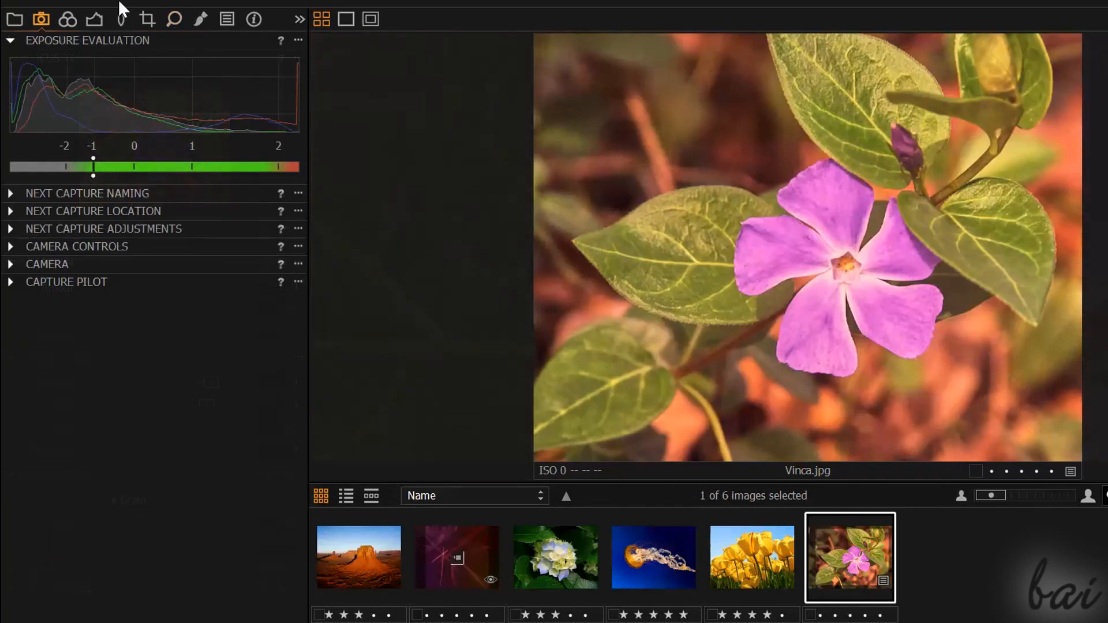
mouse_move(120, 18)
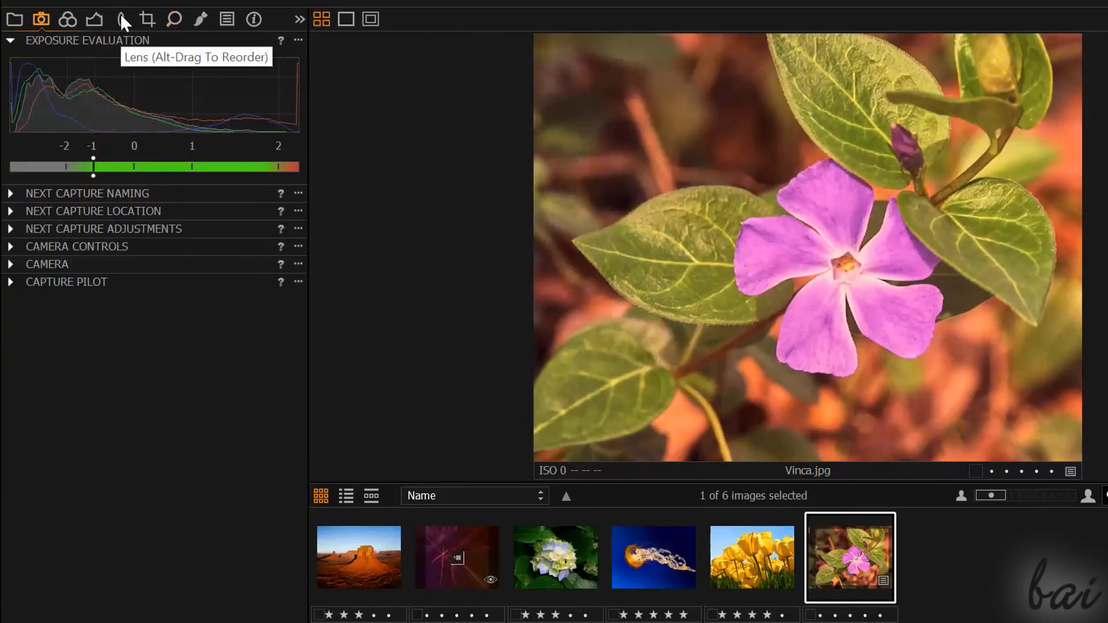
left_click(120, 19)
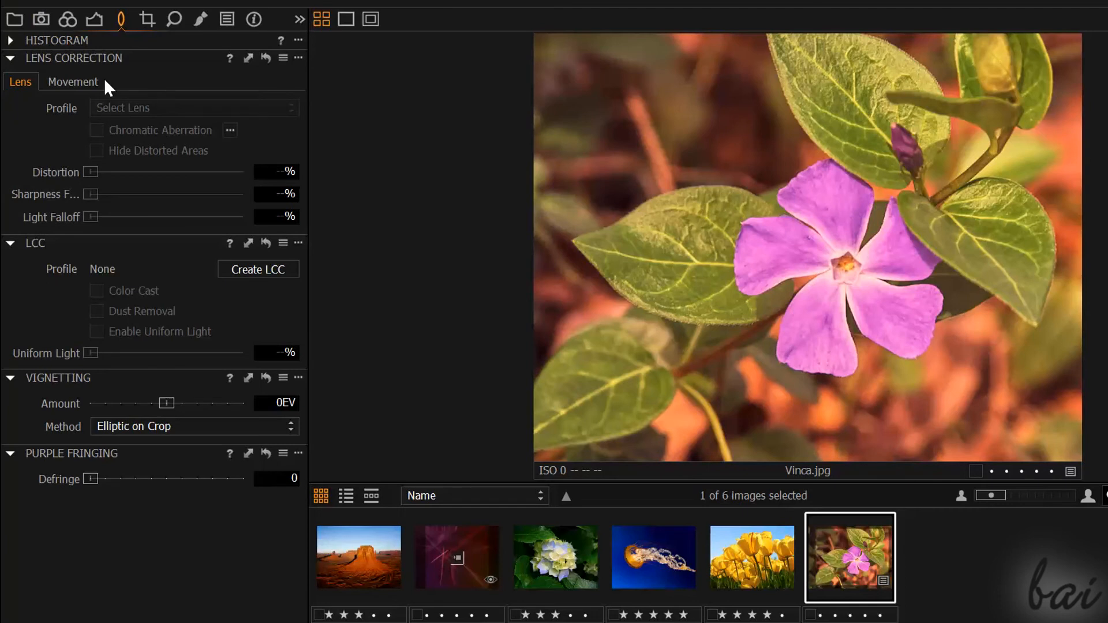
left_click_drag(168, 403, 222, 403)
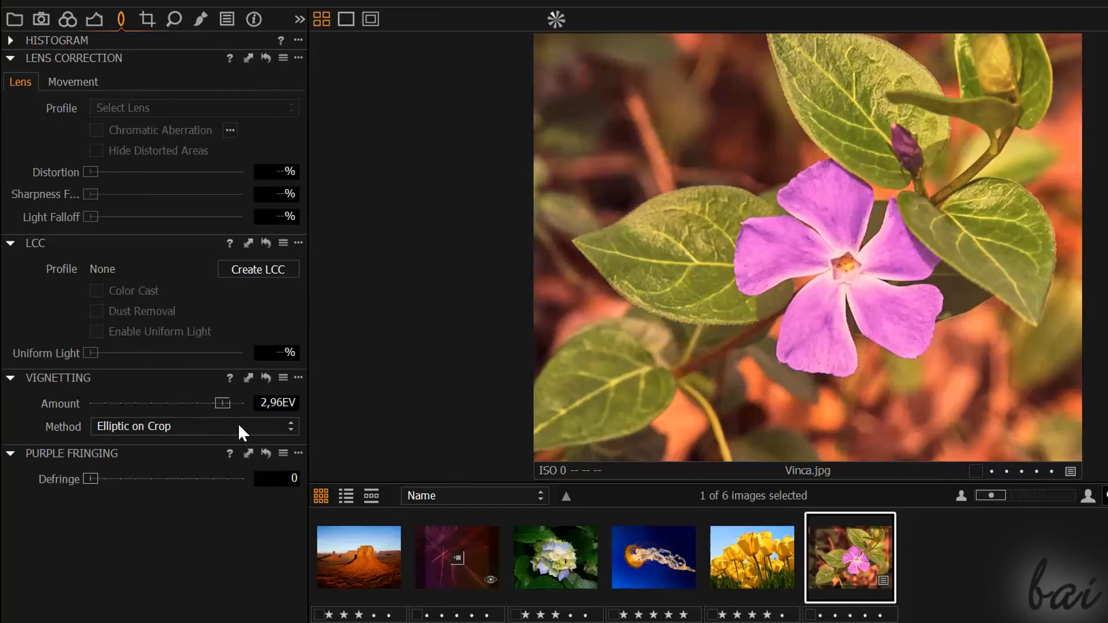
left_click_drag(223, 403, 93, 403)
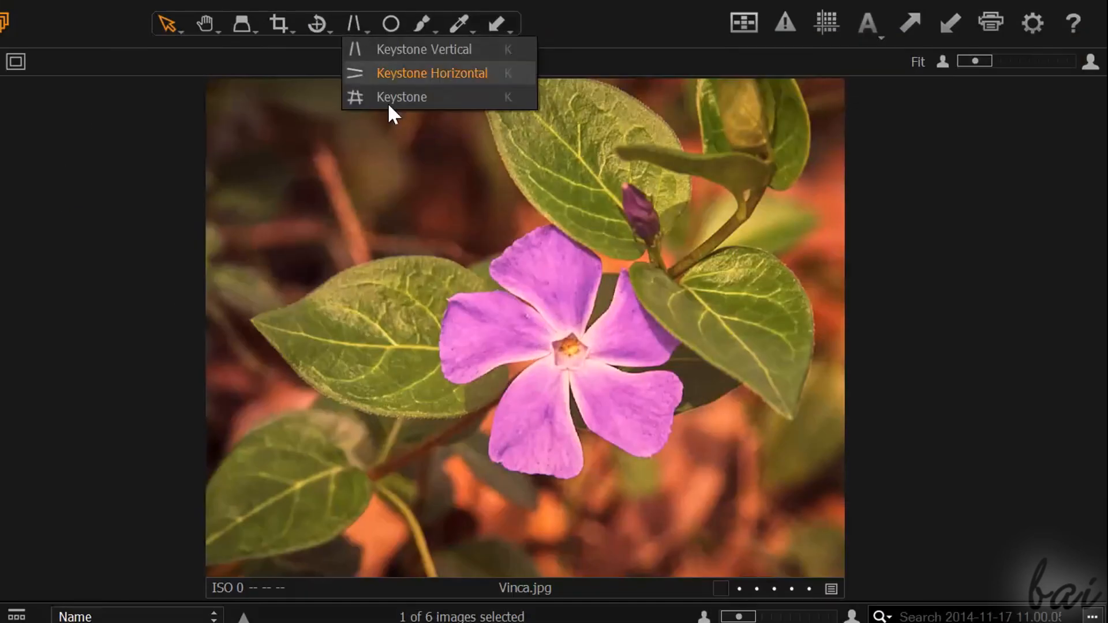
Choose full Keystone correction, place the grid on the photo and apply it
left_click(402, 97)
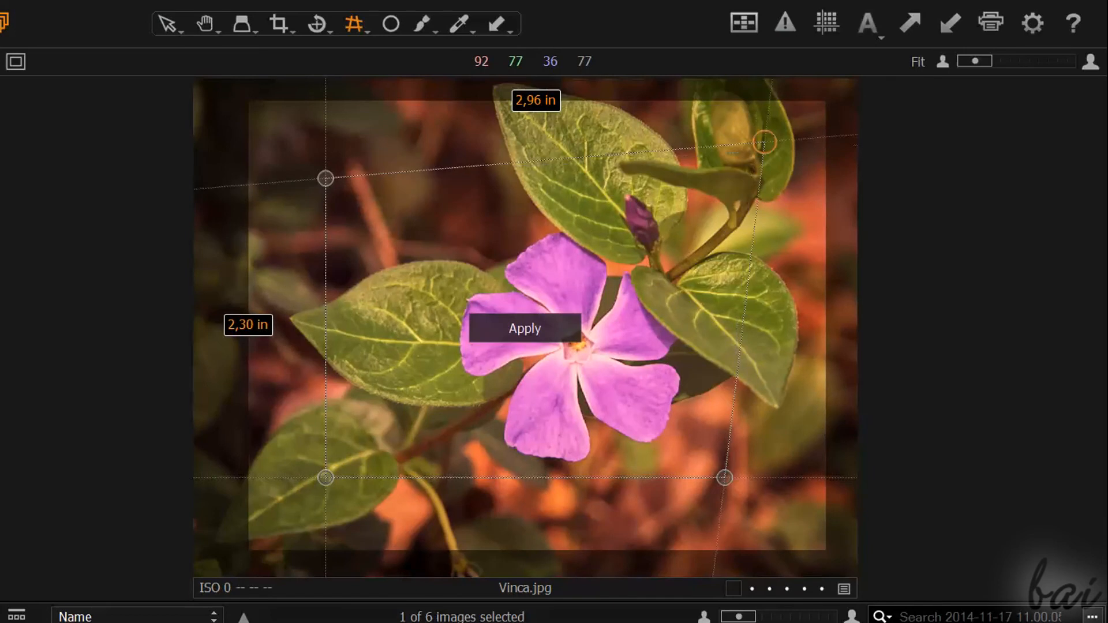
left_click(525, 329)
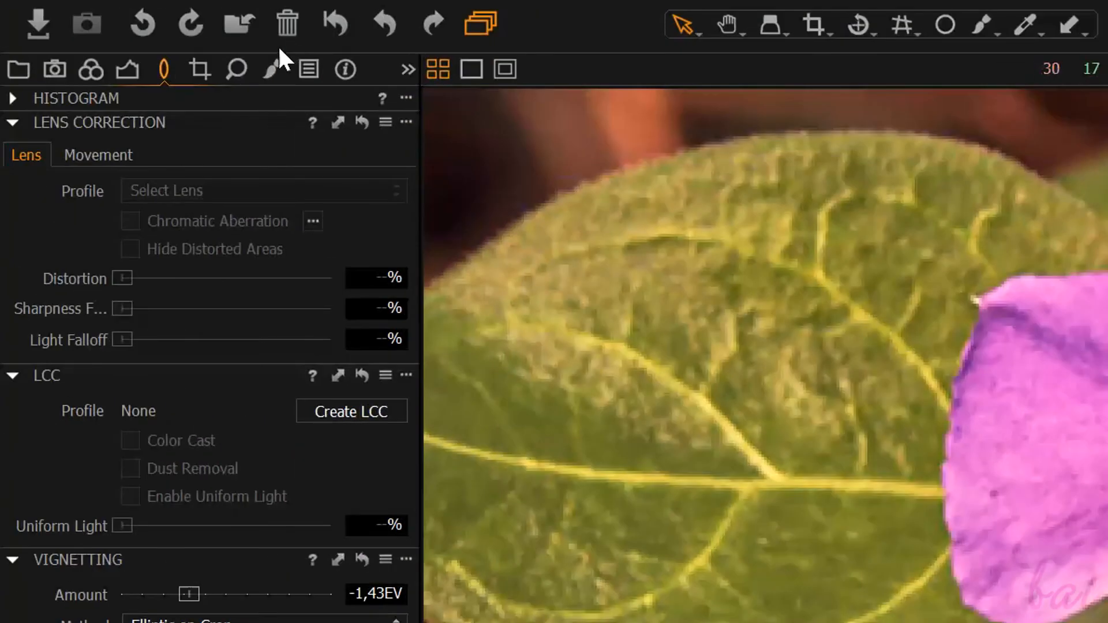
Pick the Remove Spot tool from the Details tools and set its radius to 14
left_click(236, 69)
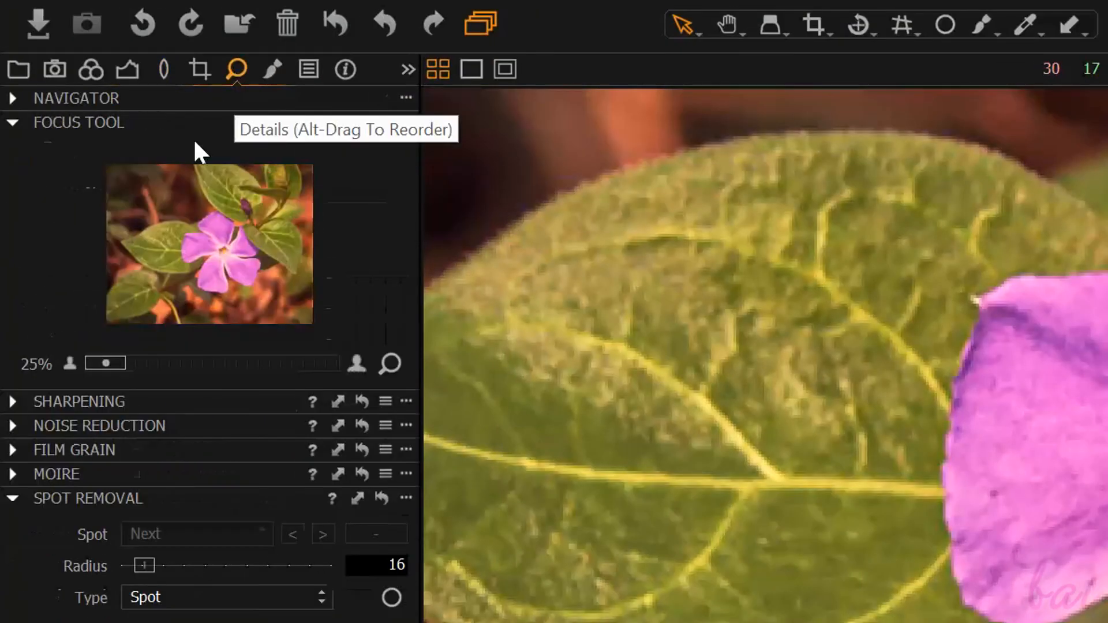
mouse_move(128, 510)
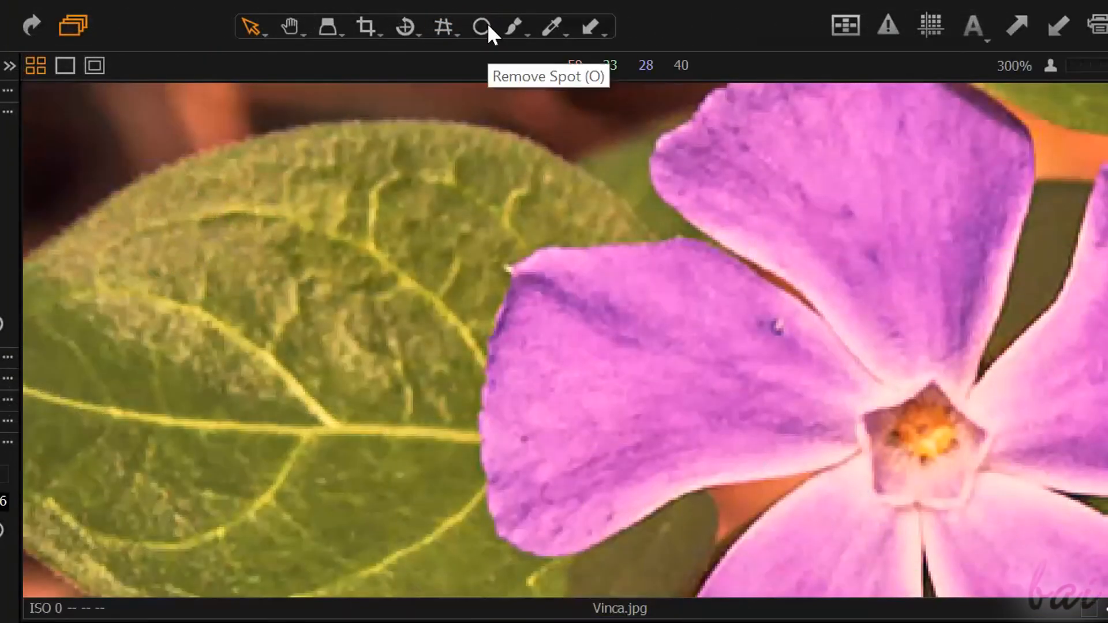
left_click(480, 28)
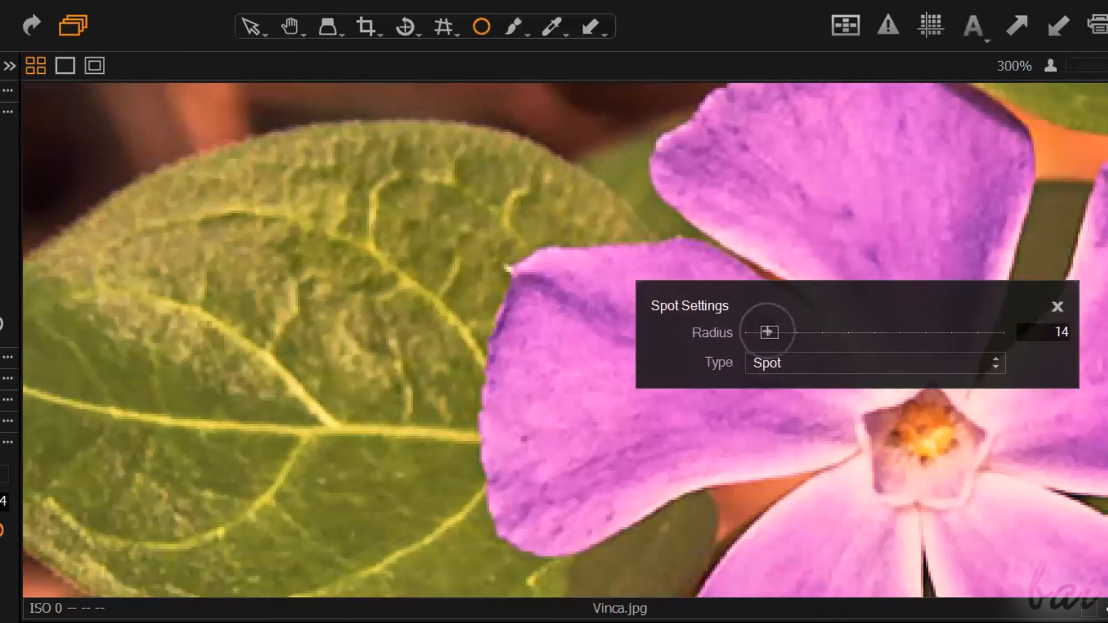
left_click(1059, 307)
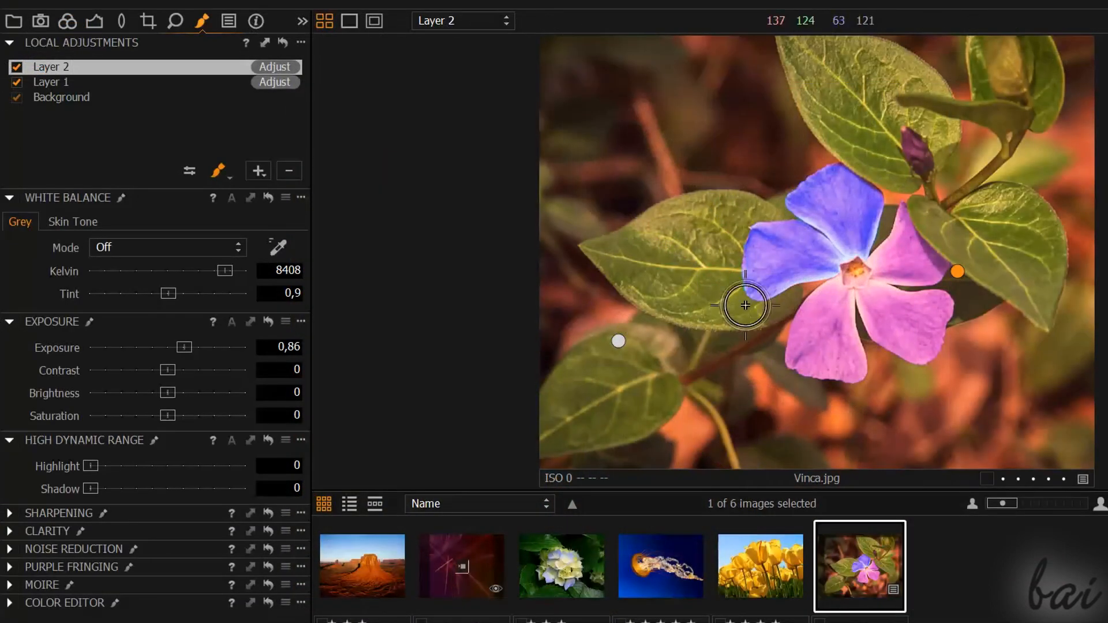
Paint a diagonal mask stroke across the flower and leaf on Layer 2 and raise its exposure to 2.57
left_click_drag(745, 304, 895, 143)
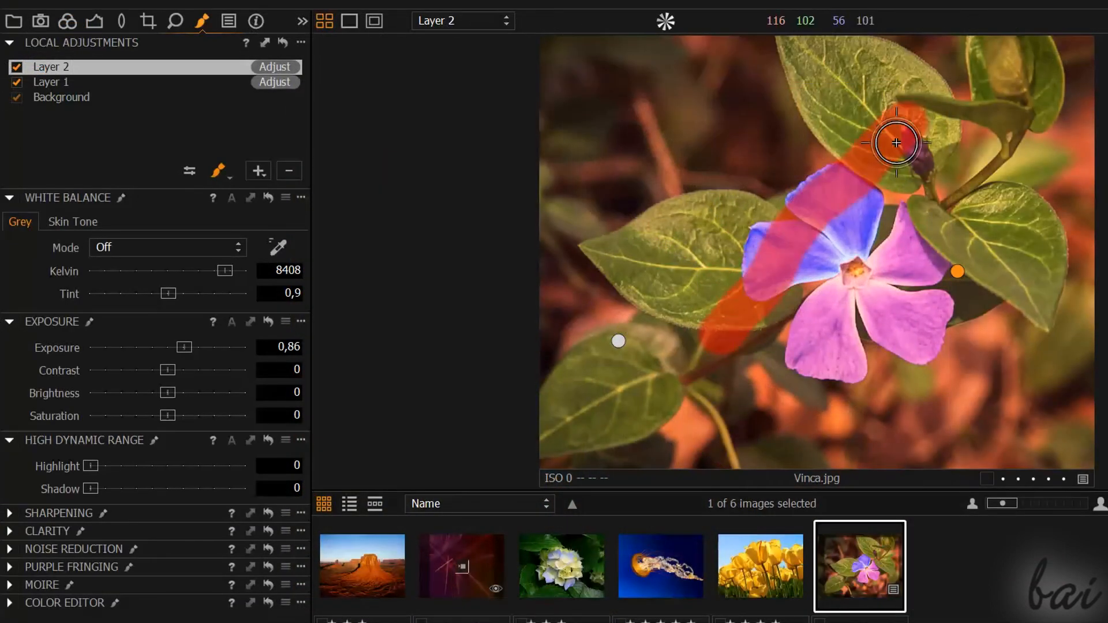
left_click_drag(896, 142, 722, 336)
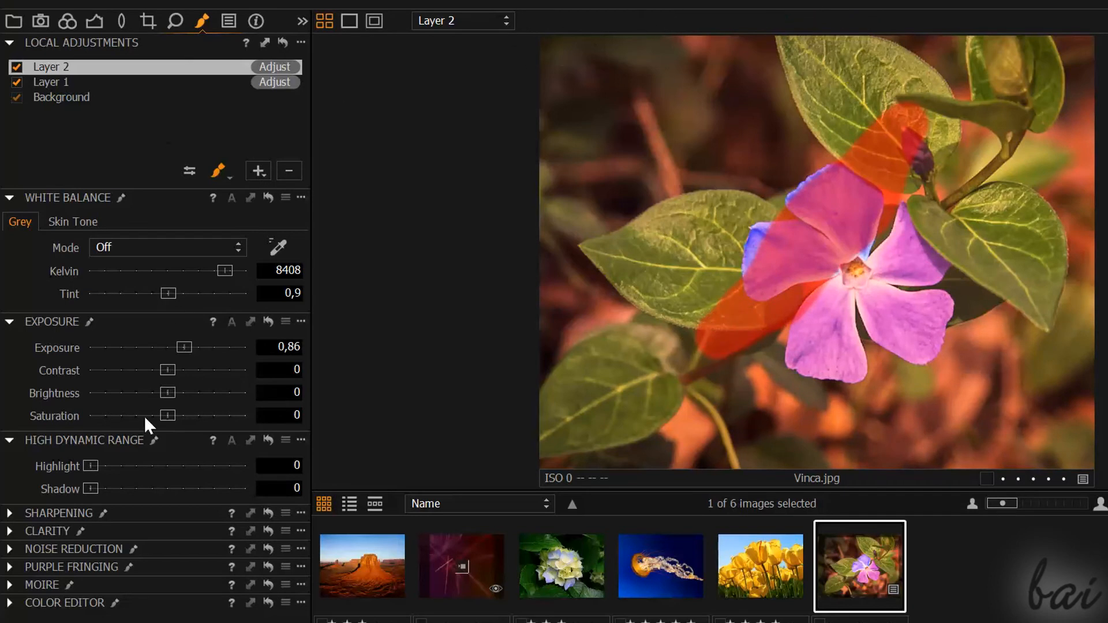
mouse_move(186, 351)
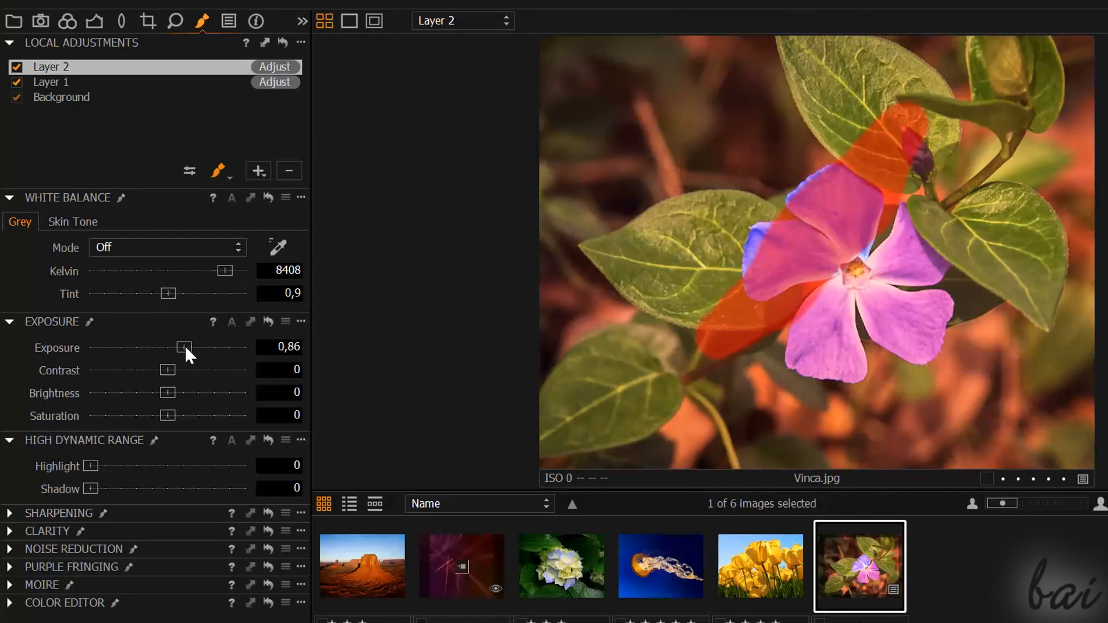
left_click_drag(185, 348, 216, 347)
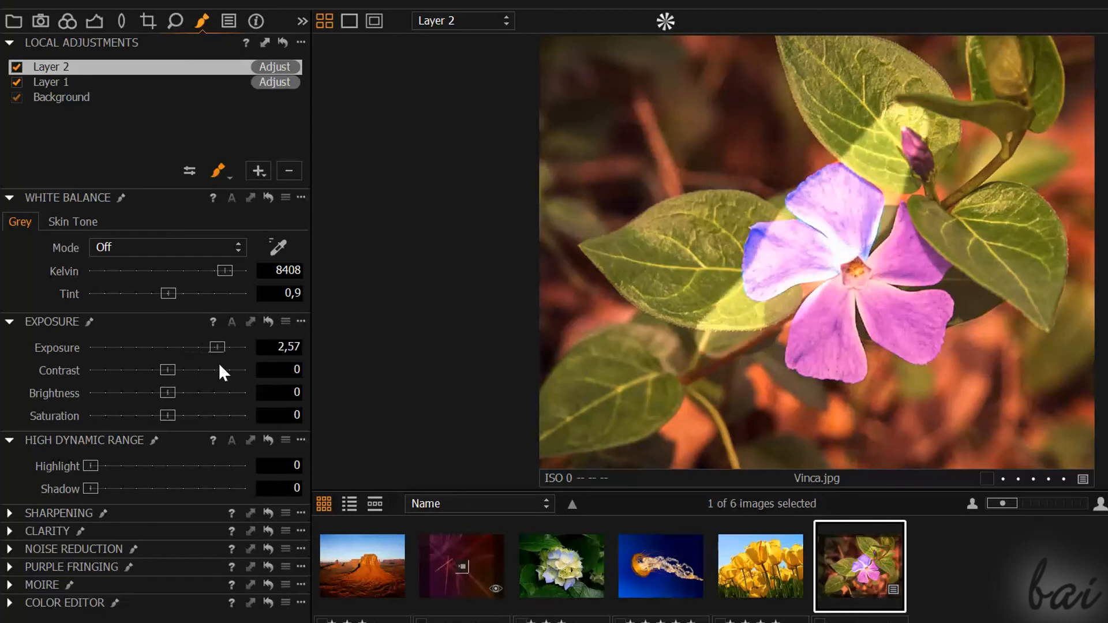
left_click_drag(215, 348, 163, 347)
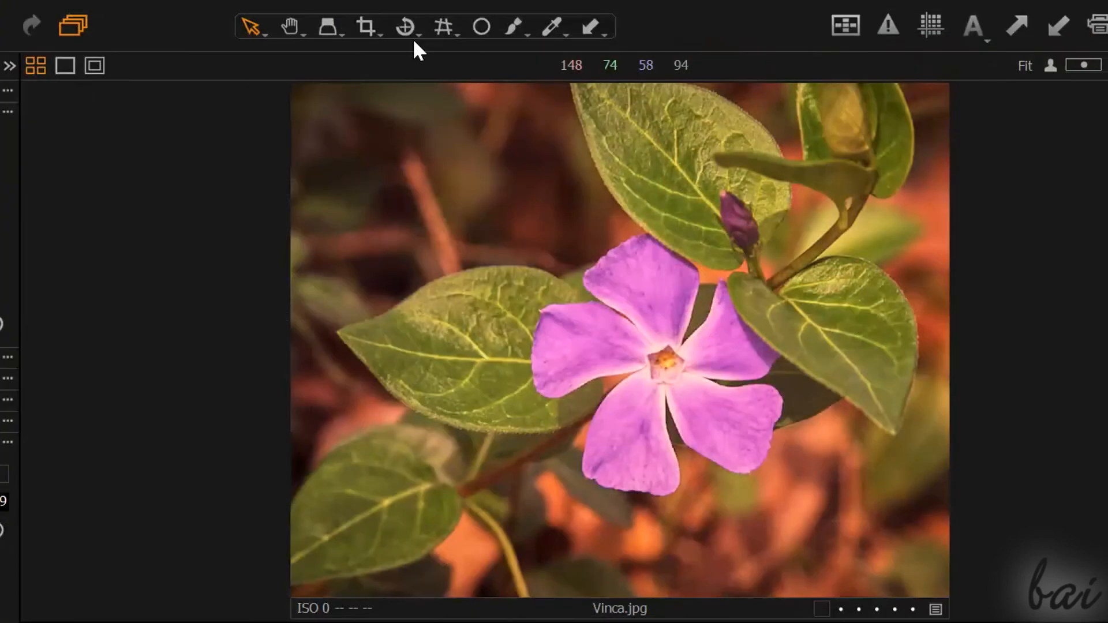
mouse_move(513, 28)
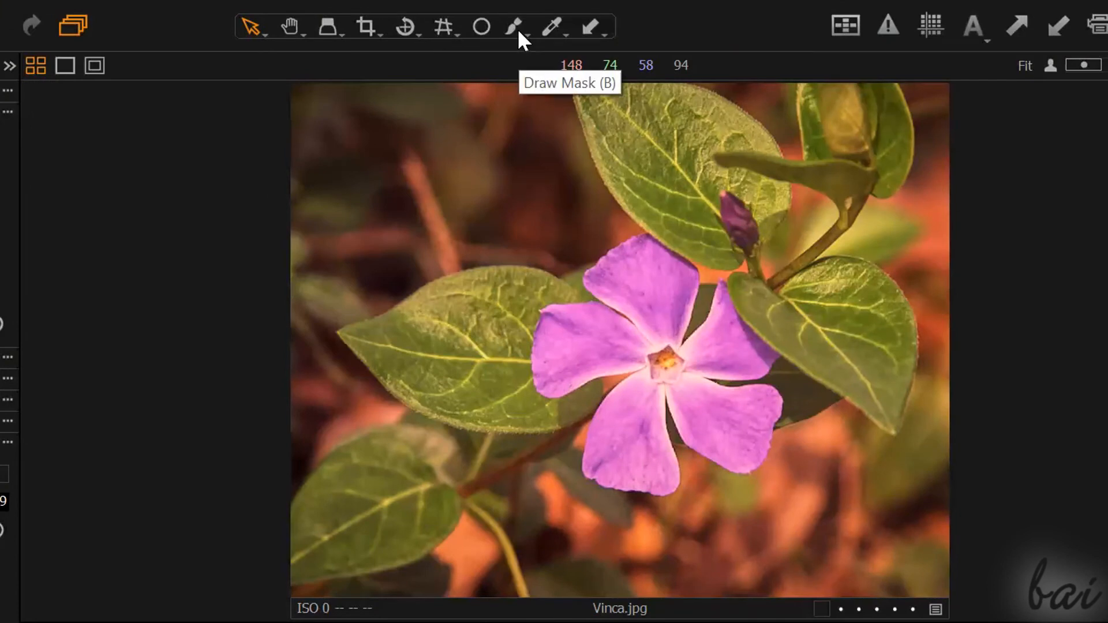
Give the Draw Mask brush size 18, hardness 80 and opacity 100, then choose a mask drawing option
left_click(514, 27)
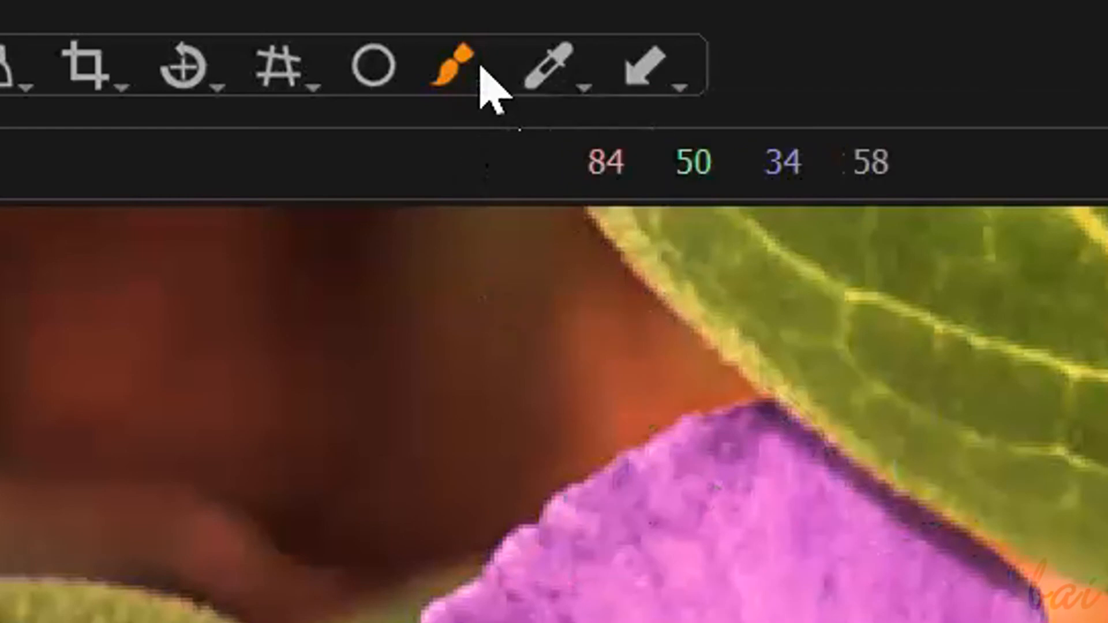
left_click(487, 69)
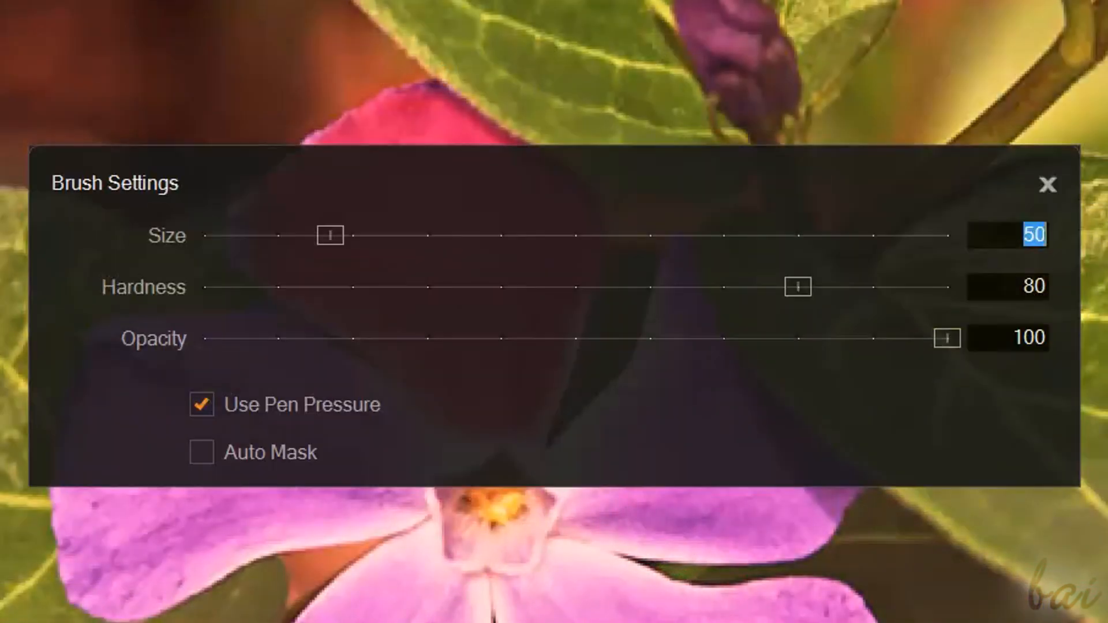
left_click_drag(327, 236, 287, 235)
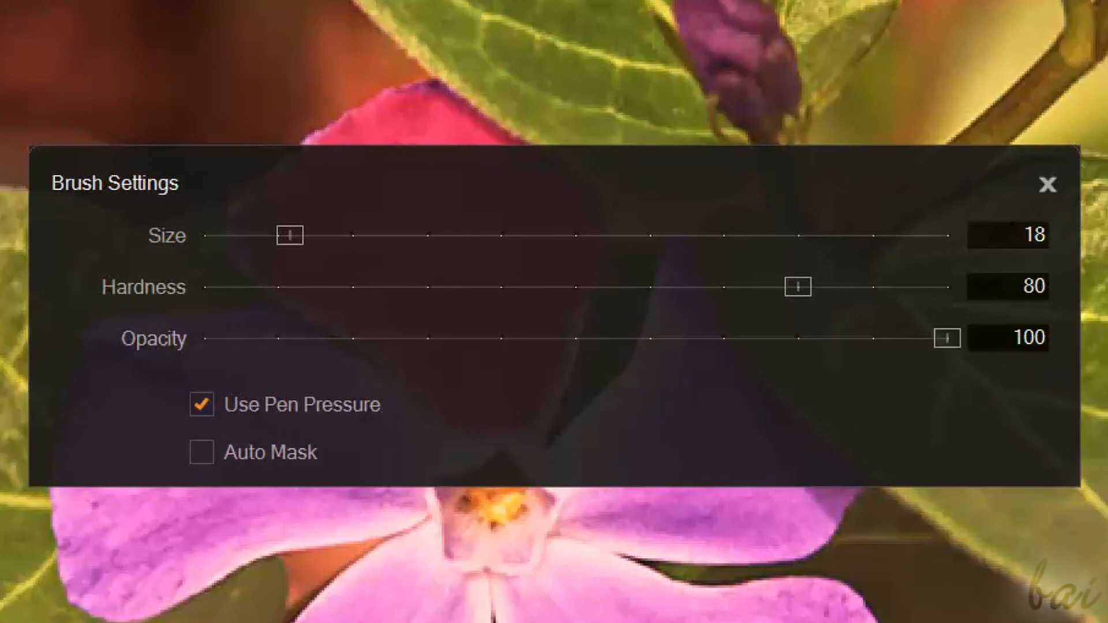
left_click(1046, 184)
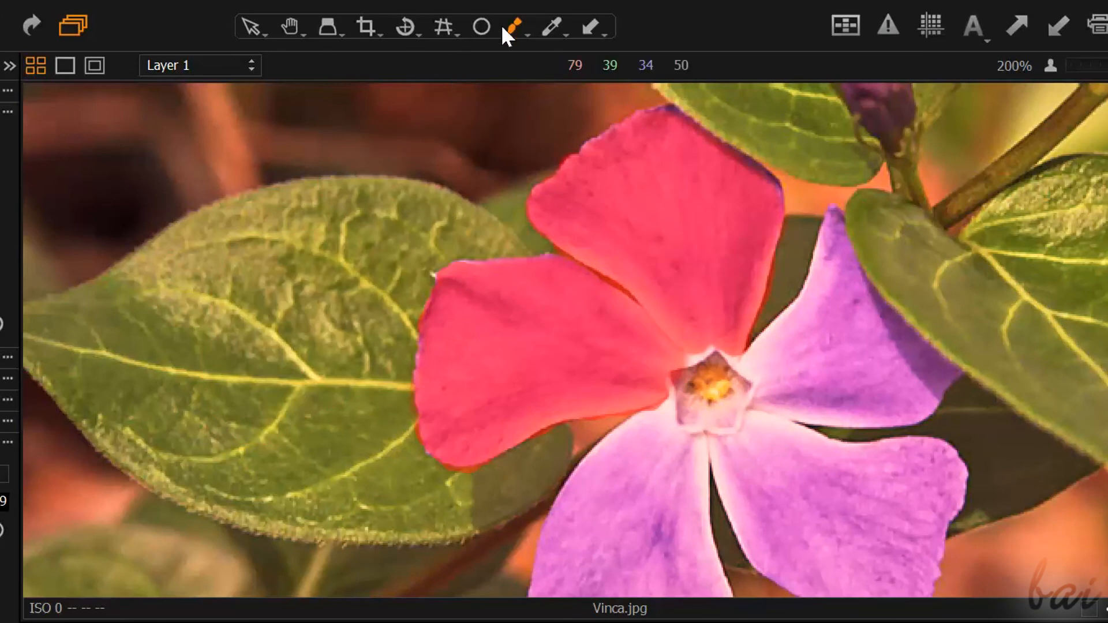
left_click(515, 27)
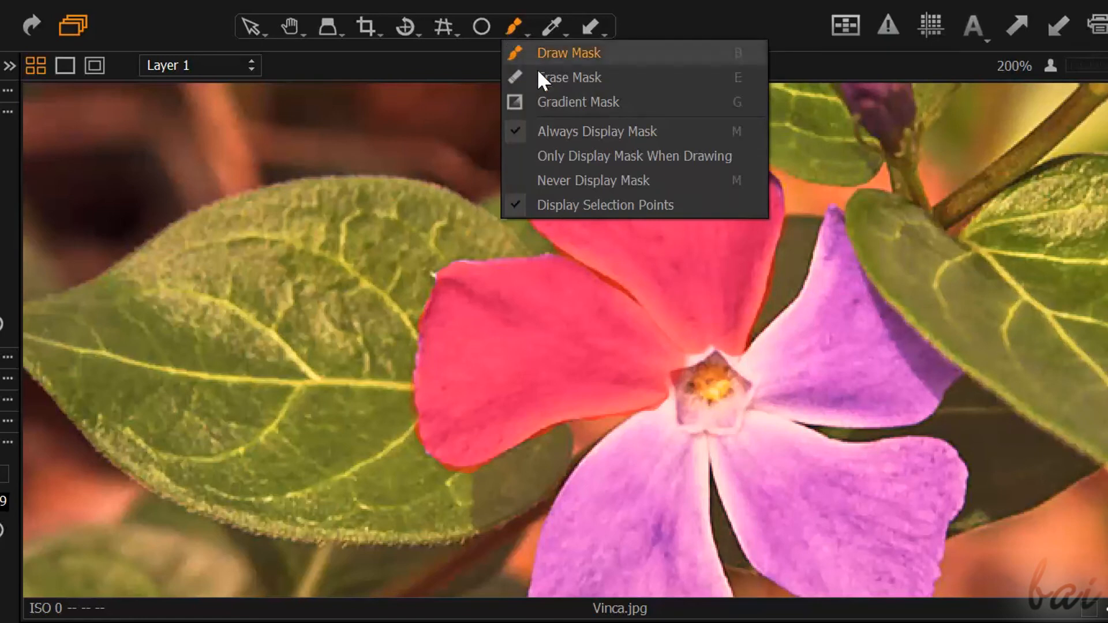
left_click(569, 77)
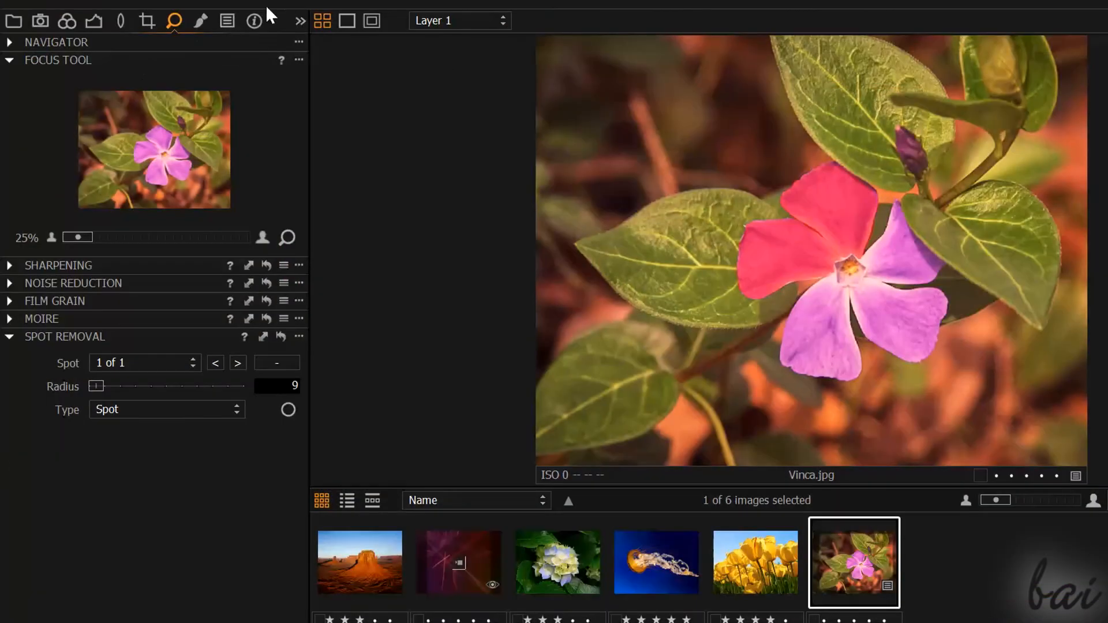
mouse_move(198, 22)
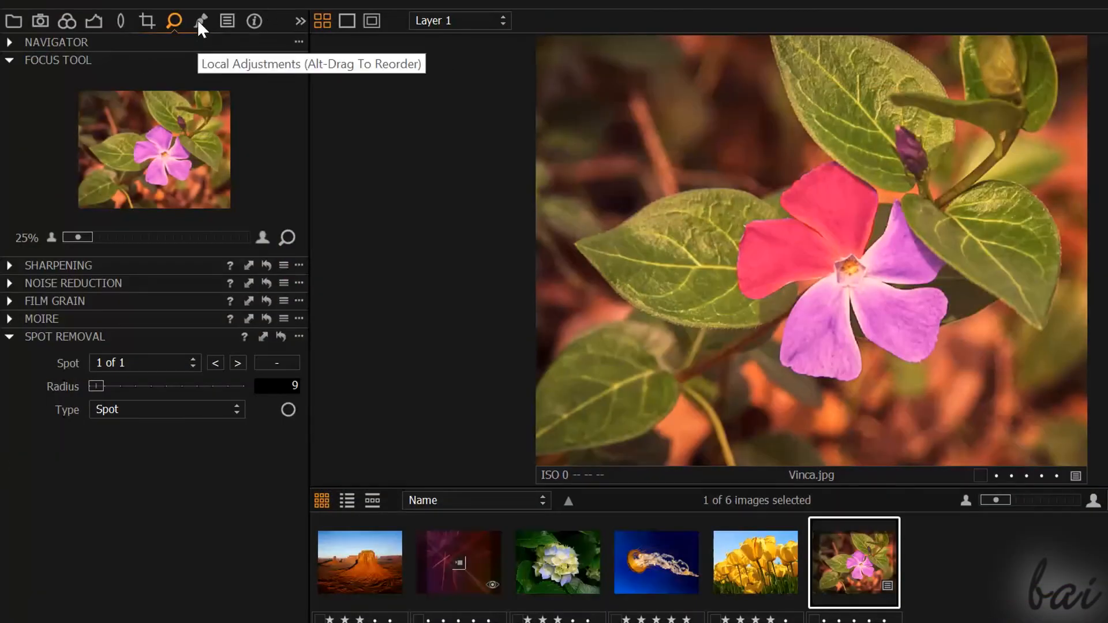
In Local Adjustments select Layer 1 and cool its white balance down to 800 K, turning the petals blue
left_click(201, 21)
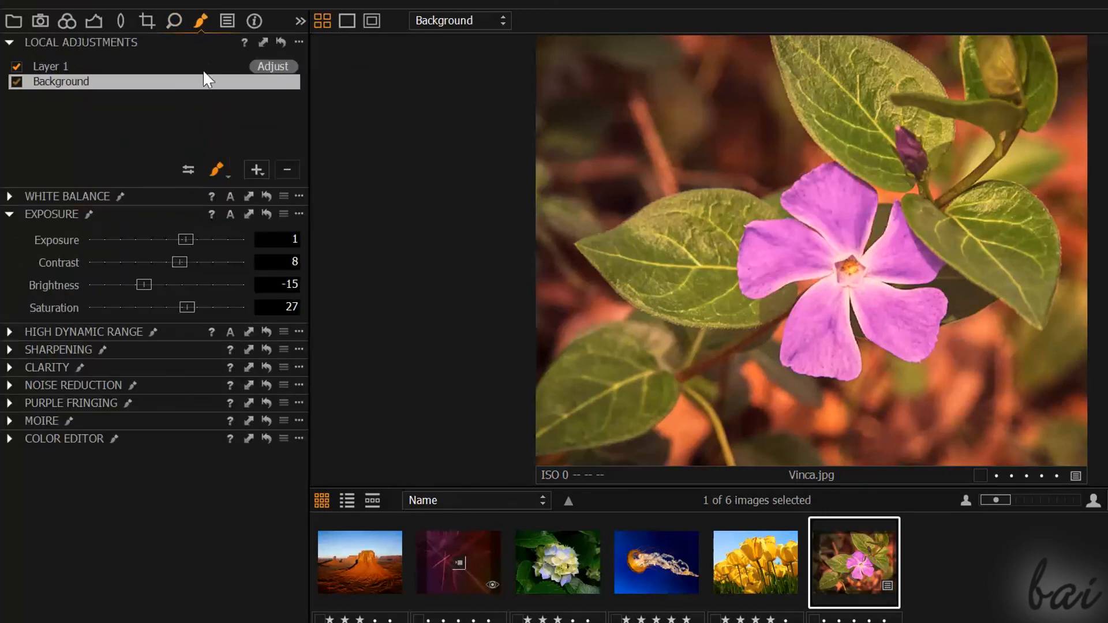
left_click(51, 66)
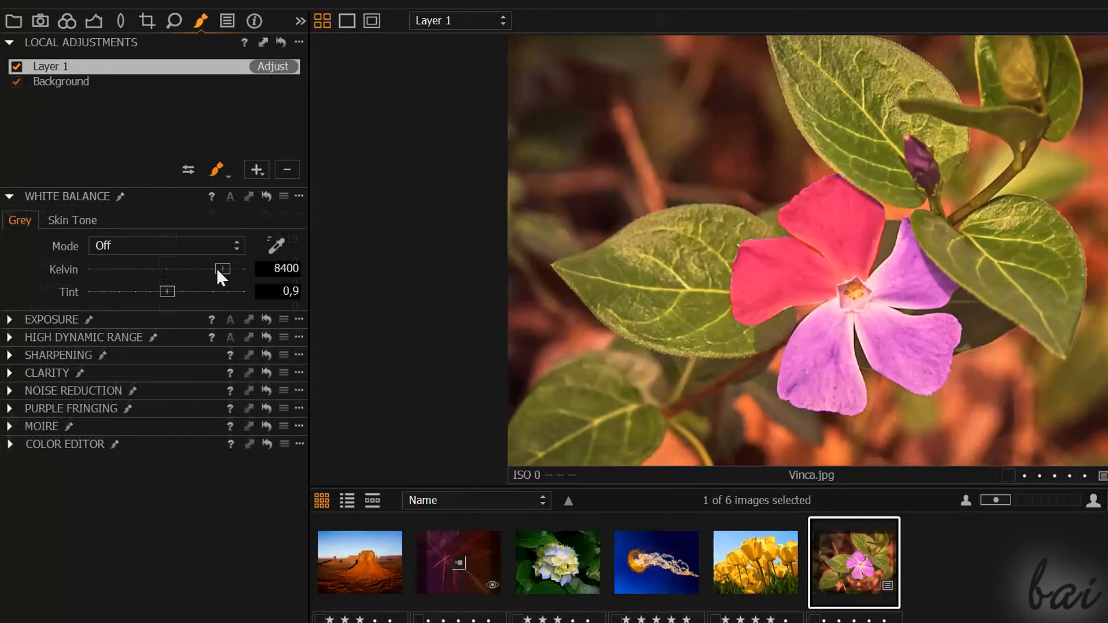
left_click_drag(220, 269, 113, 269)
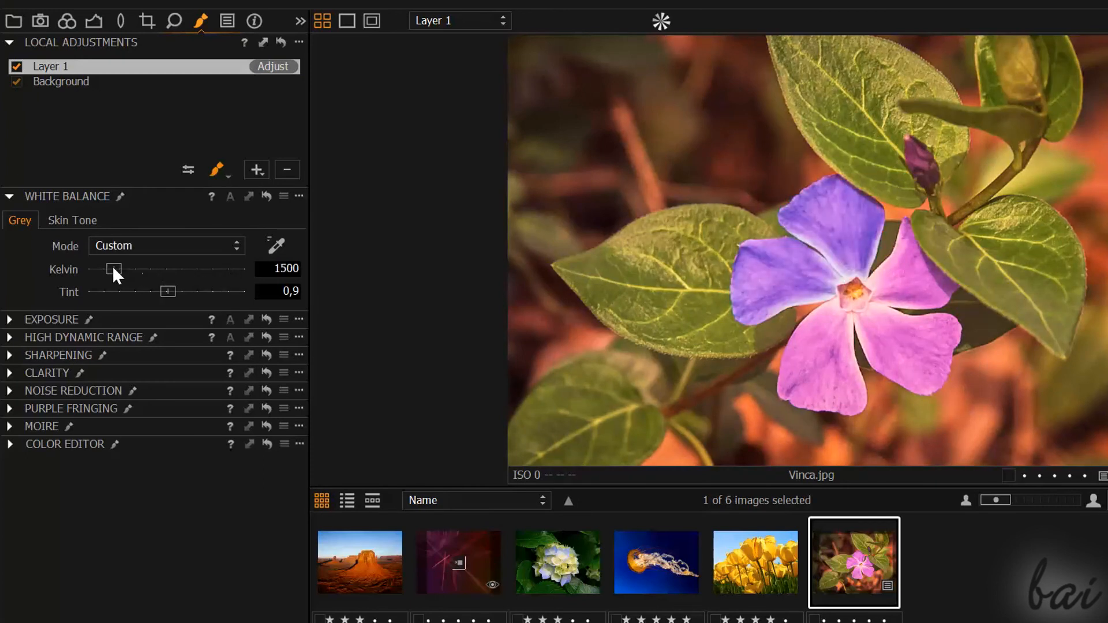
left_click_drag(114, 269, 243, 269)
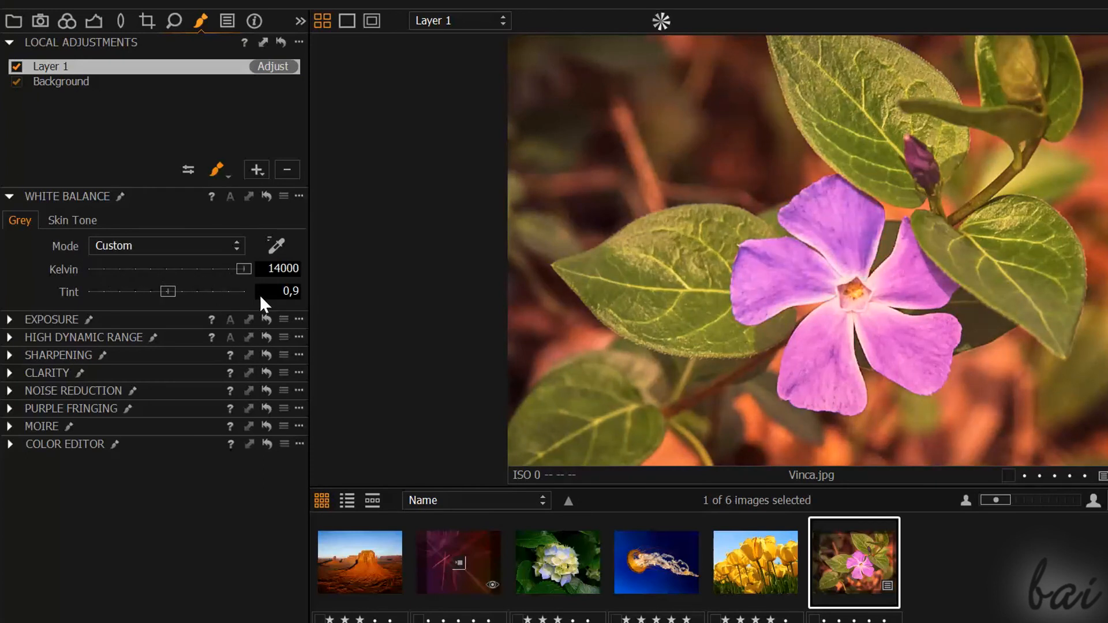
left_click_drag(244, 269, 99, 269)
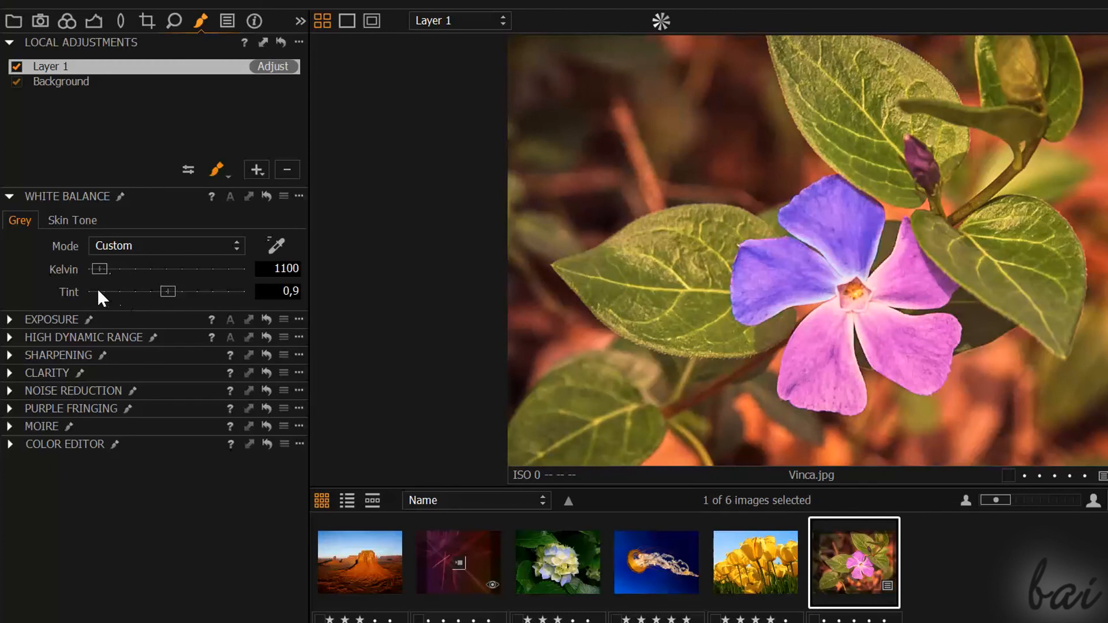
left_click_drag(99, 269, 89, 269)
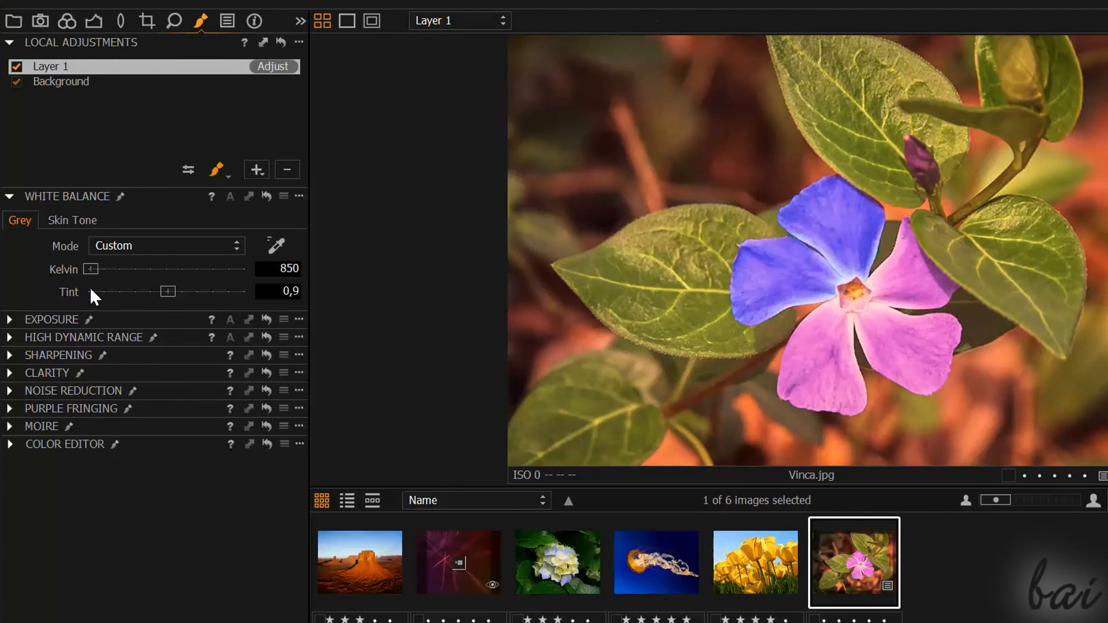
Back on Layer 1, raise the exposure of the painted lower-leaves stroke to 2.64
left_click(60, 81)
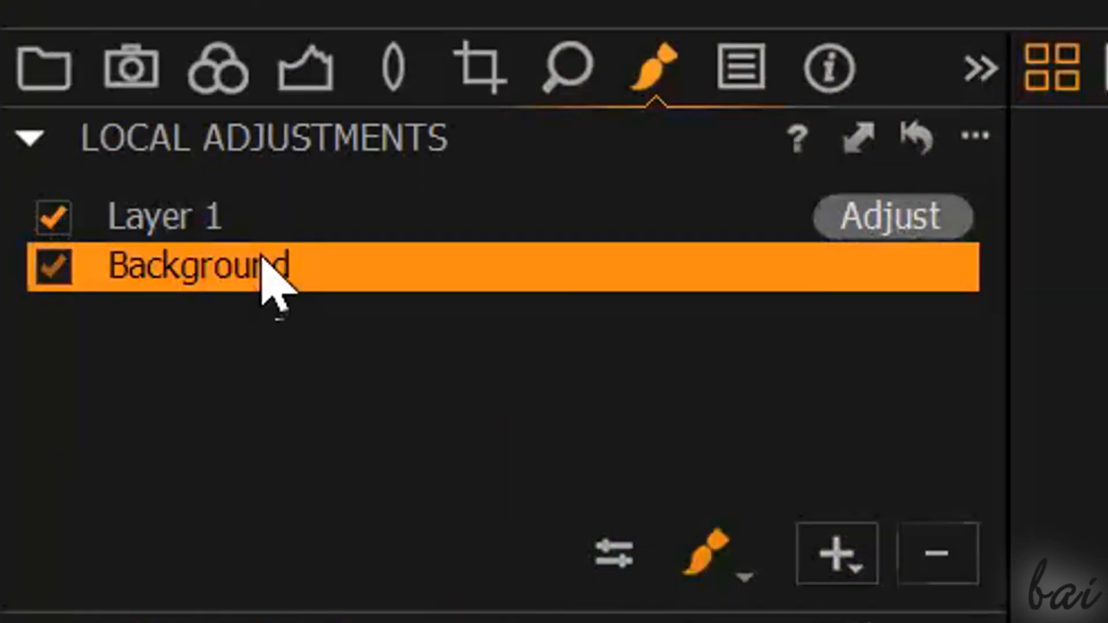
left_click(161, 215)
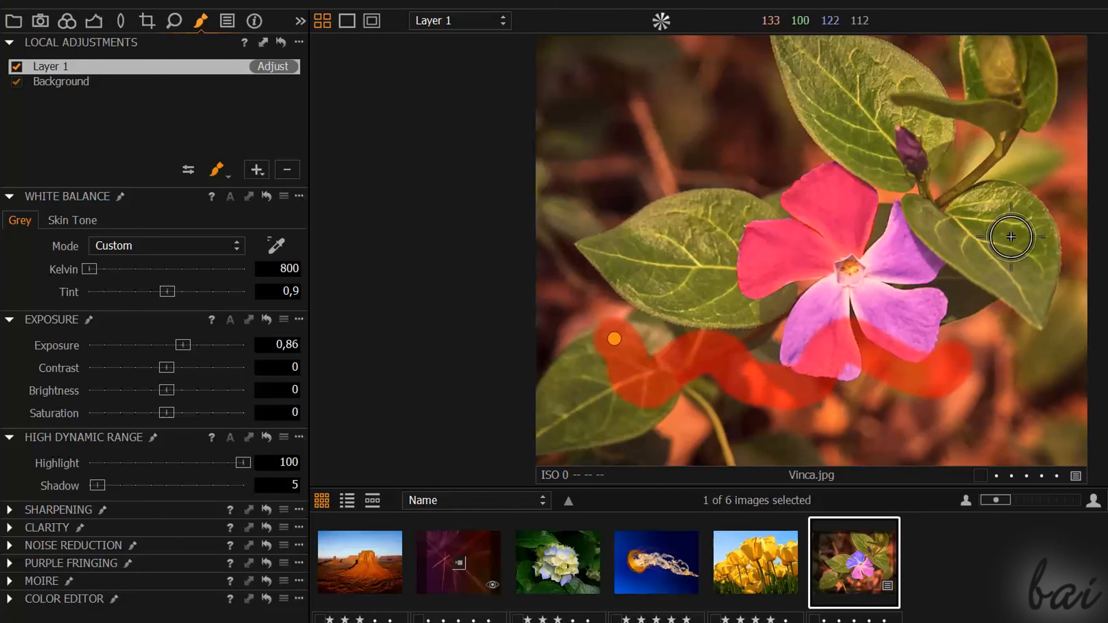
left_click_drag(181, 345, 216, 345)
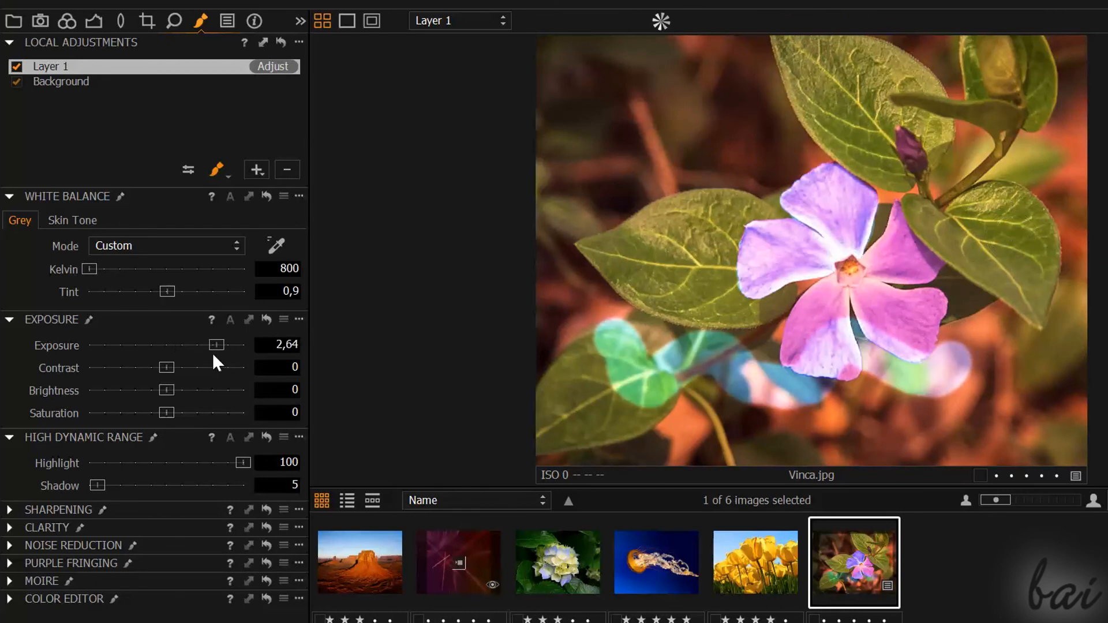
left_click_drag(216, 346, 139, 345)
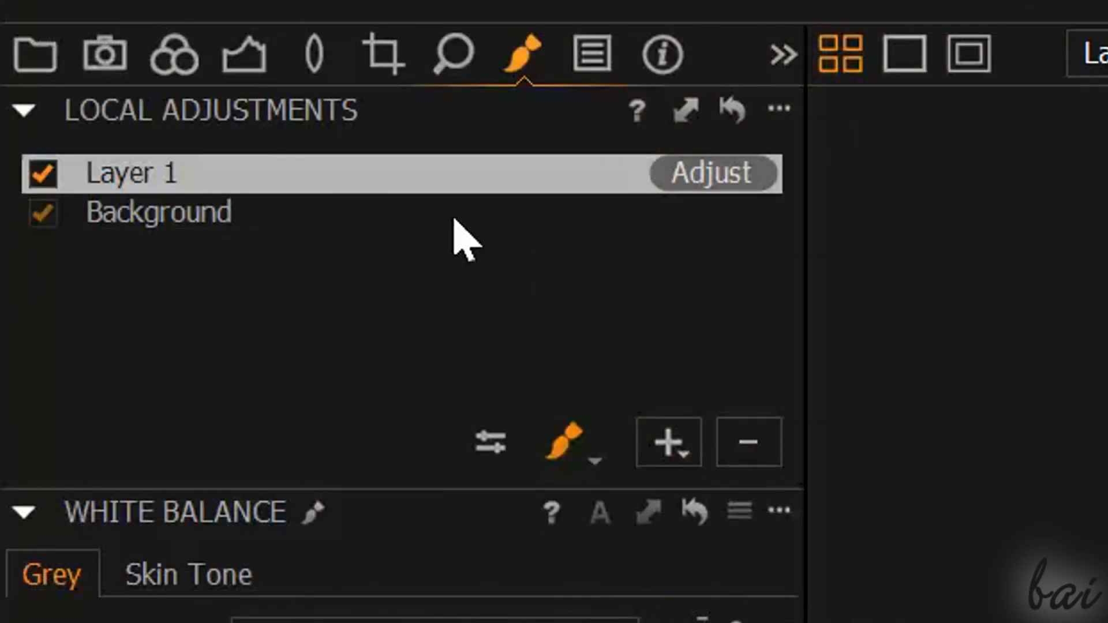
Add a new Layer 2, paint a ring mask around the flower and set its exposure to 2.29
left_click(670, 443)
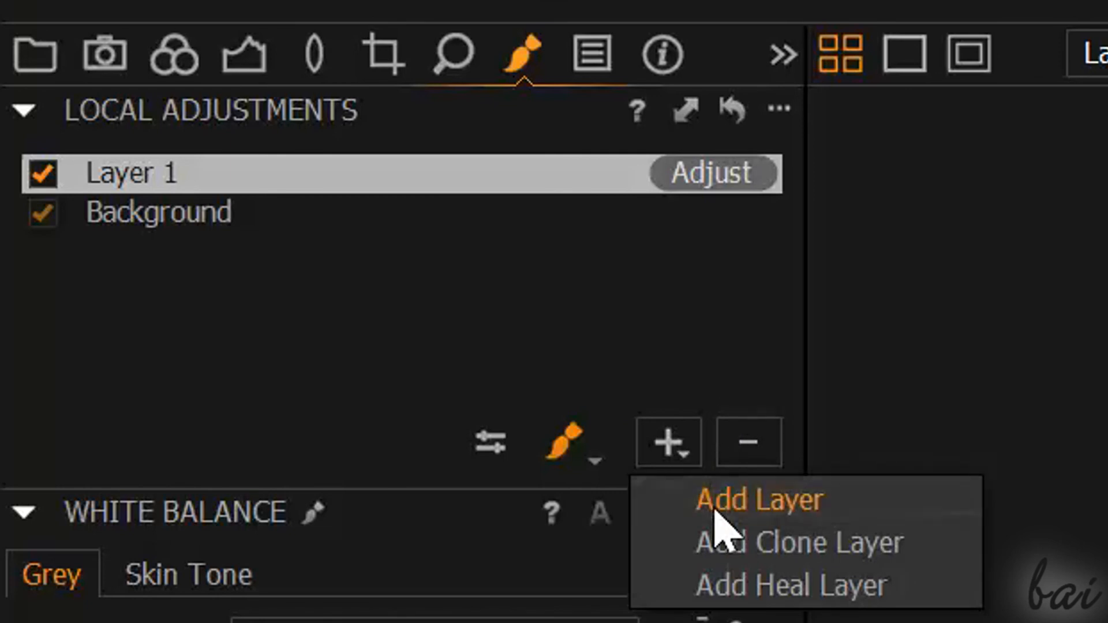
left_click(757, 500)
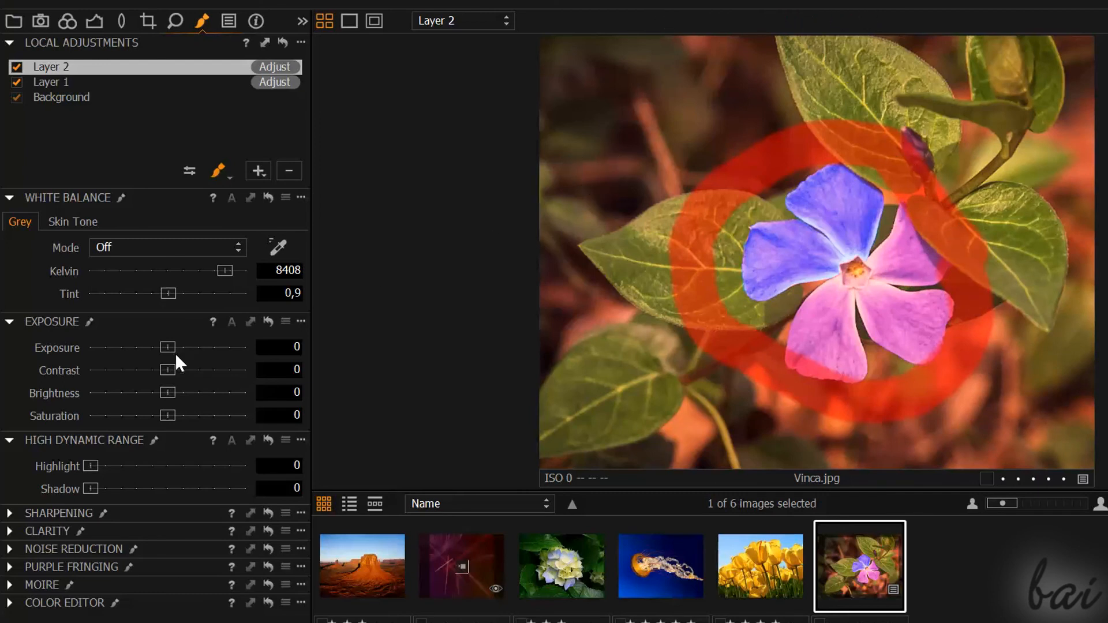
left_click_drag(169, 347, 211, 347)
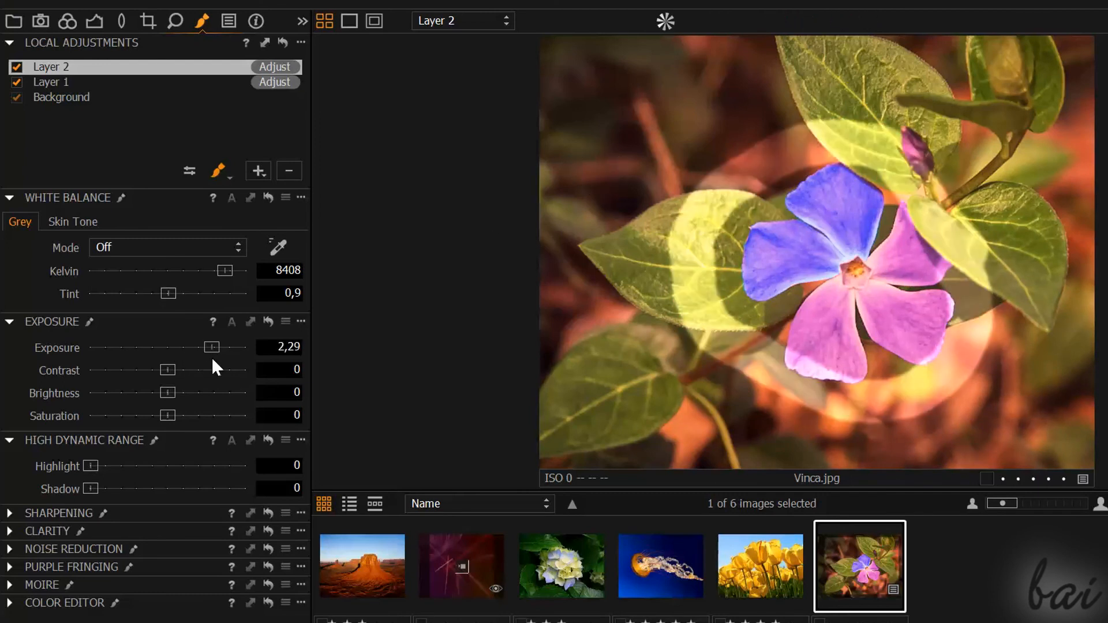
left_click_drag(210, 348, 132, 348)
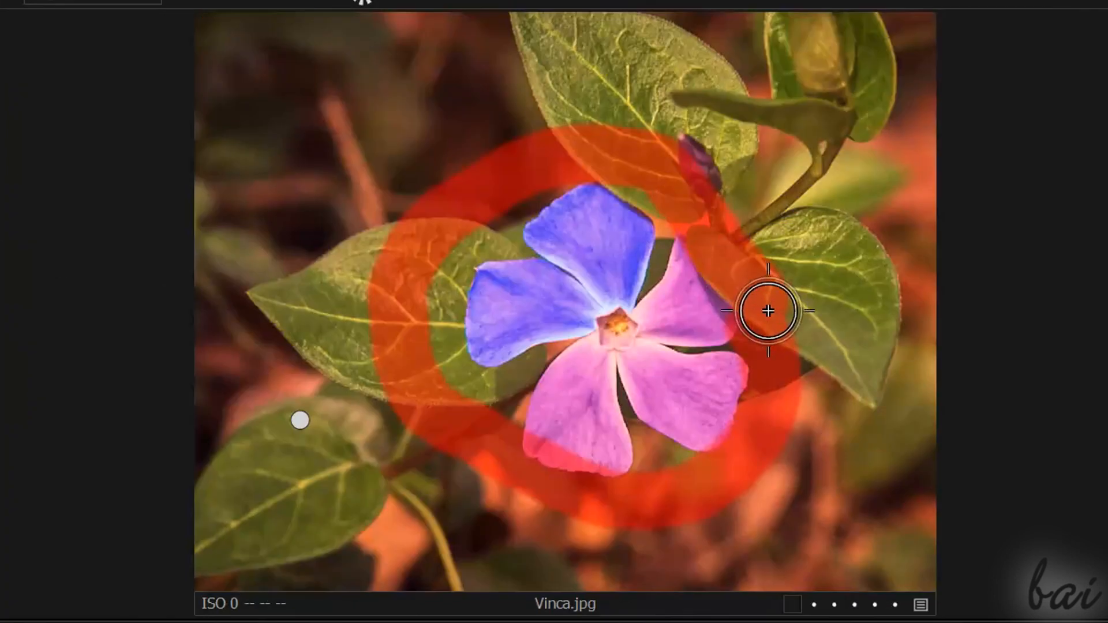
left_click_drag(767, 311, 274, 193)
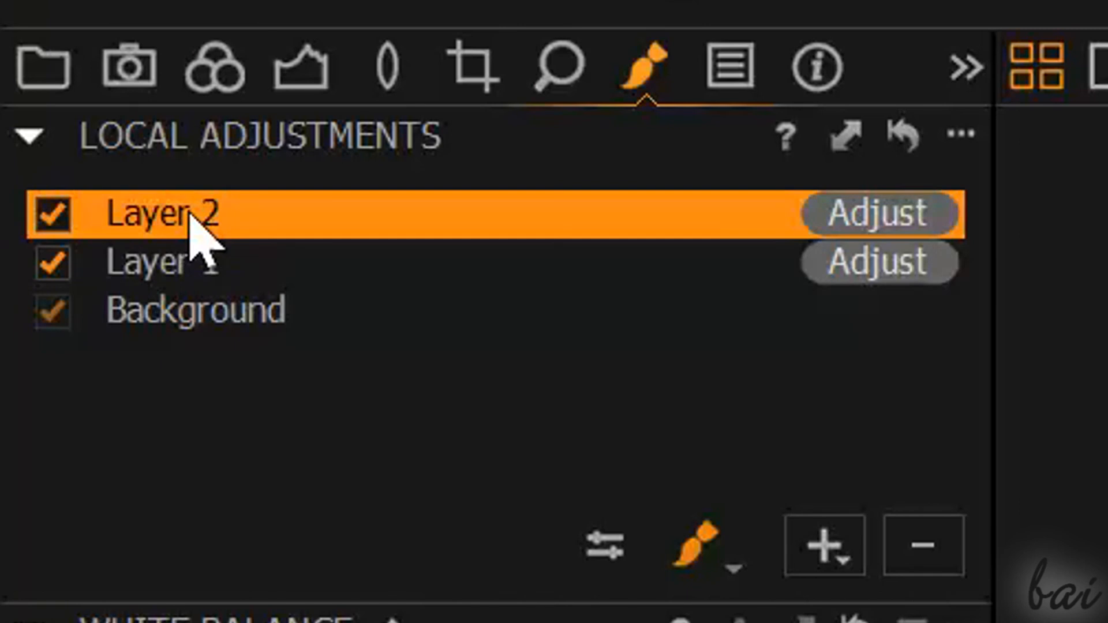
left_click(162, 264)
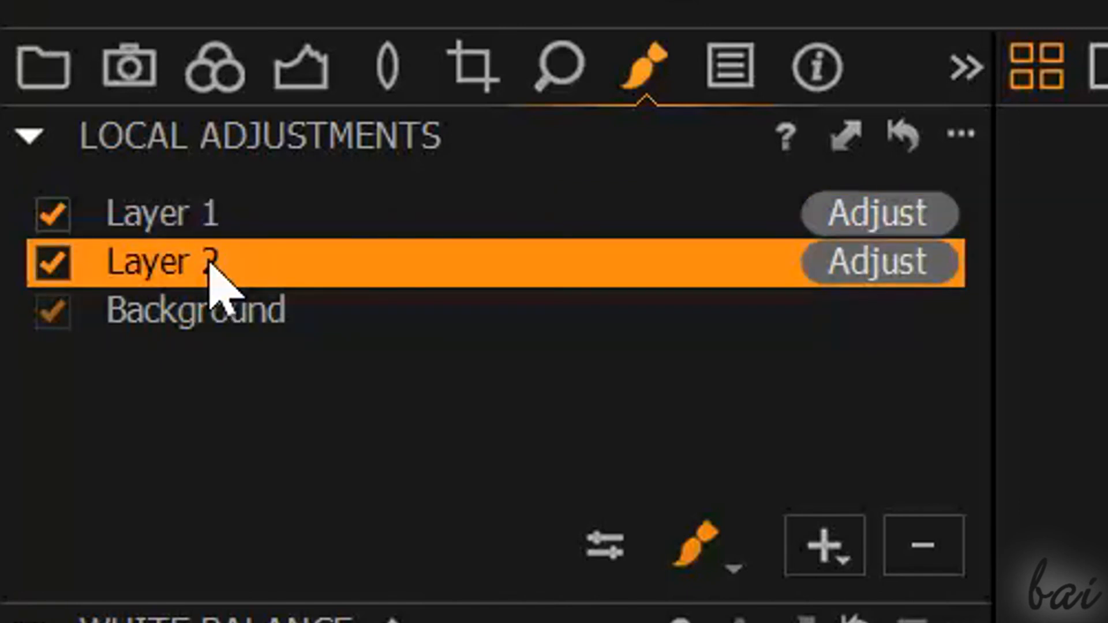
mouse_move(245, 247)
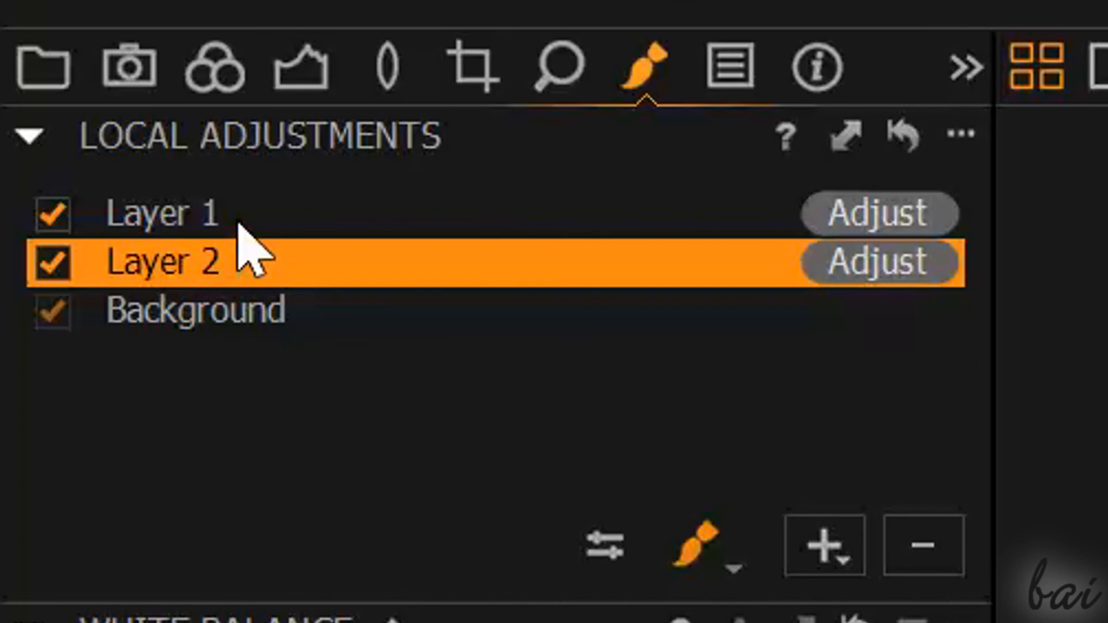
left_click(159, 216)
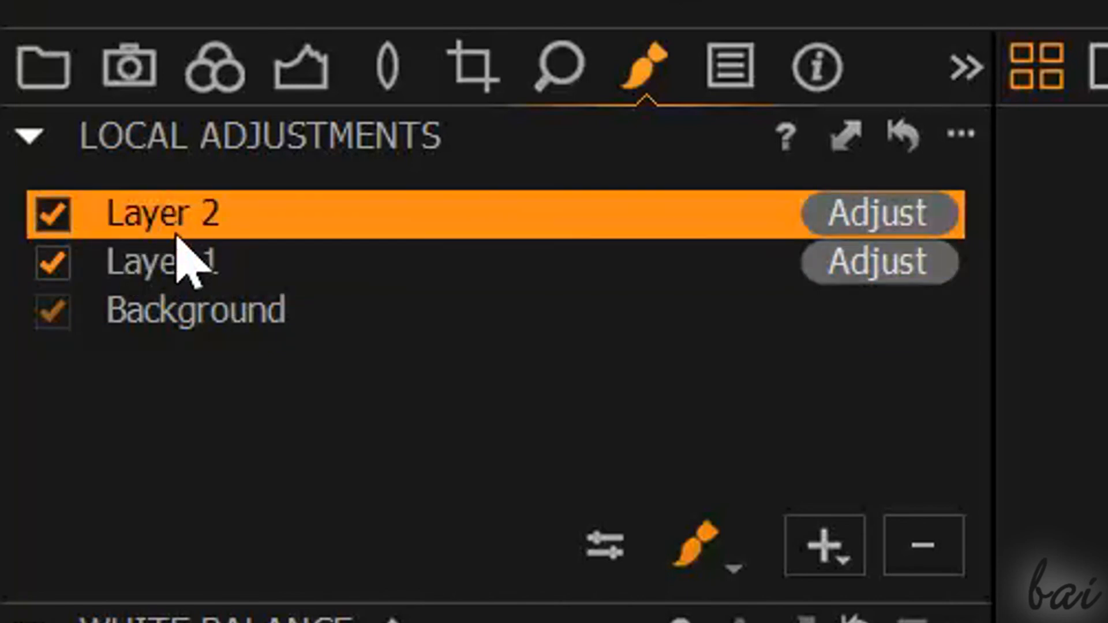
left_click_drag(156, 212, 156, 262)
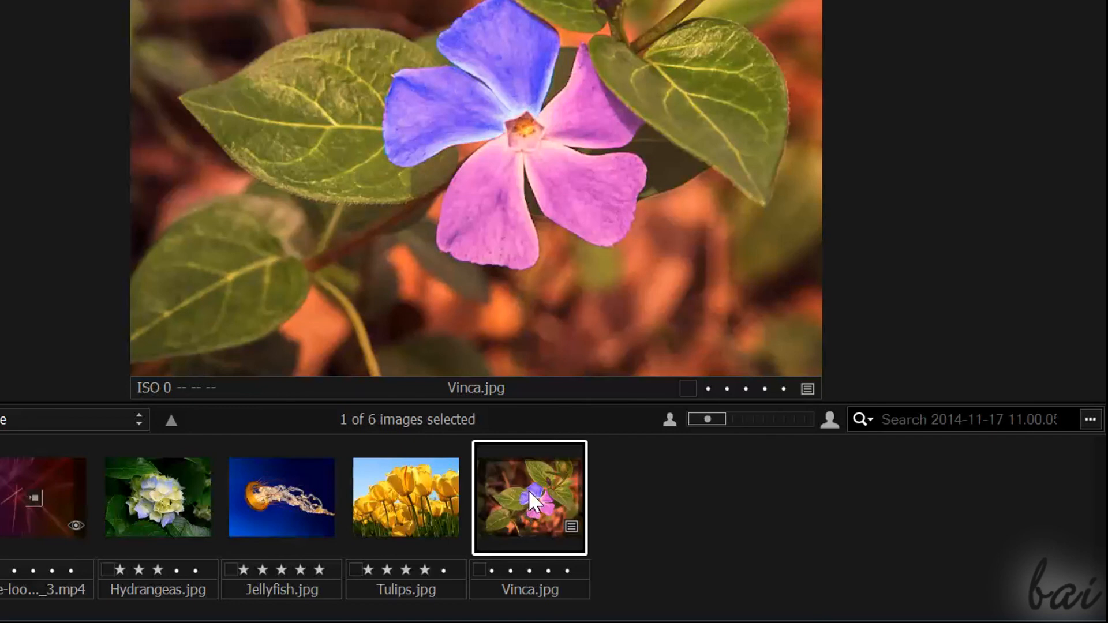
mouse_move(515, 530)
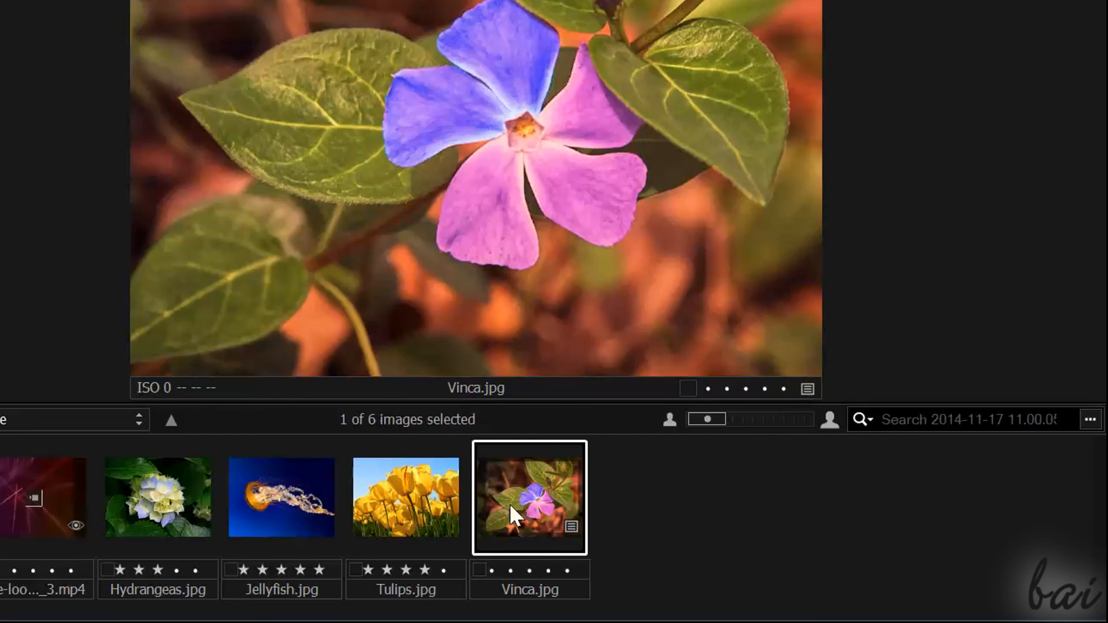
mouse_move(528, 515)
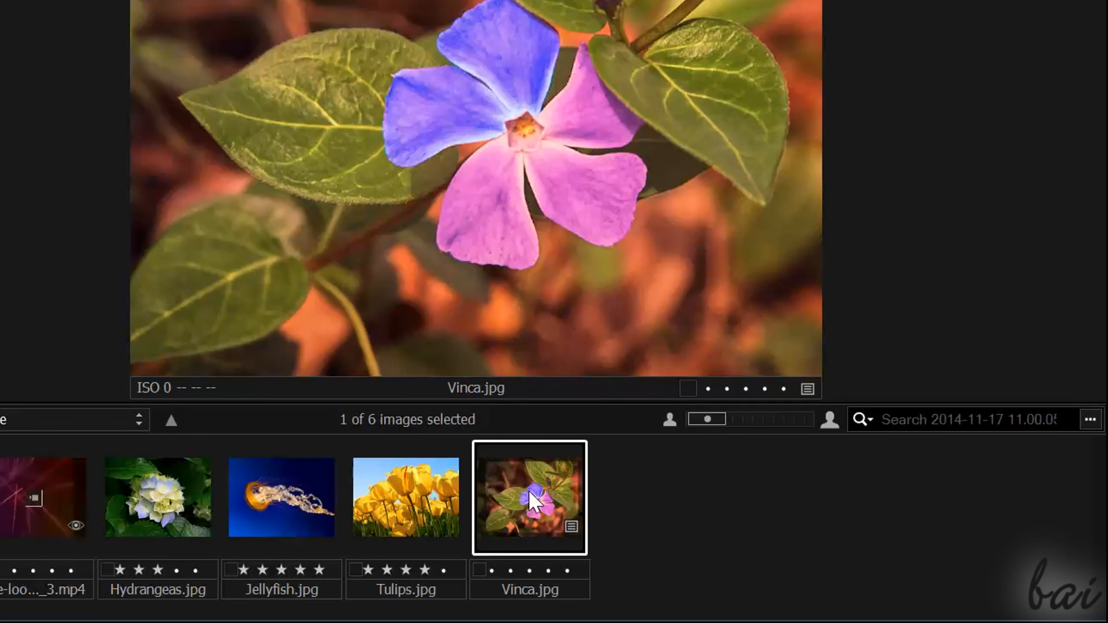
mouse_move(513, 526)
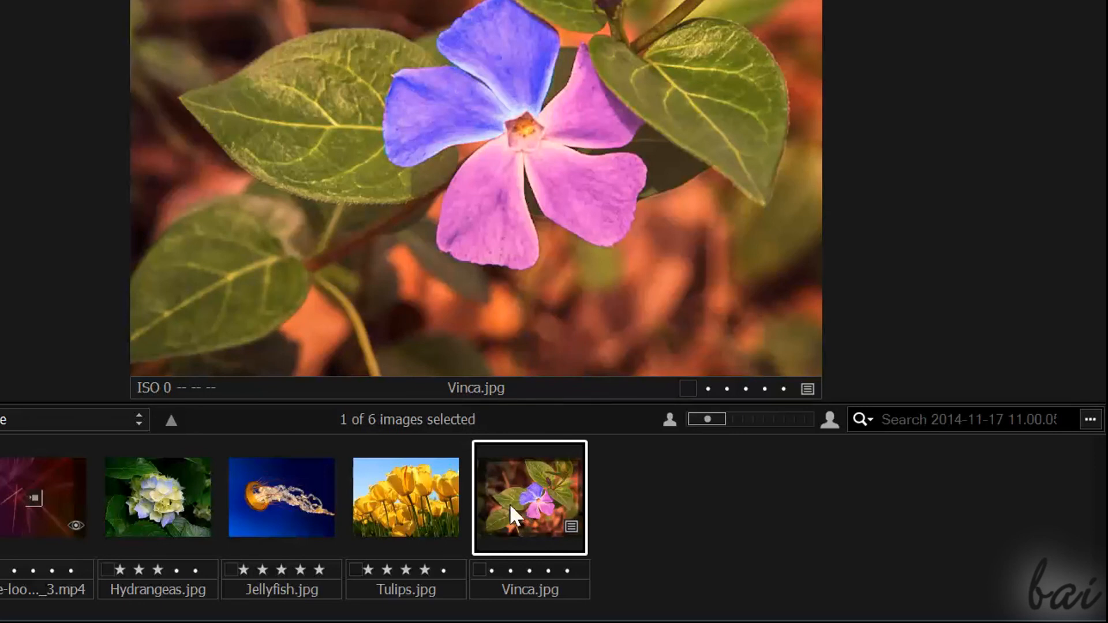
Bring up the context menu for the Vinca.jpg thumbnail to reach its Export options
right_click(517, 506)
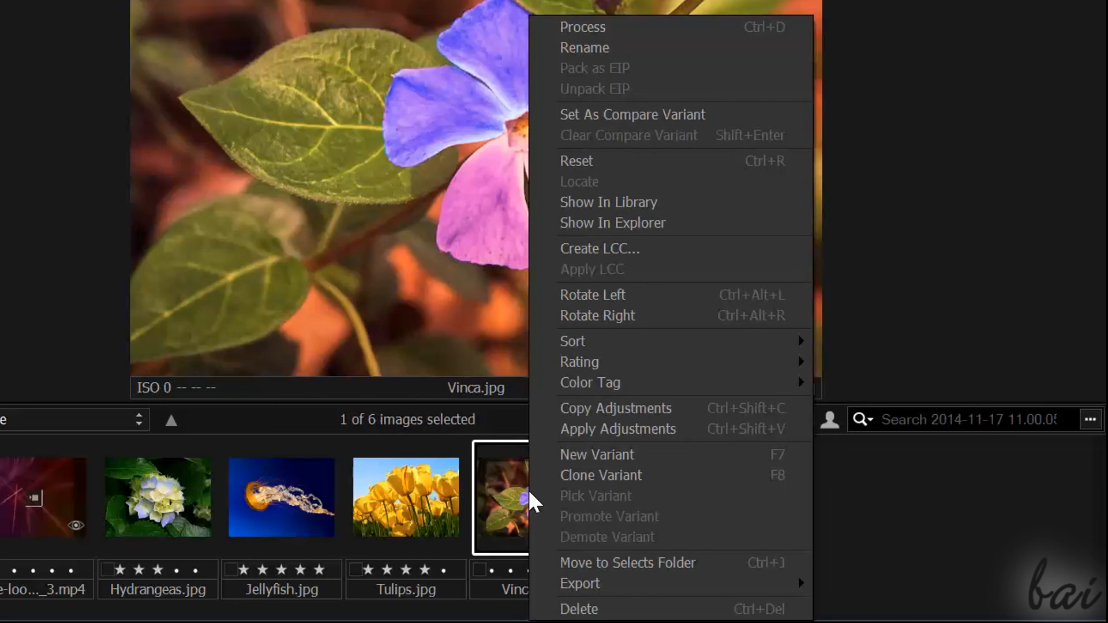
mouse_move(592, 587)
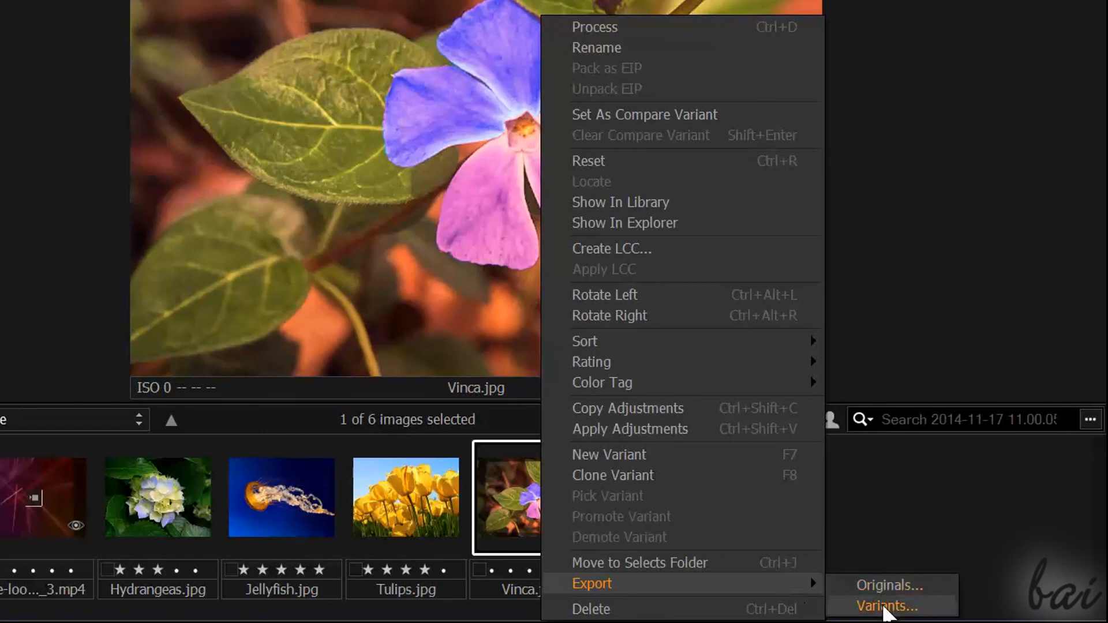
Export Vinca.jpg to the Desktop as a JPEG named Flower at quality 100
left_click(884, 608)
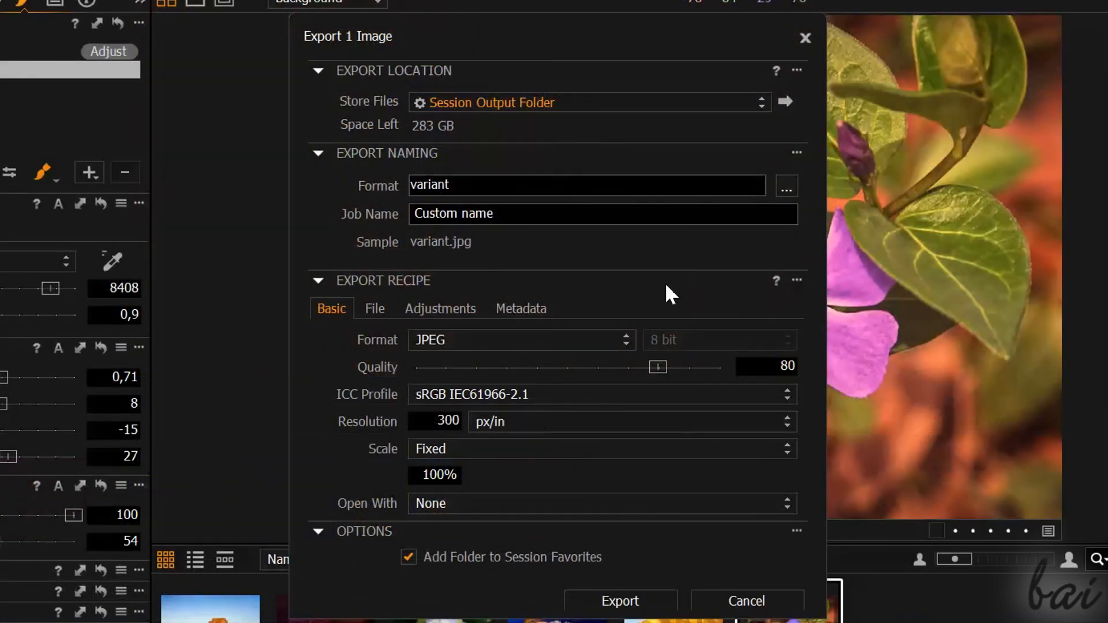
mouse_move(448, 75)
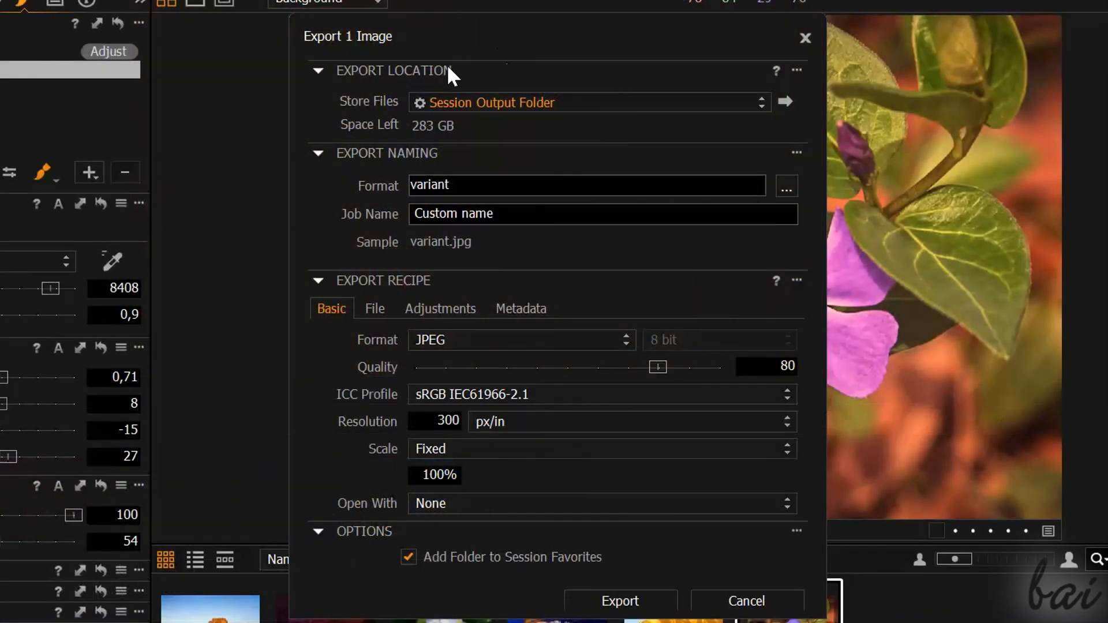
left_click(586, 103)
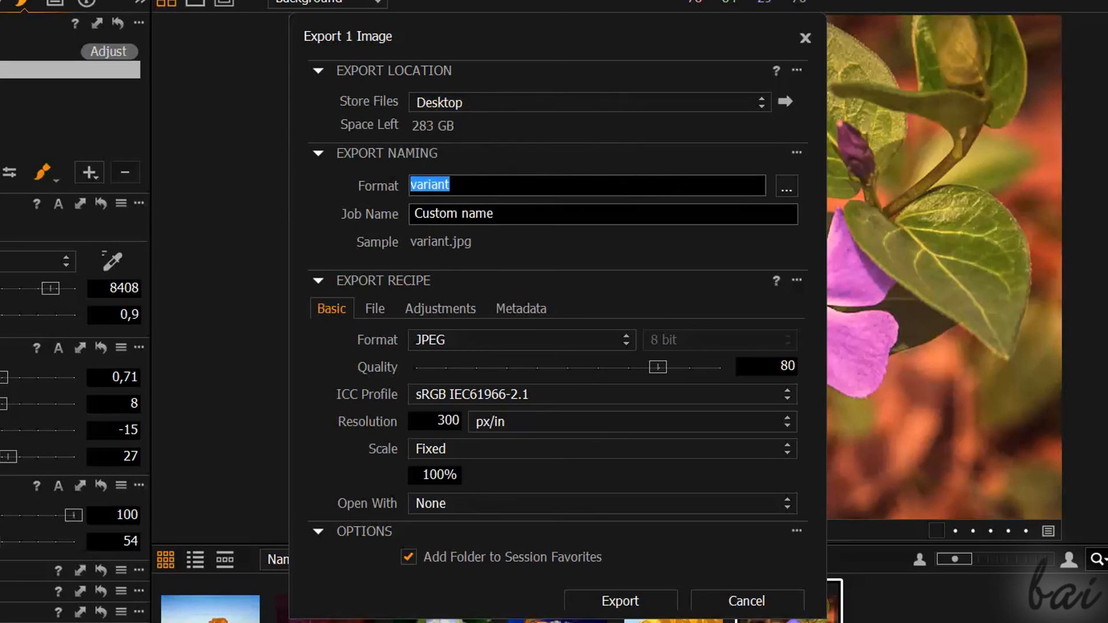
type("Flower")
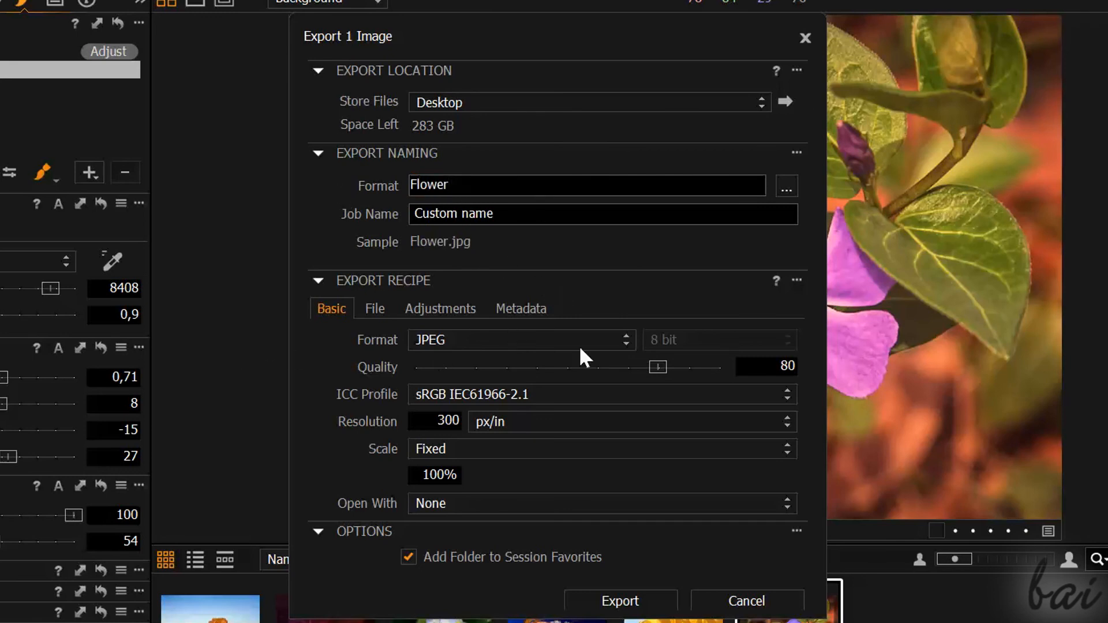
left_click(520, 340)
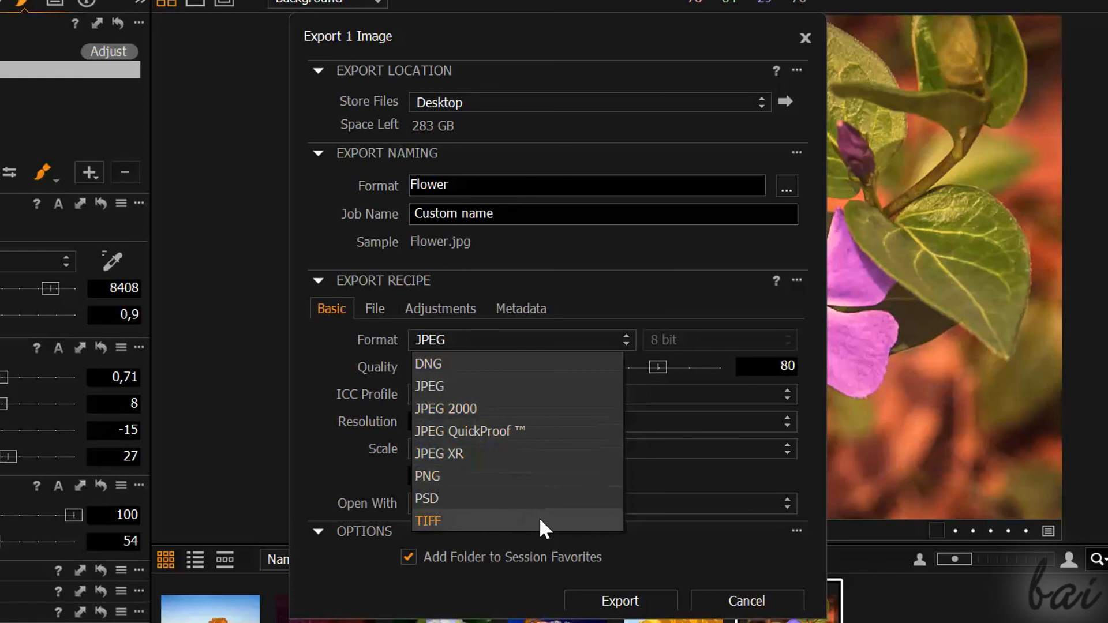
left_click(430, 387)
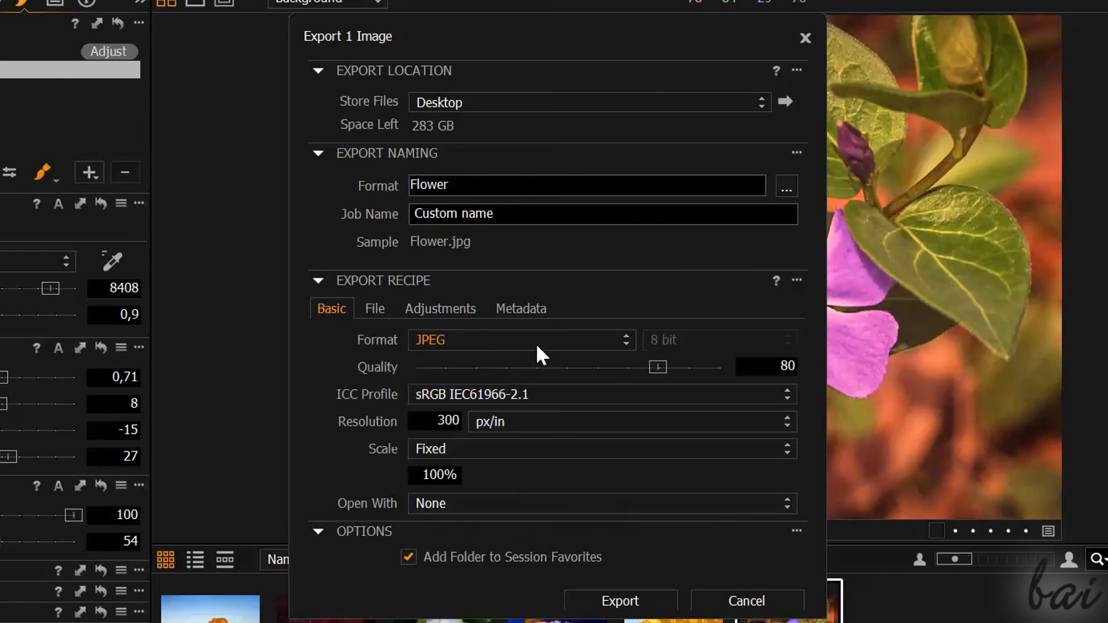
left_click_drag(657, 366, 719, 366)
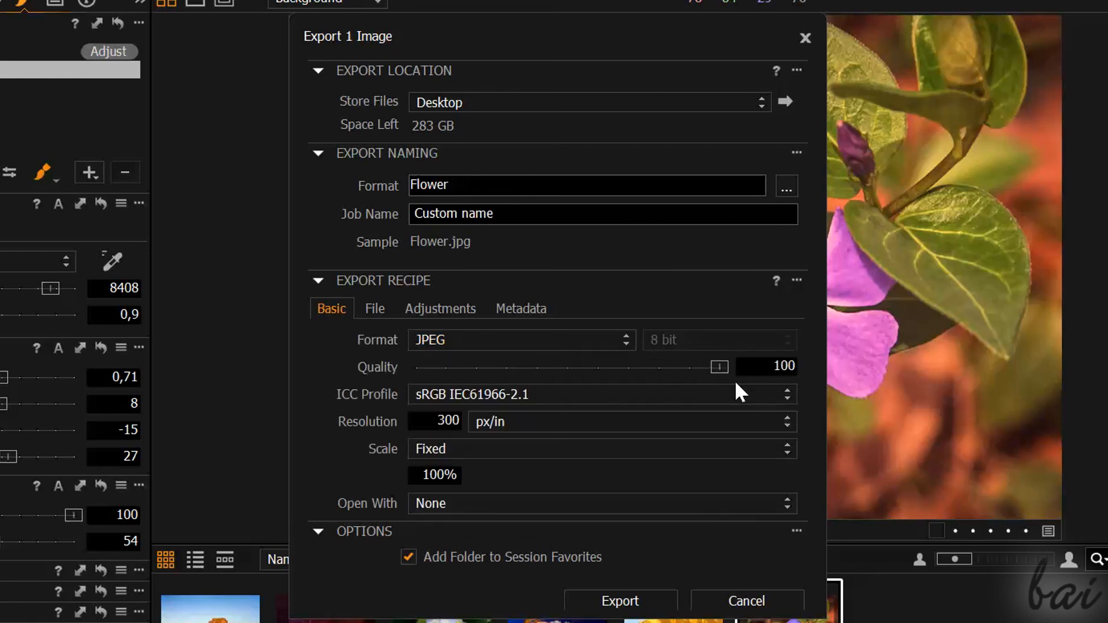
mouse_move(526, 536)
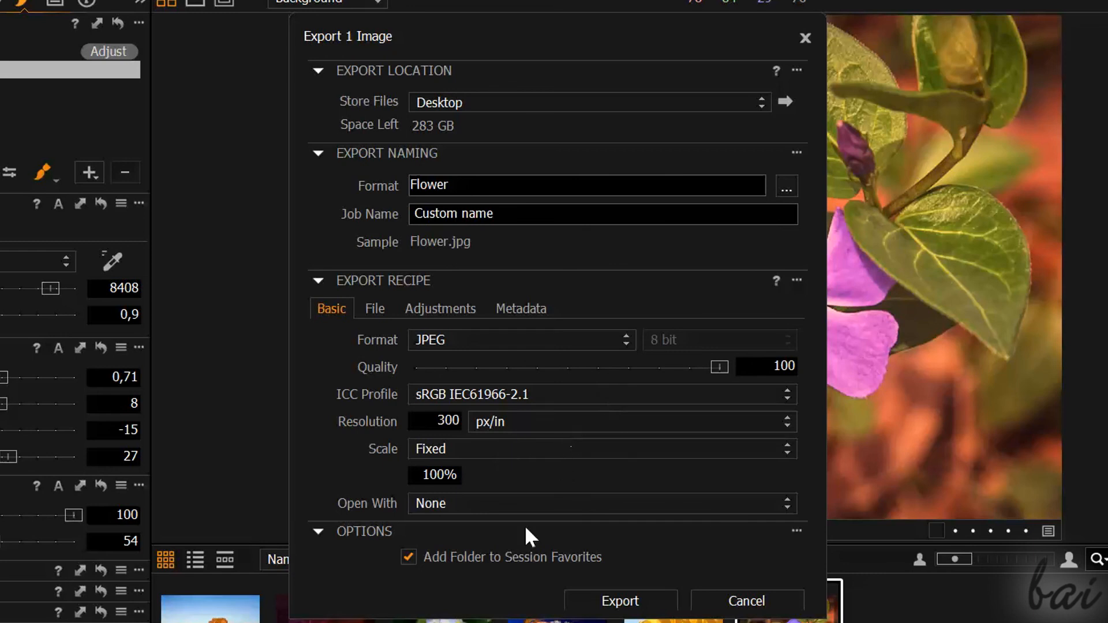
mouse_move(615, 608)
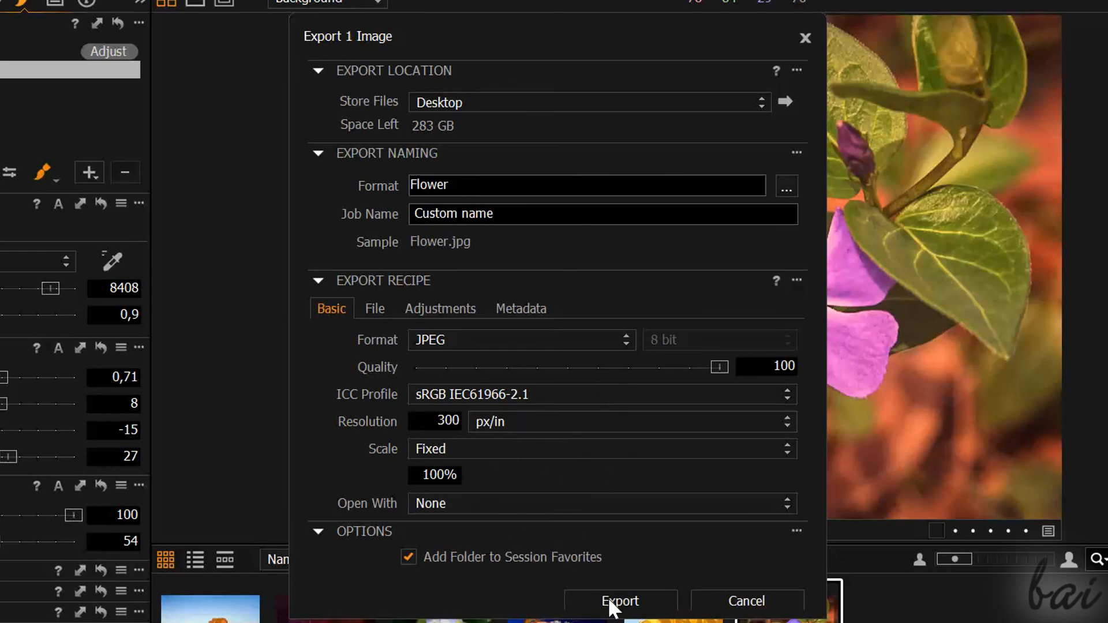
left_click(620, 600)
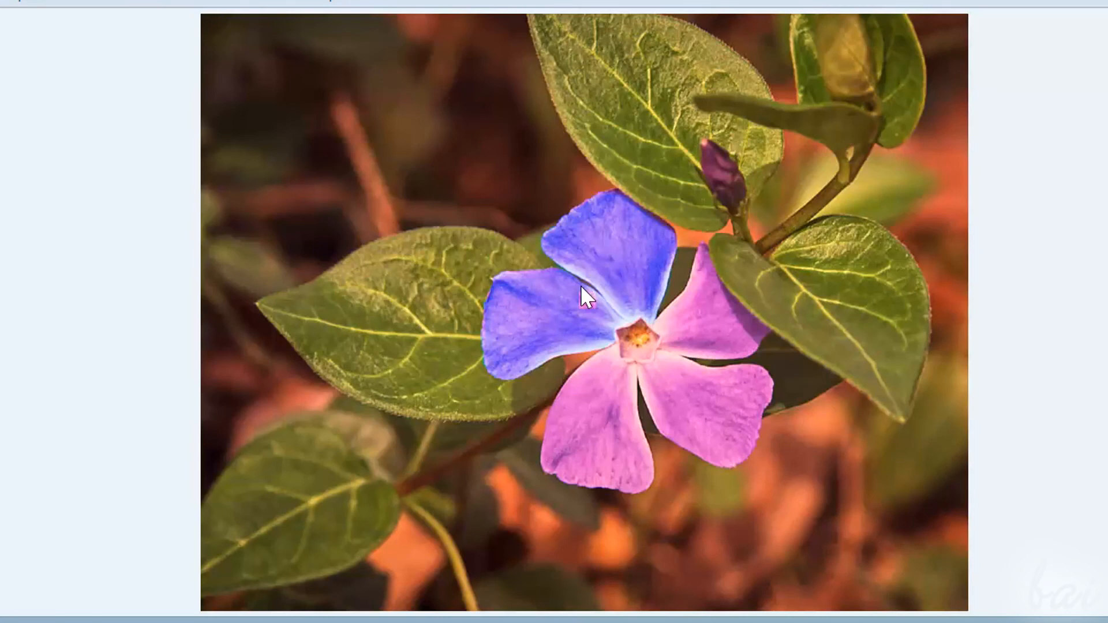
Create a New Variant of Vinca, view the edited first variant, then collapse the variant stack
right_click(633, 541)
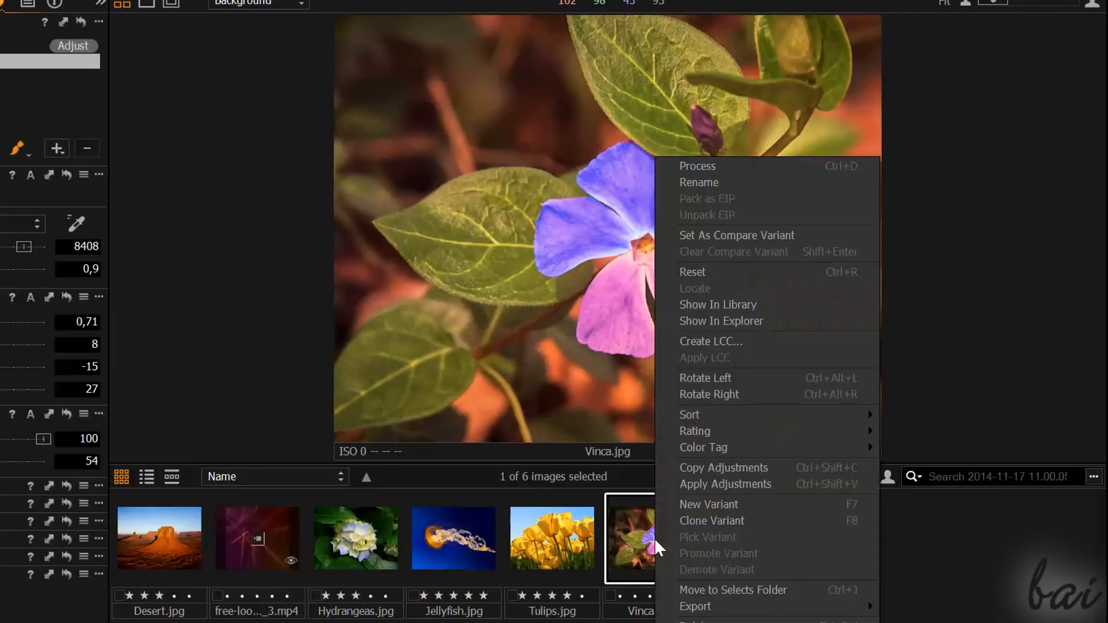
mouse_move(716, 510)
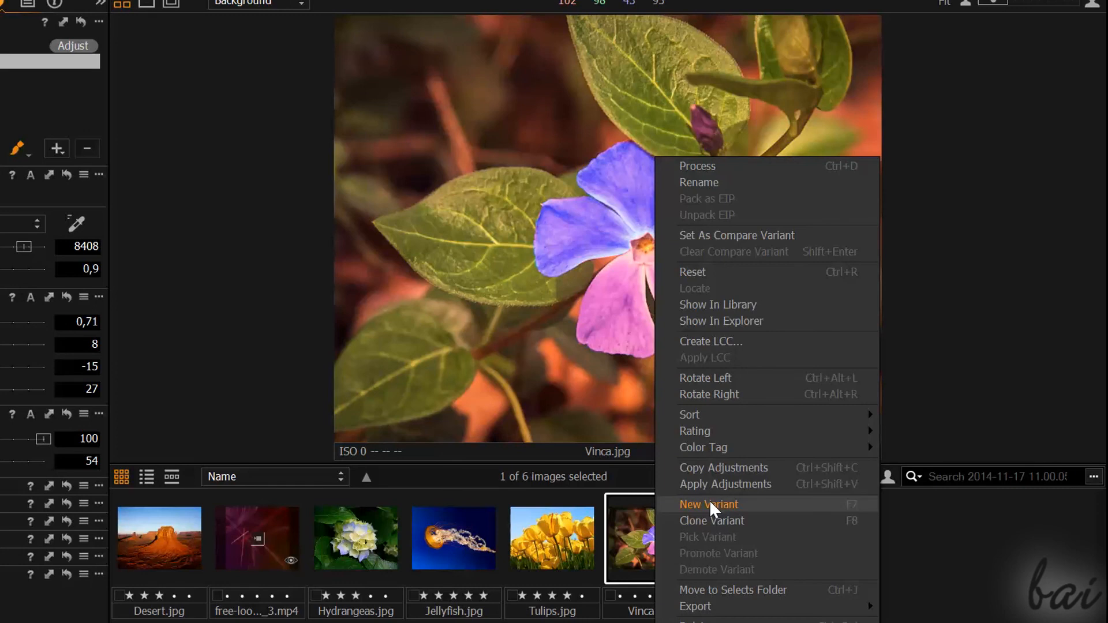
left_click(709, 504)
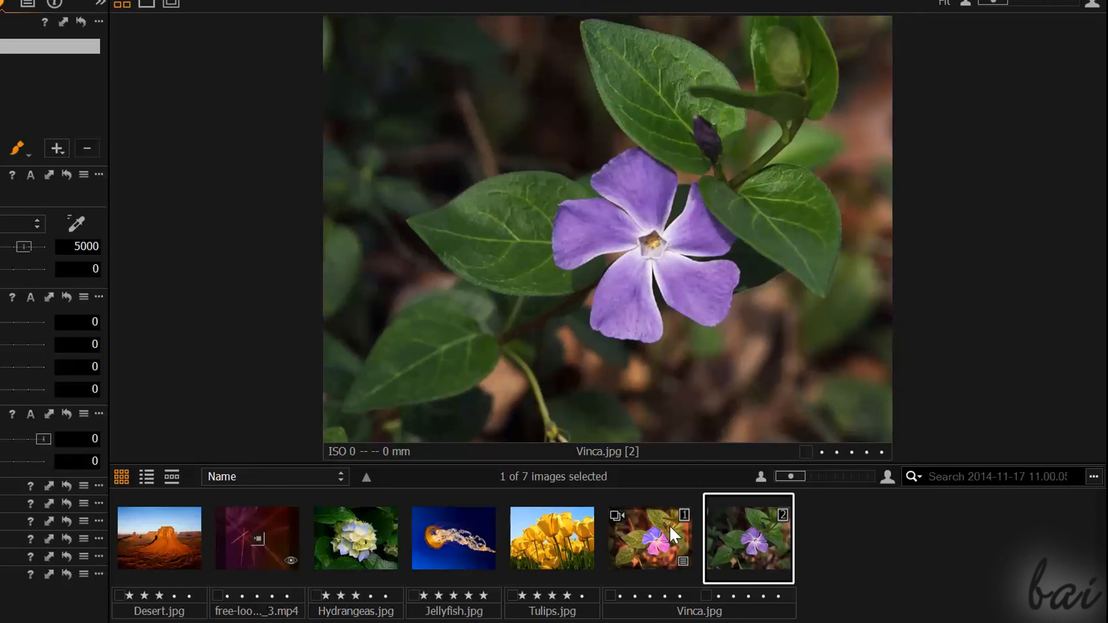
left_click(651, 538)
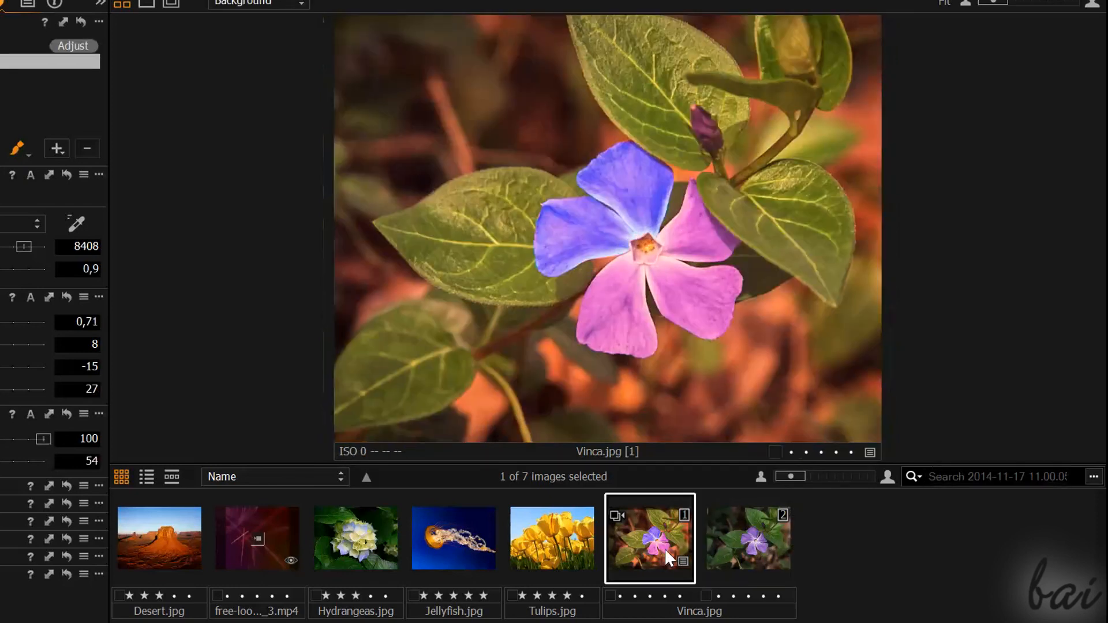
left_click(748, 546)
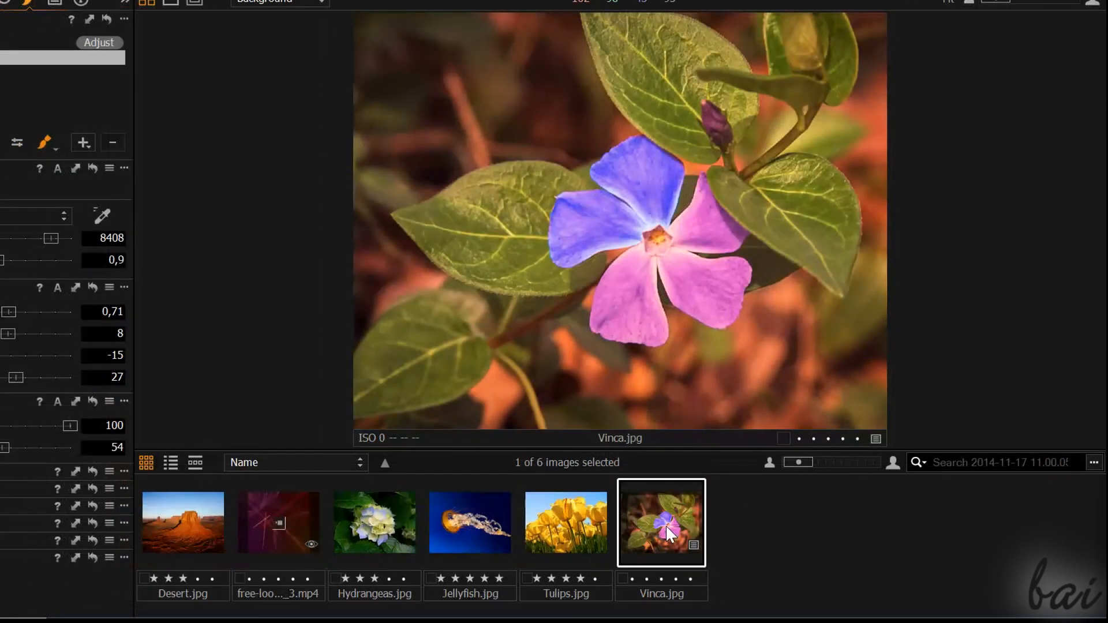
Clone the edited Vinca variant, remove the clone and select the unedited second variant
right_click(670, 532)
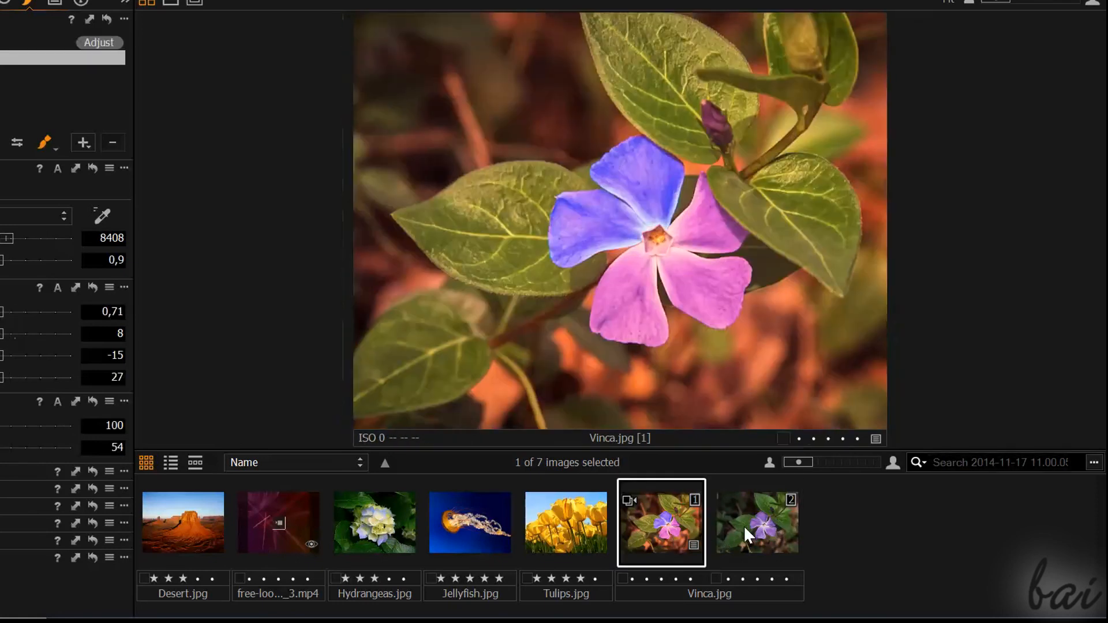
right_click(757, 527)
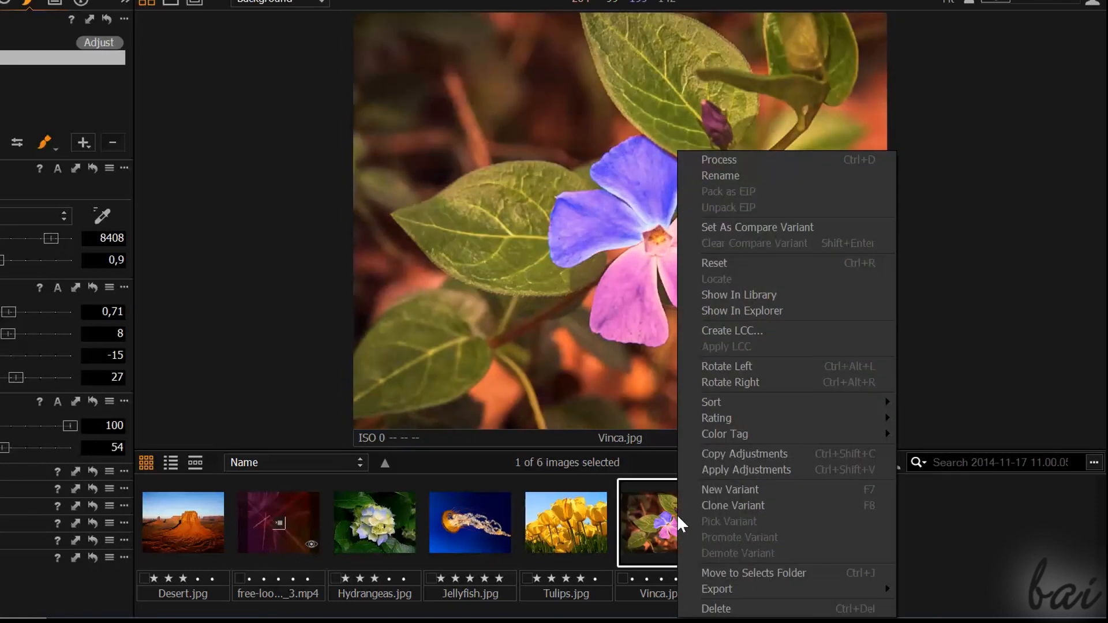
left_click(729, 490)
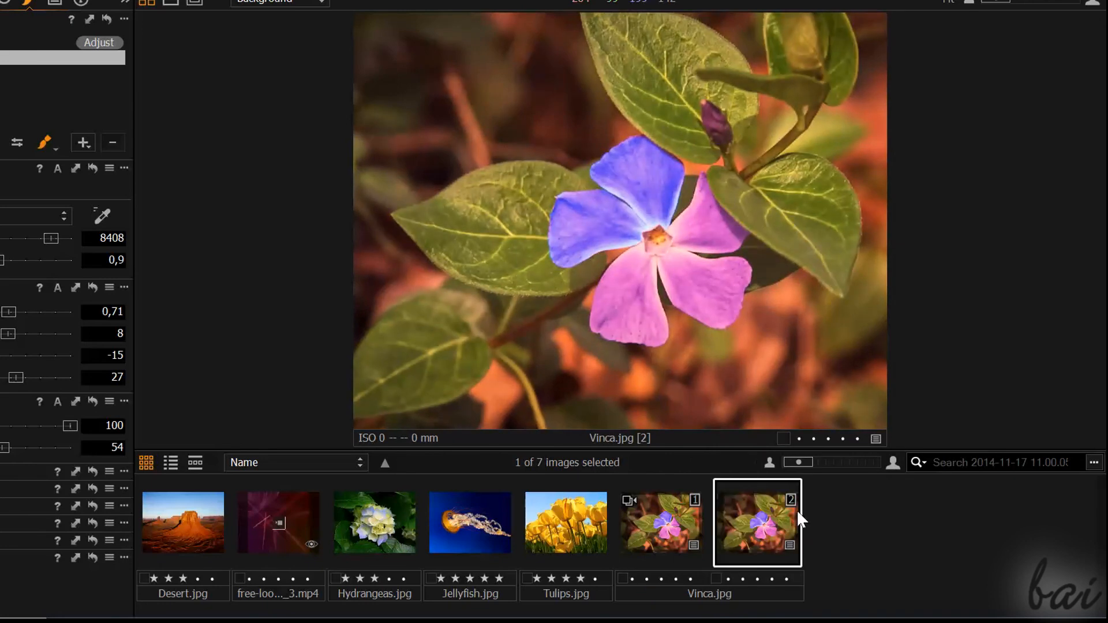
mouse_move(773, 540)
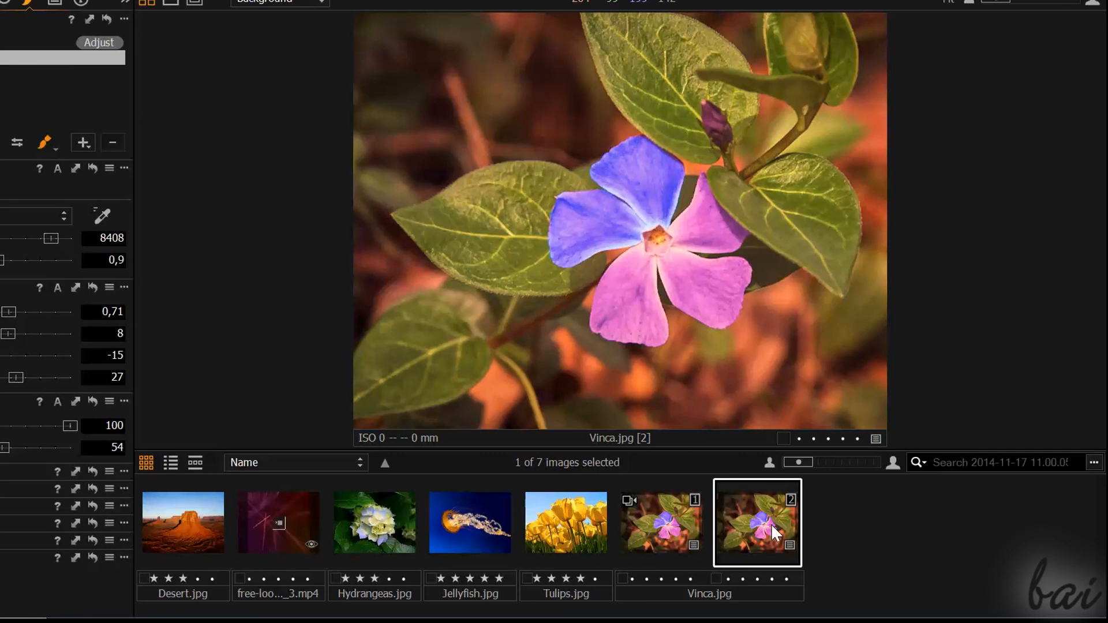
right_click(773, 531)
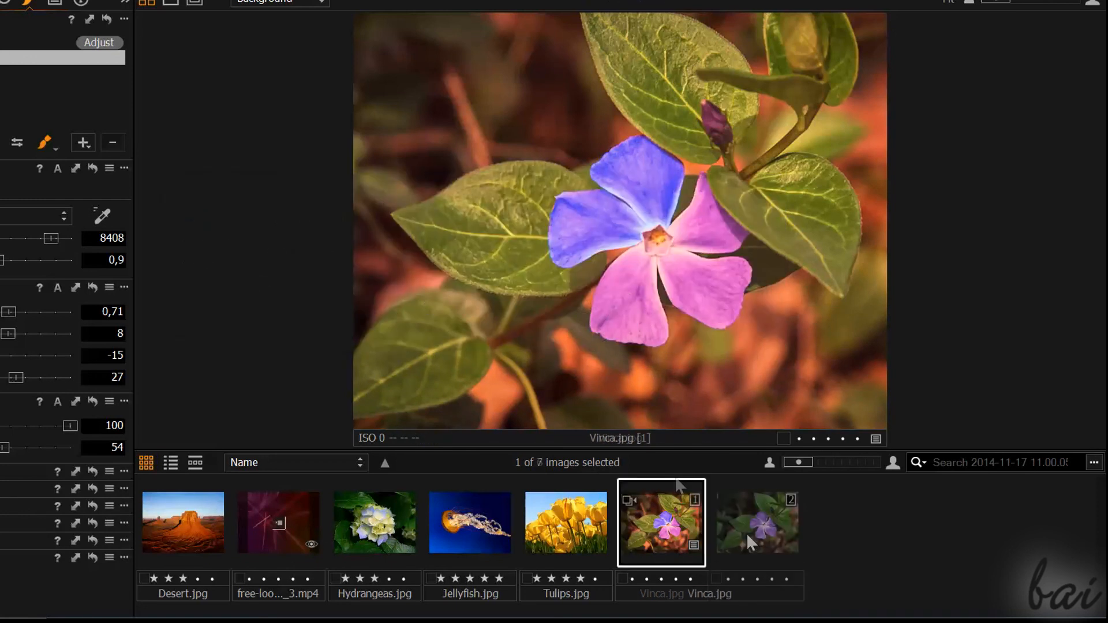
left_click(756, 523)
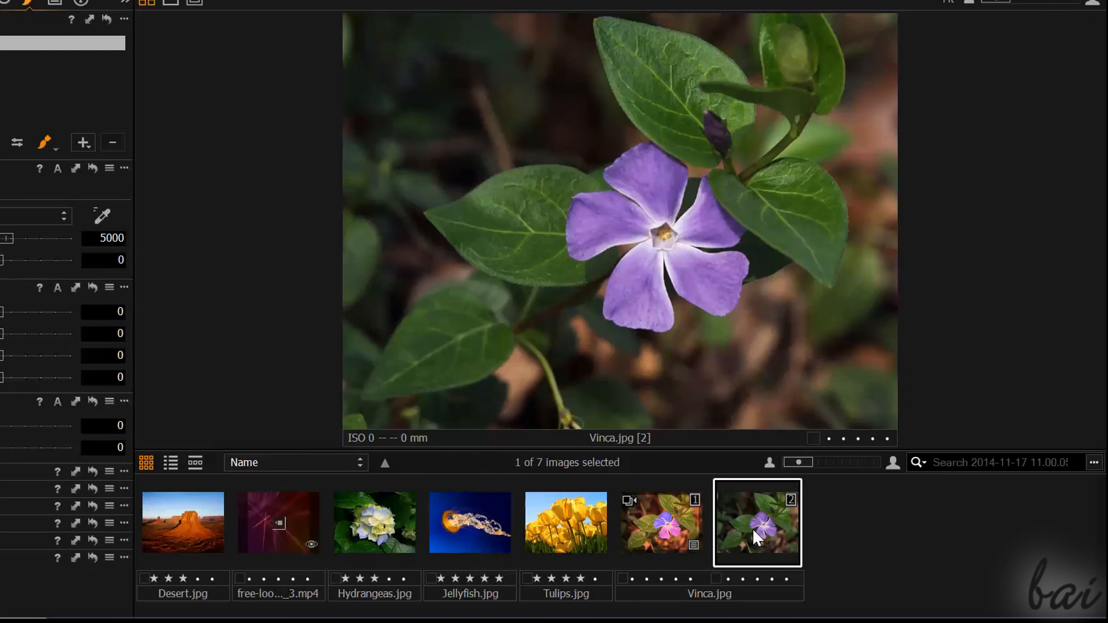
Set variant 2 as Compare Variant beside the edited variant 1, then clear the comparison and view variant 1
right_click(757, 536)
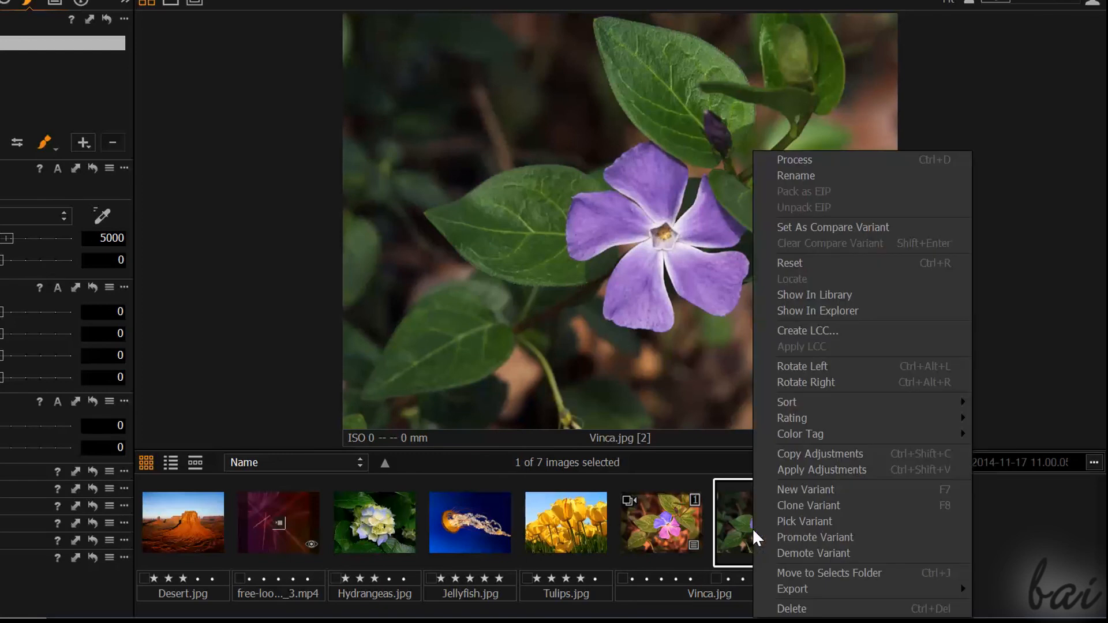
mouse_move(839, 263)
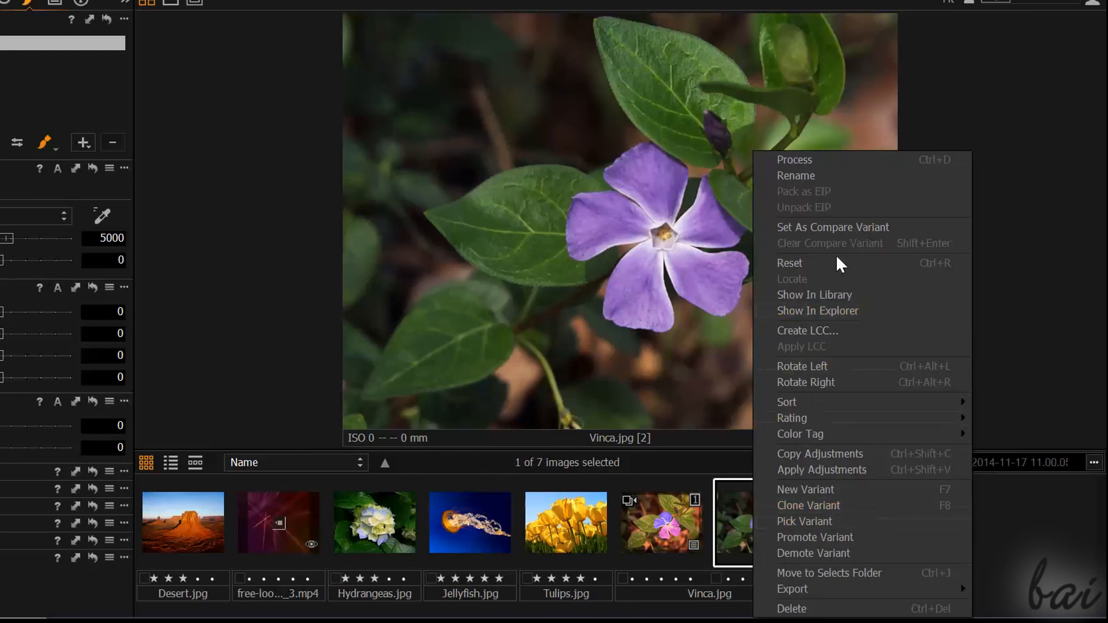
mouse_move(852, 231)
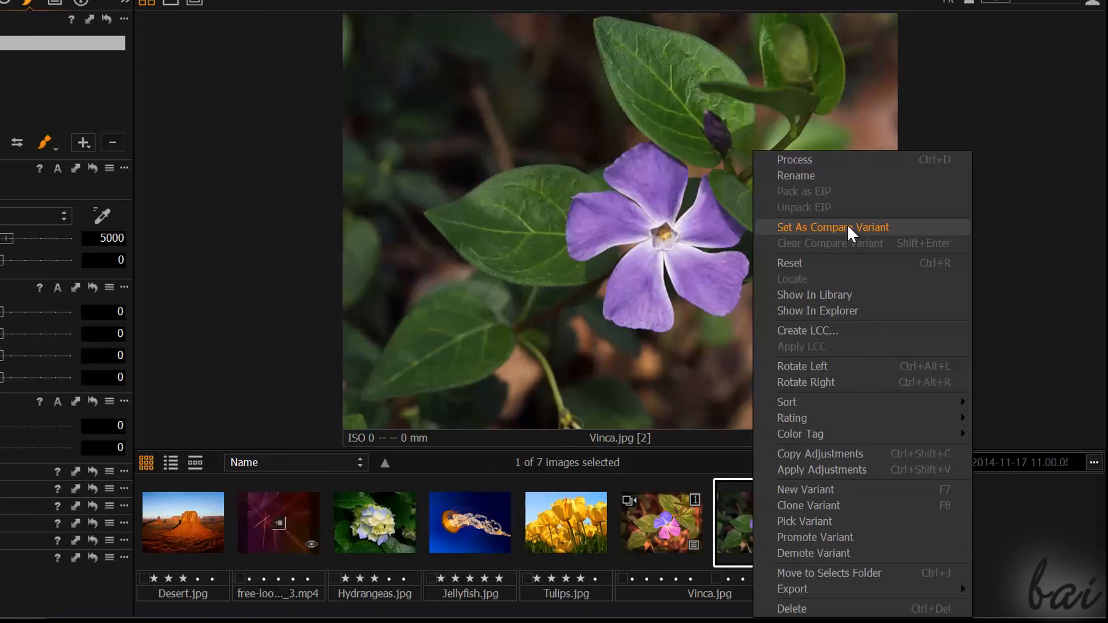
left_click(833, 227)
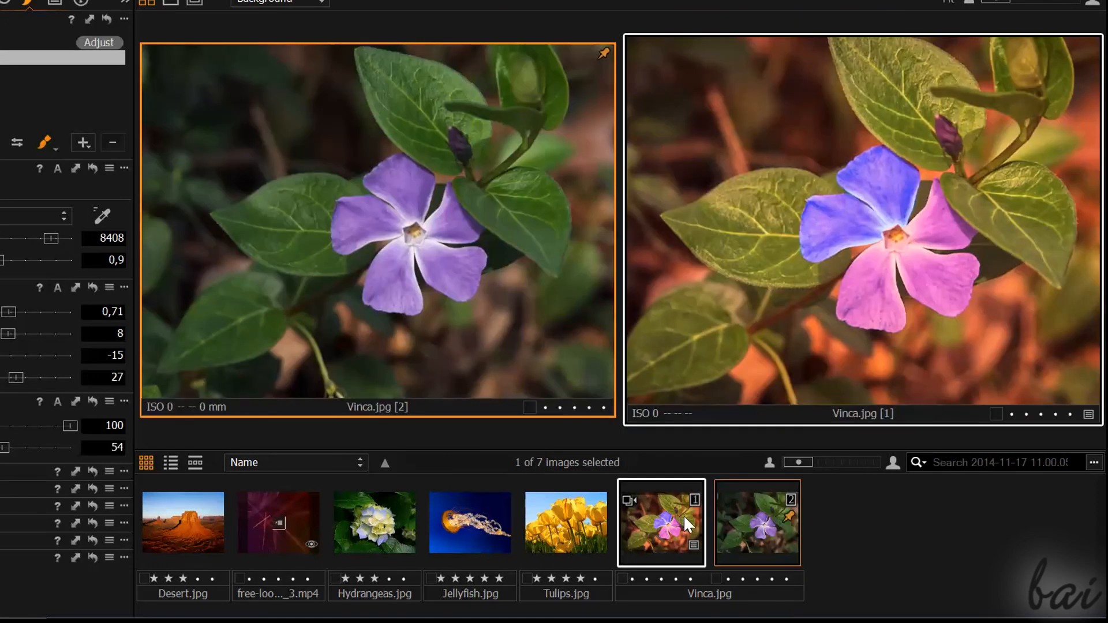
left_click(565, 524)
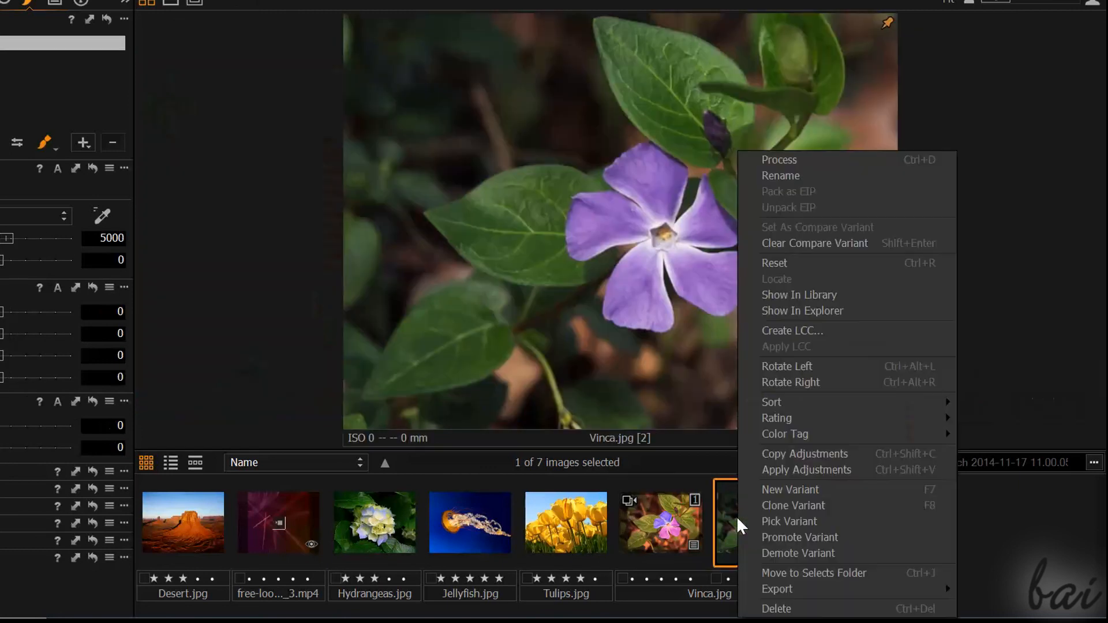
left_click(790, 489)
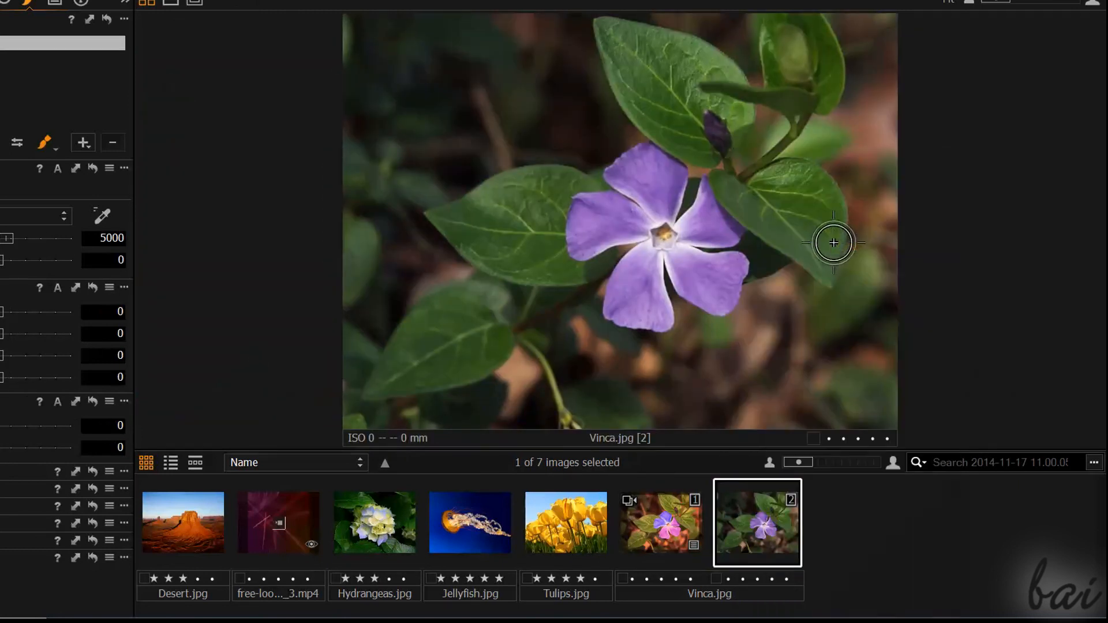
left_click(662, 524)
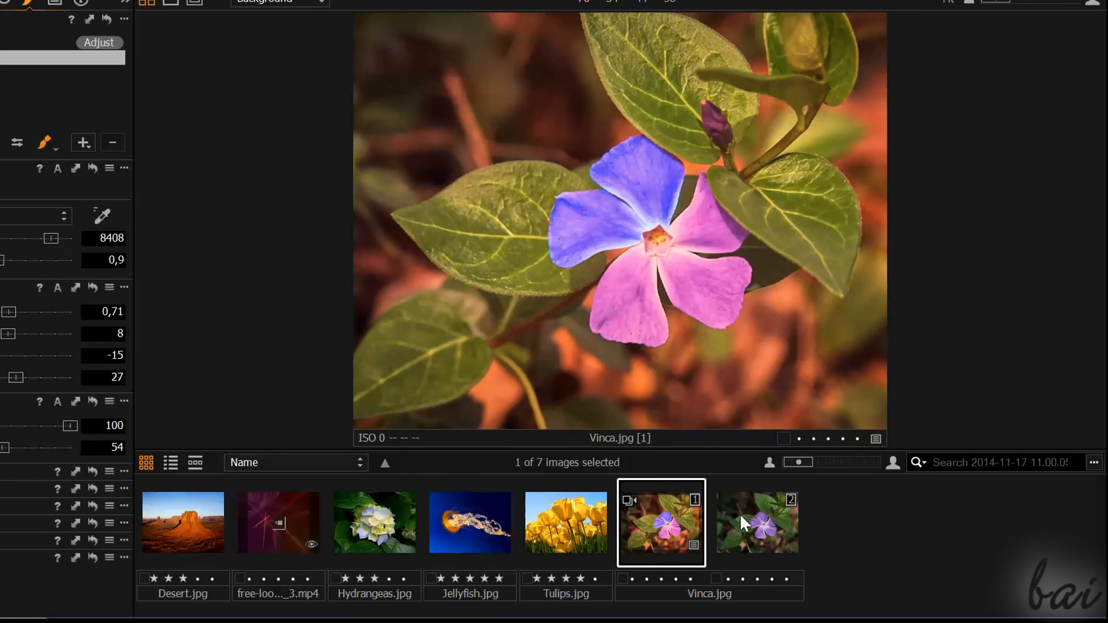